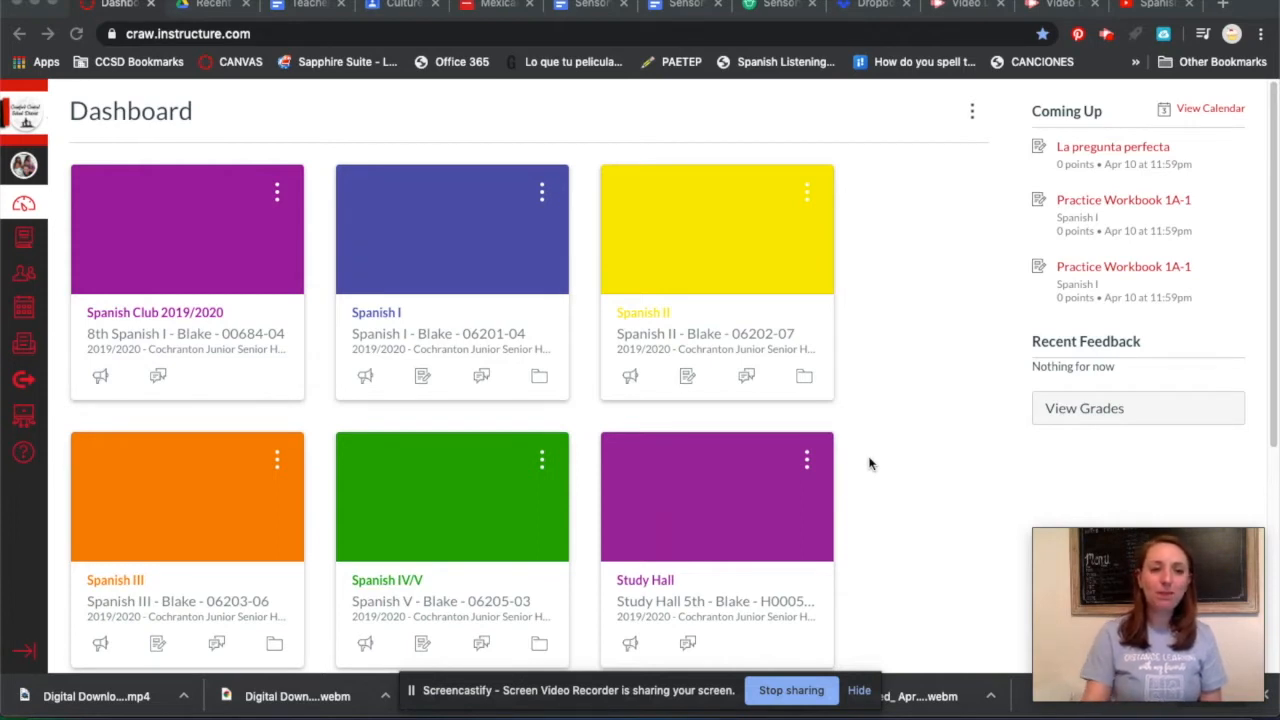
mouse_move(323, 252)
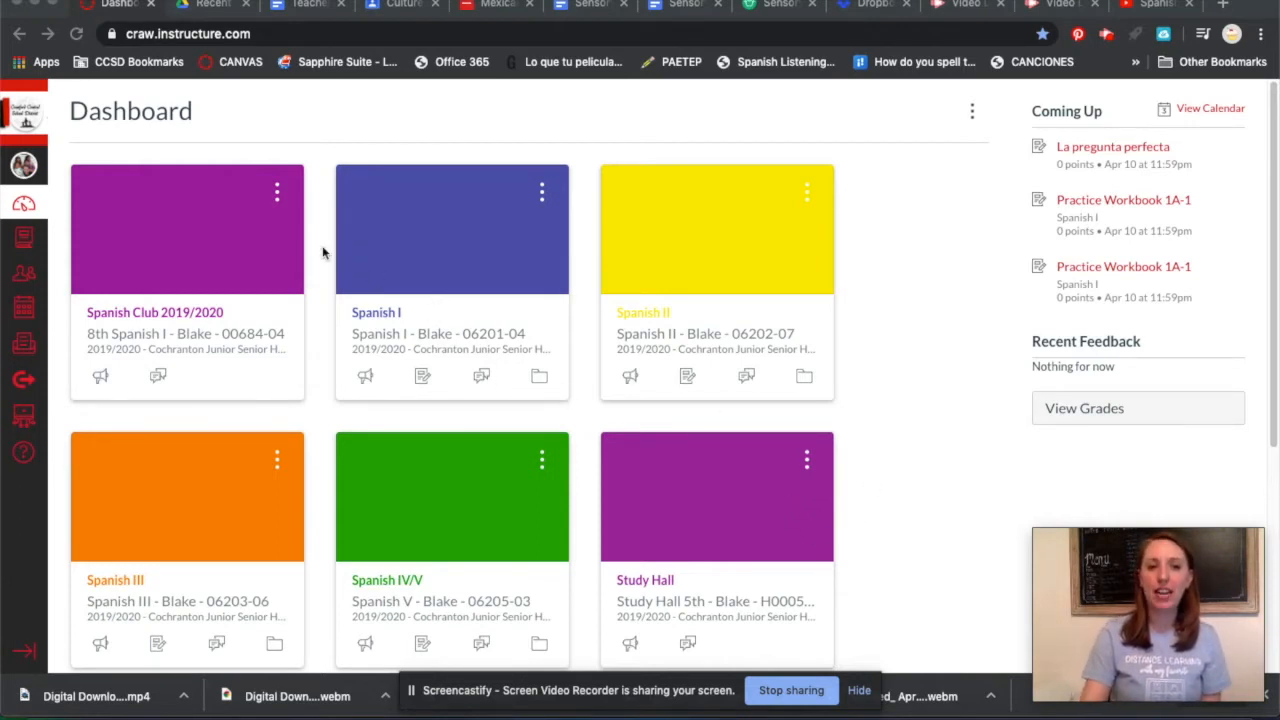
mouse_move(920, 467)
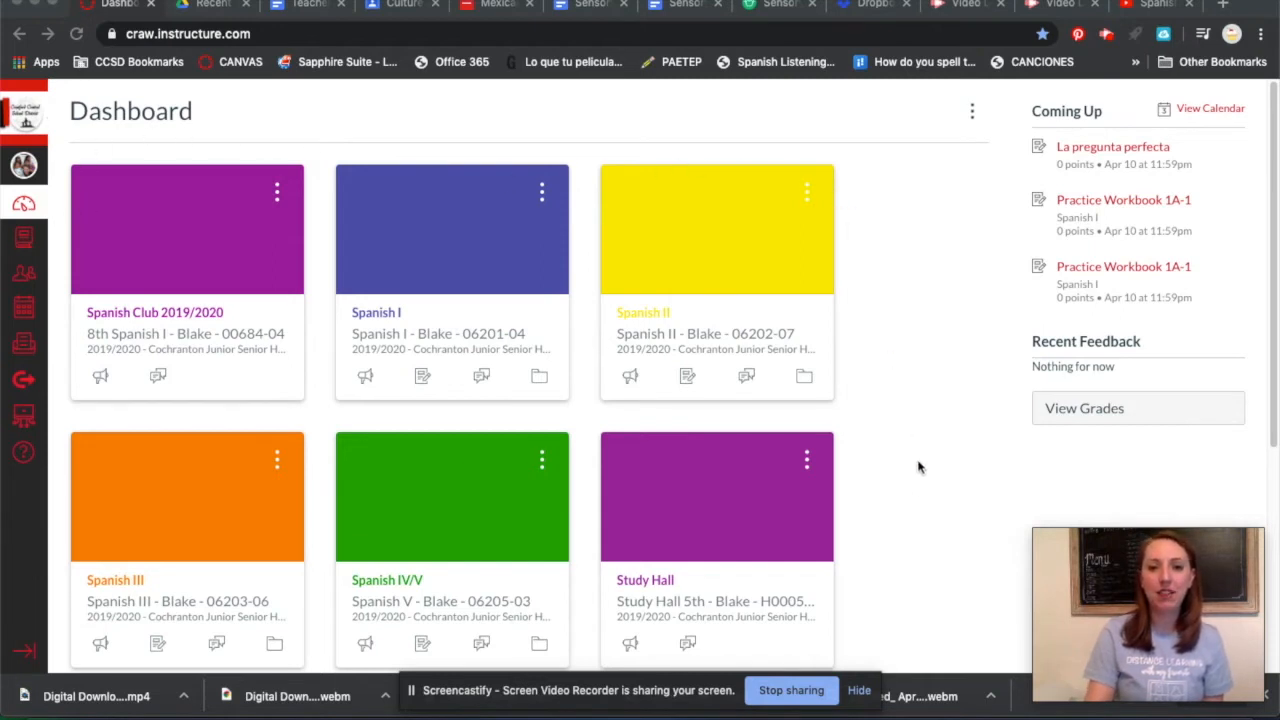
mouse_move(910, 522)
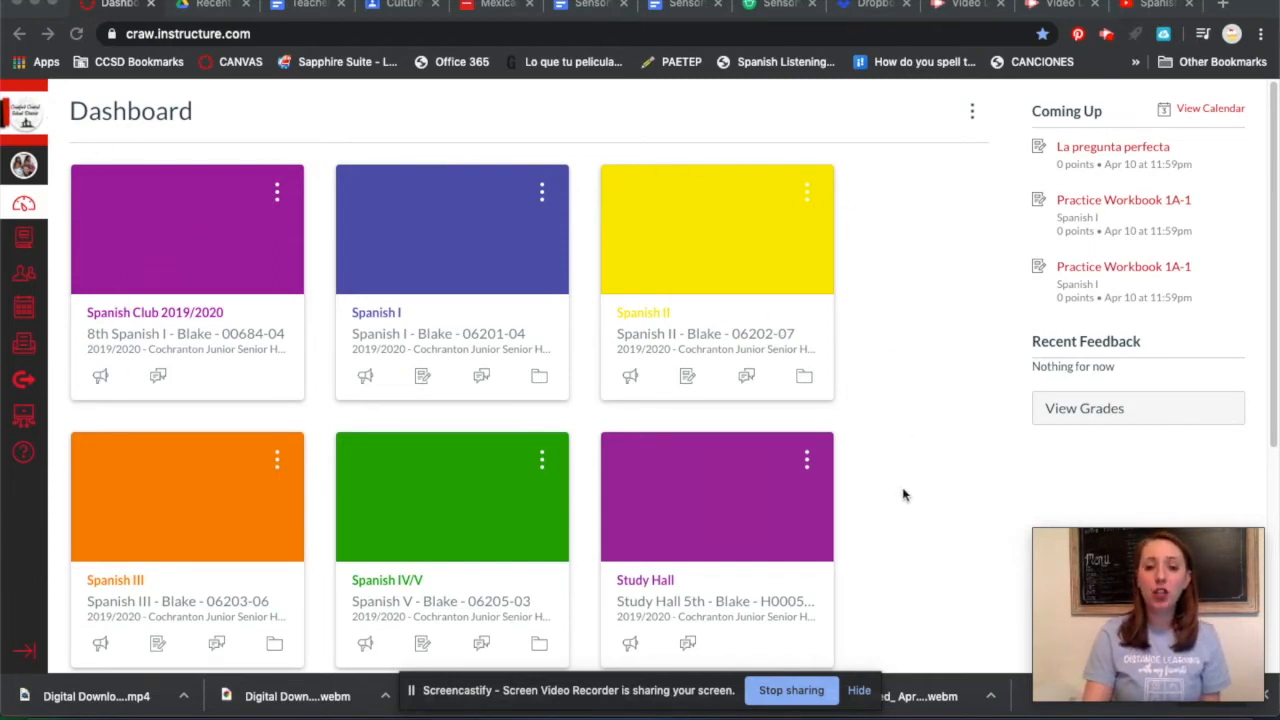
mouse_move(147, 312)
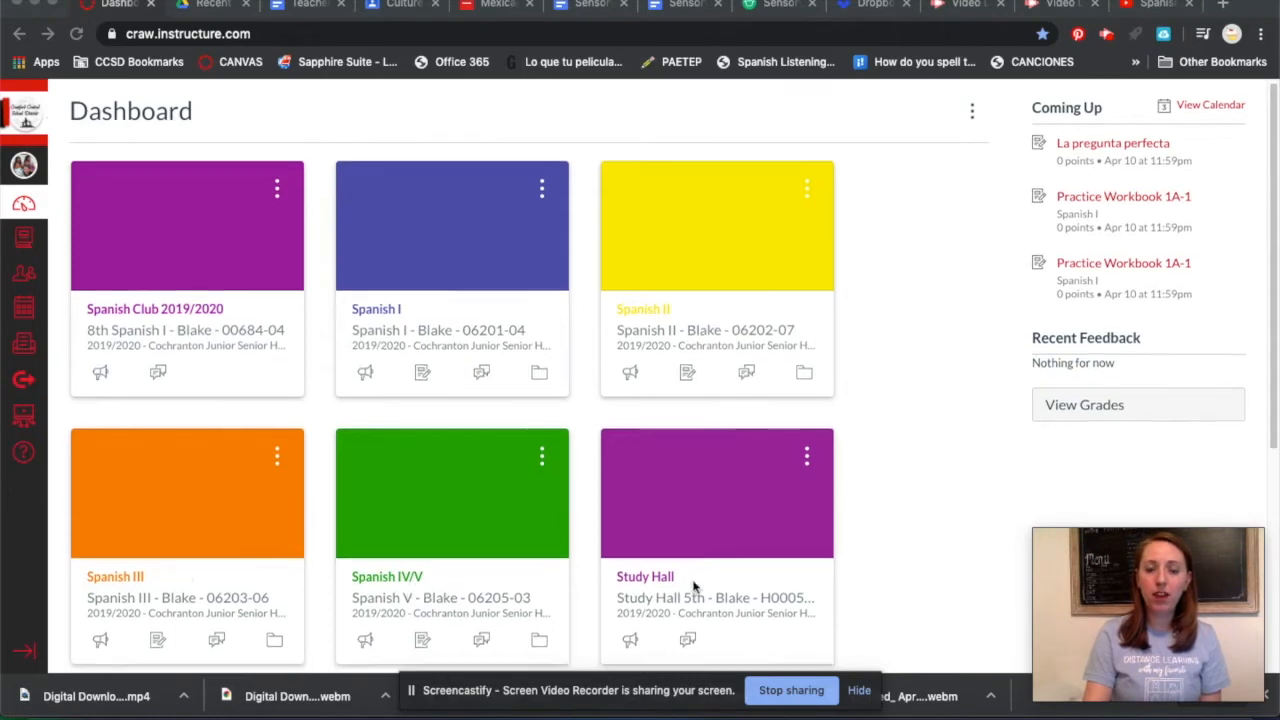
Give the red Dashboard course card the nickname 'Intro to Spanish'.
scroll("down", 3)
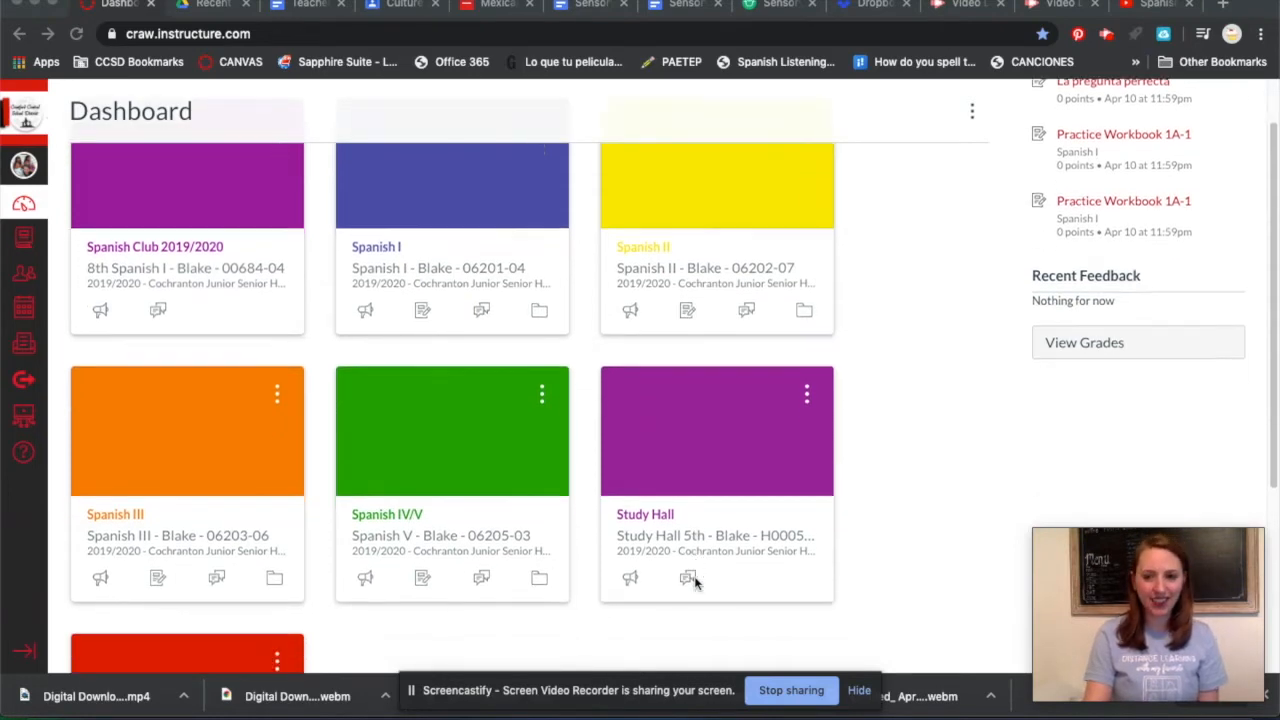
scroll("down", 3)
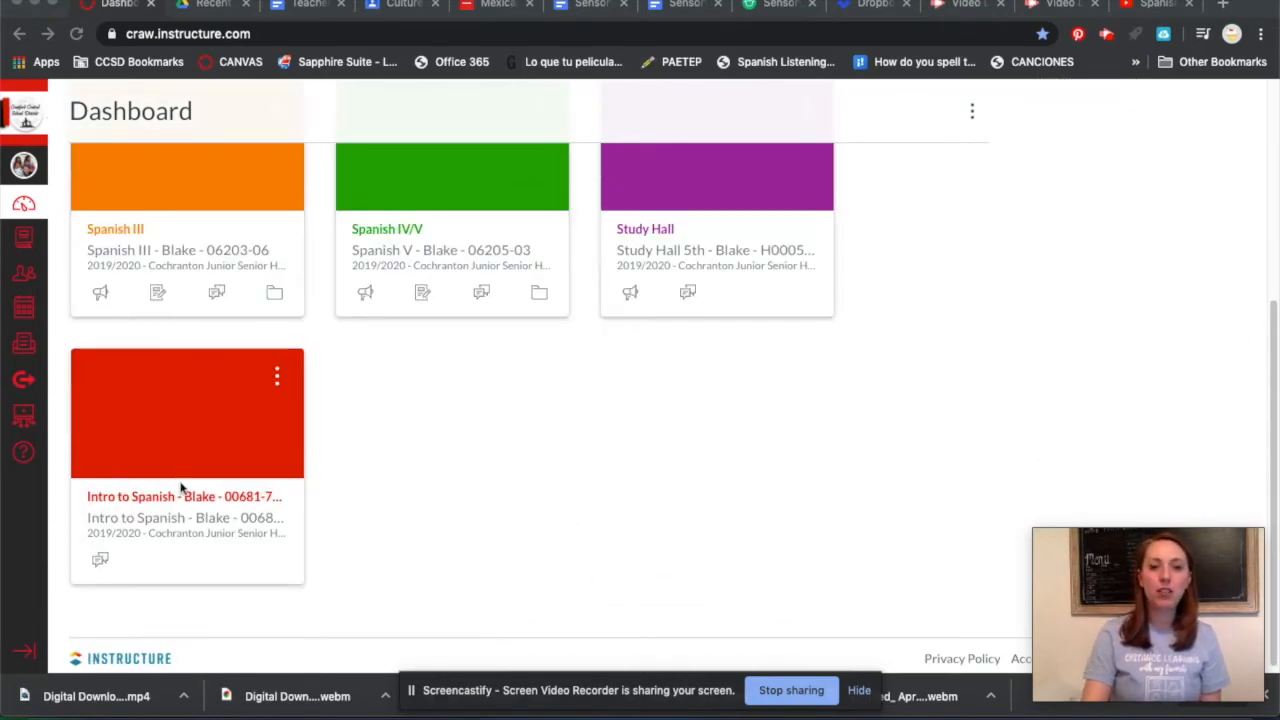
mouse_move(342, 537)
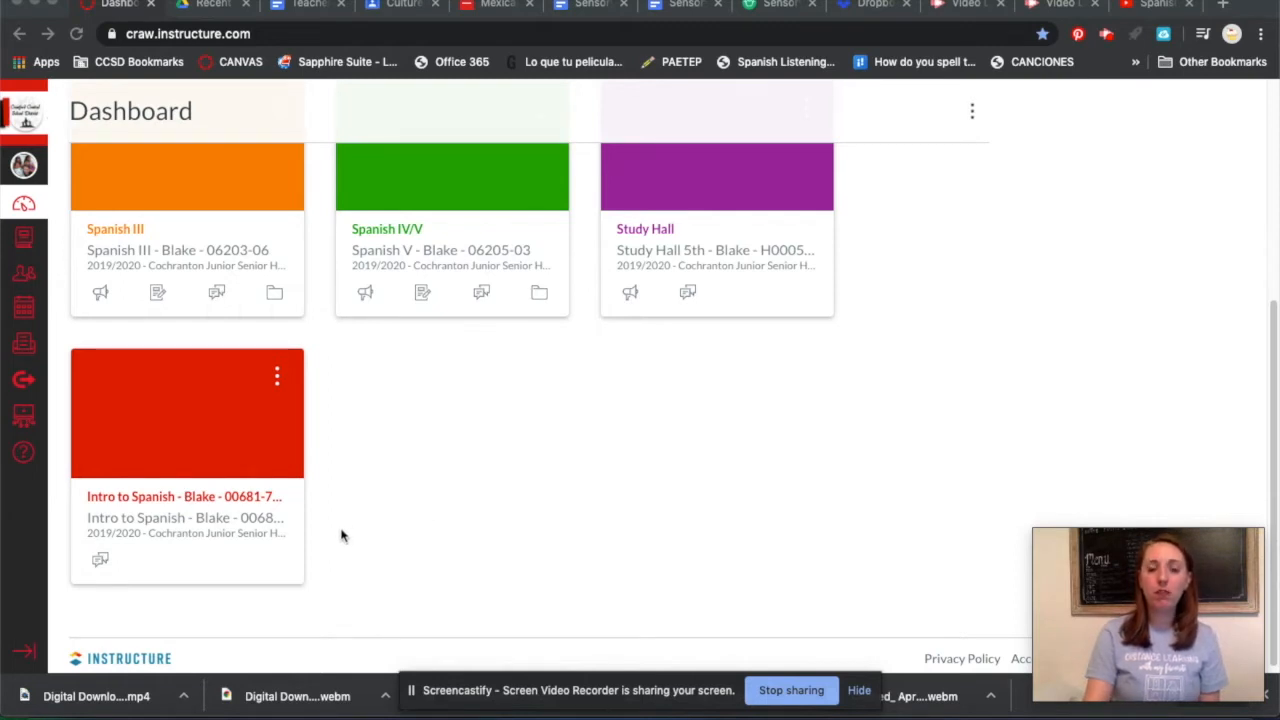
mouse_move(221, 496)
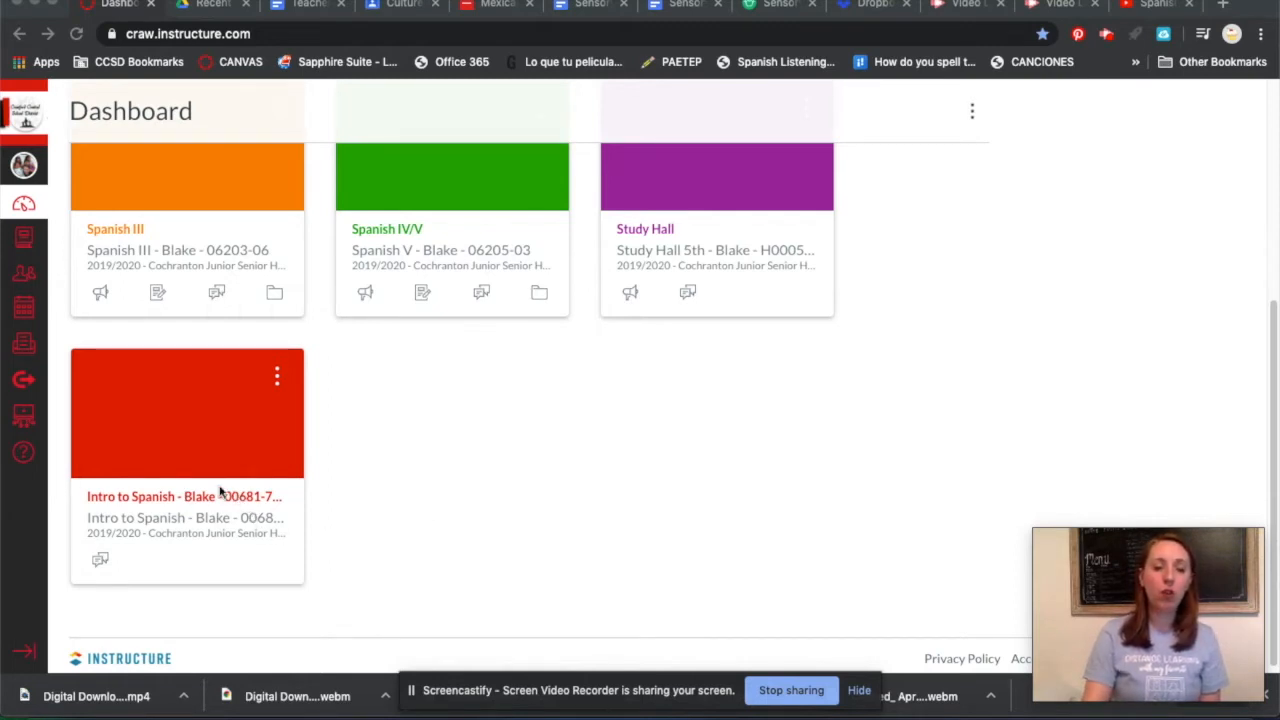
mouse_move(603, 622)
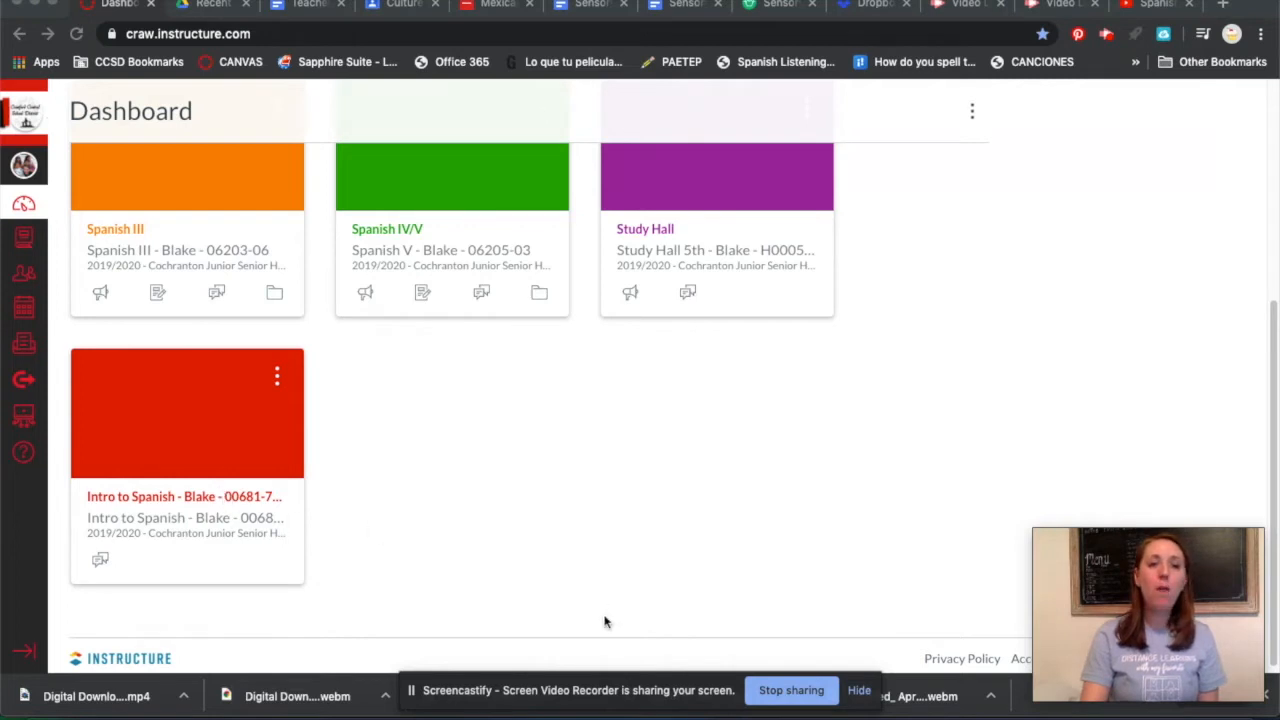
mouse_move(504, 458)
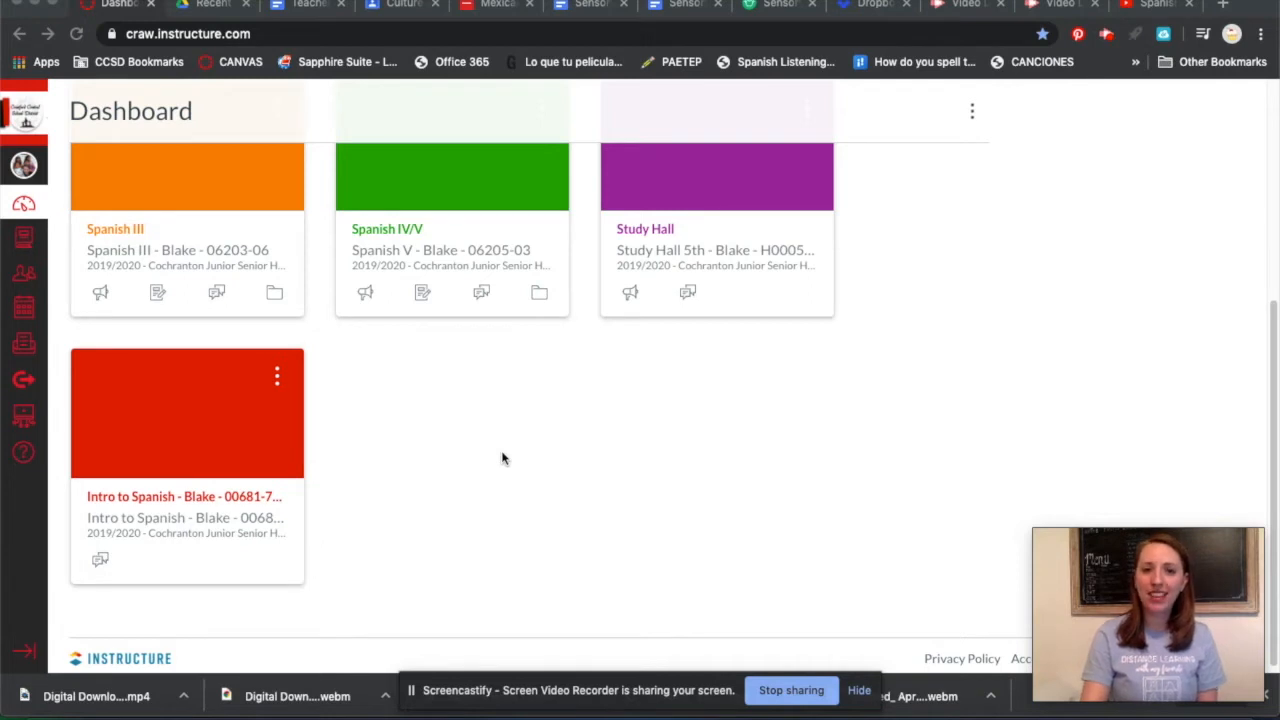
mouse_move(288, 485)
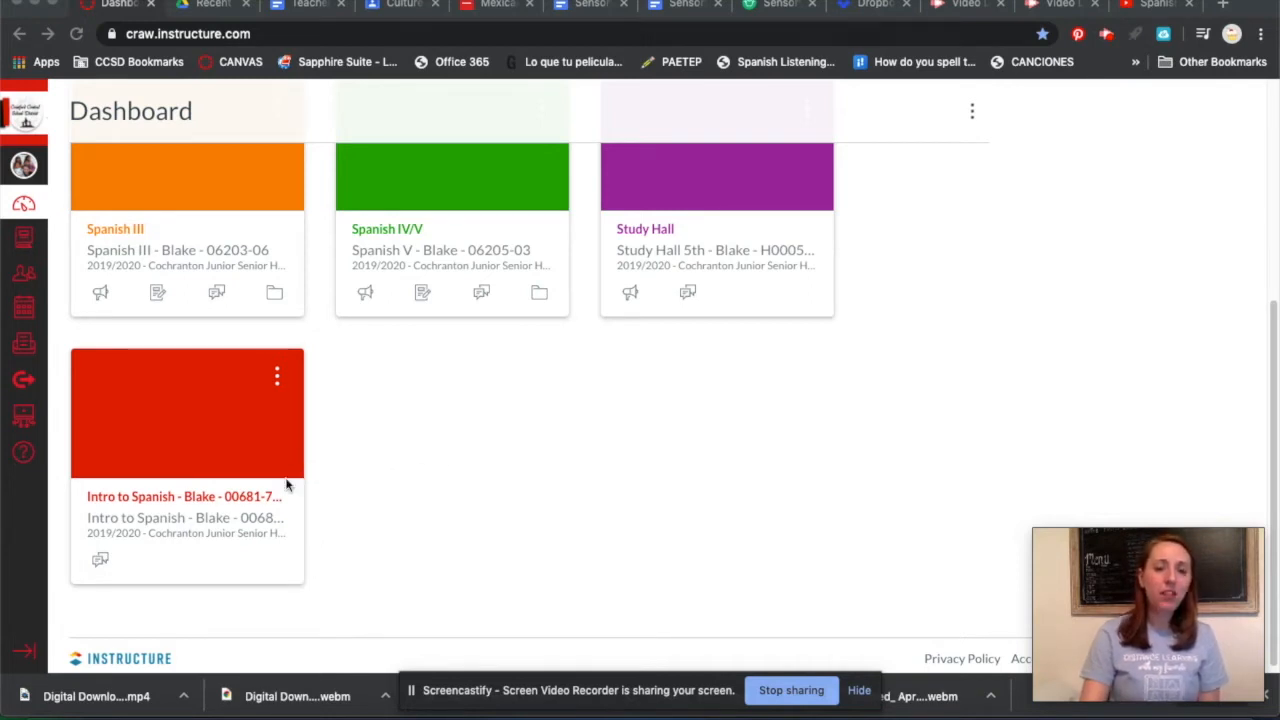
mouse_move(220, 500)
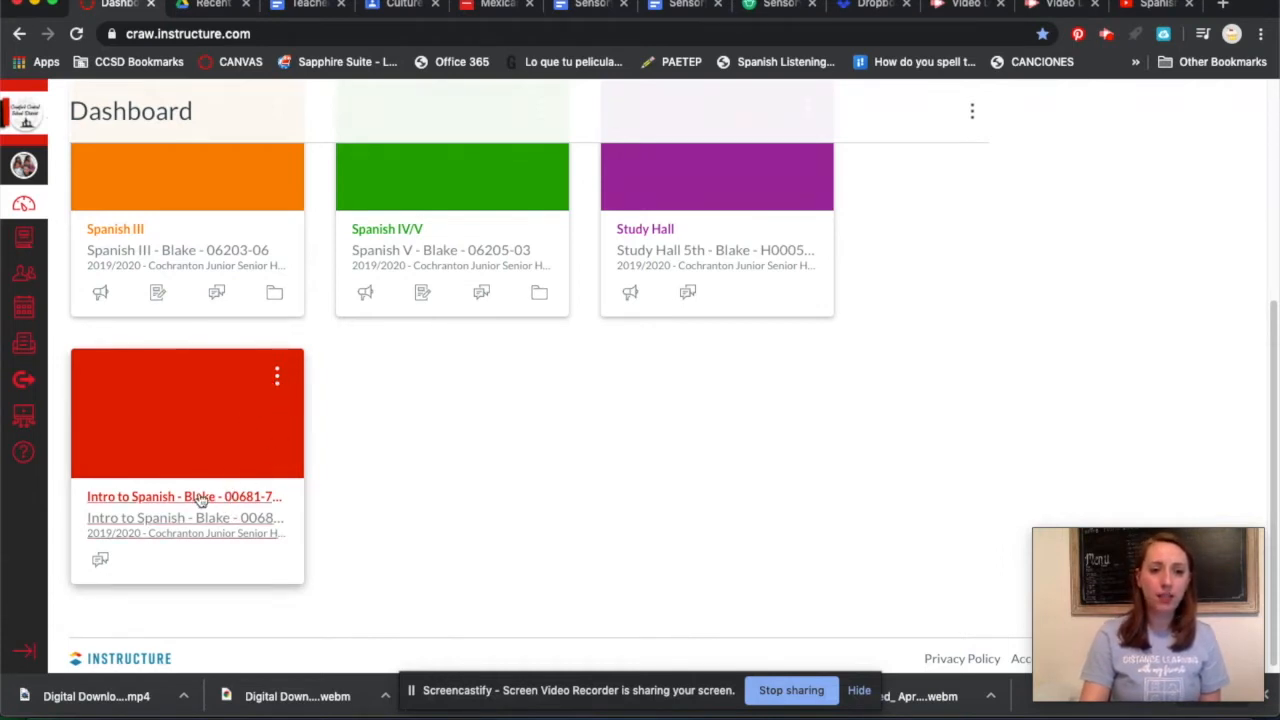
left_click(277, 376)
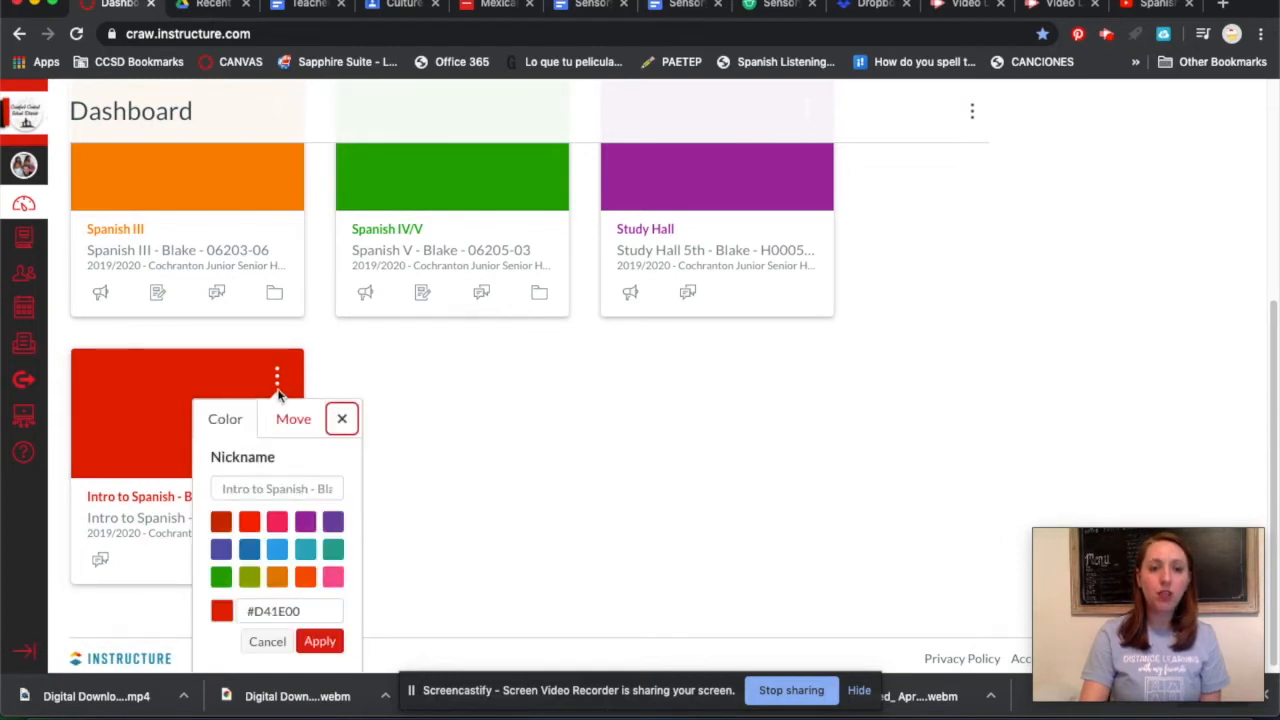
left_click(277, 489)
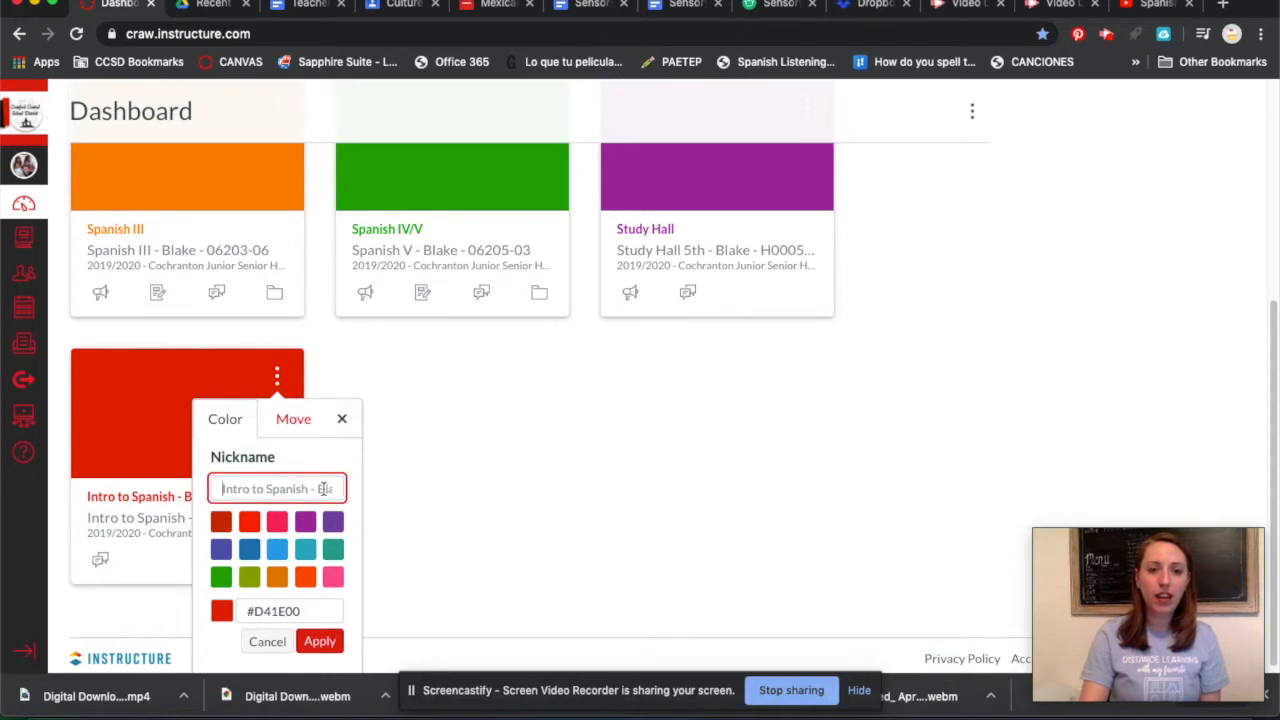
type("Intro to Spanish")
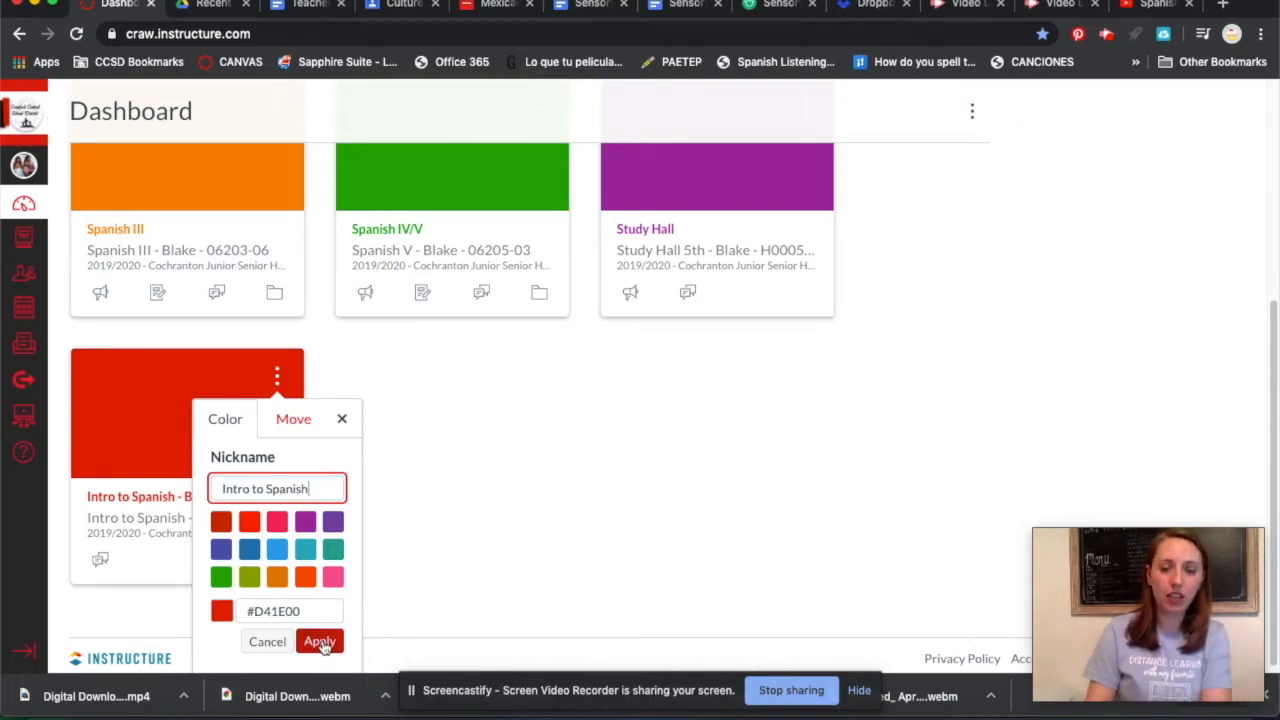
left_click(319, 641)
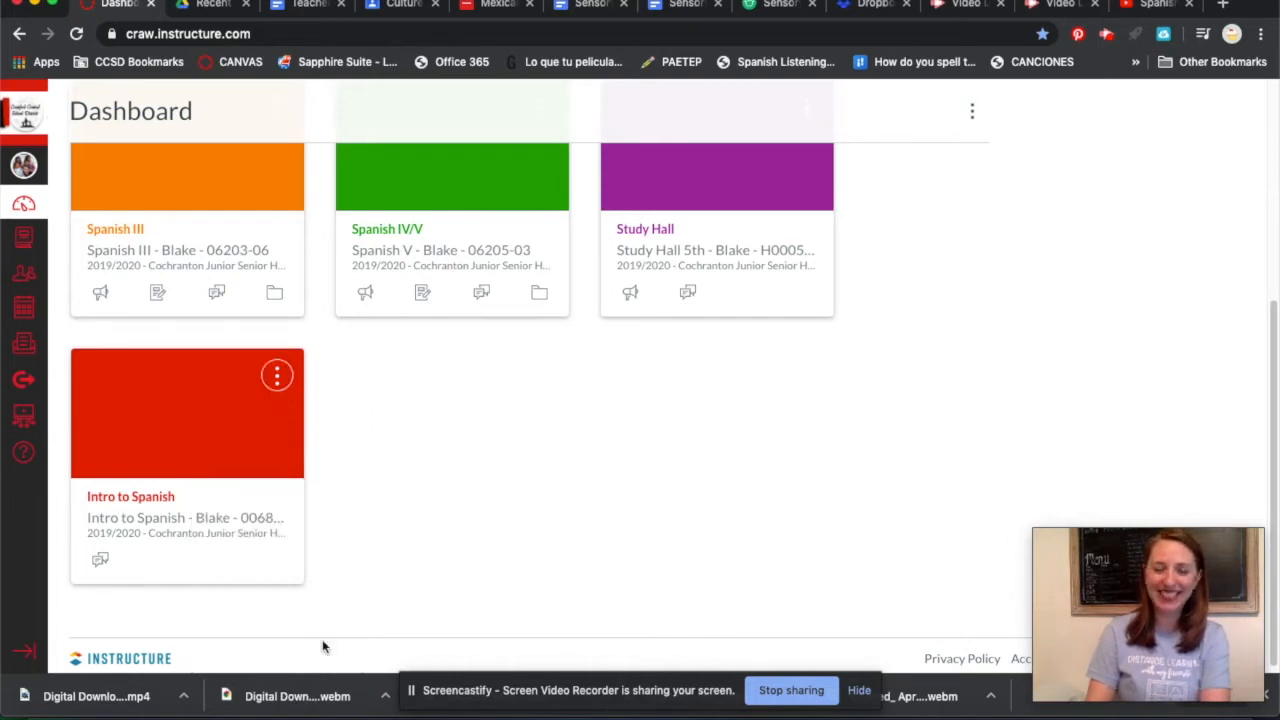
mouse_move(130, 496)
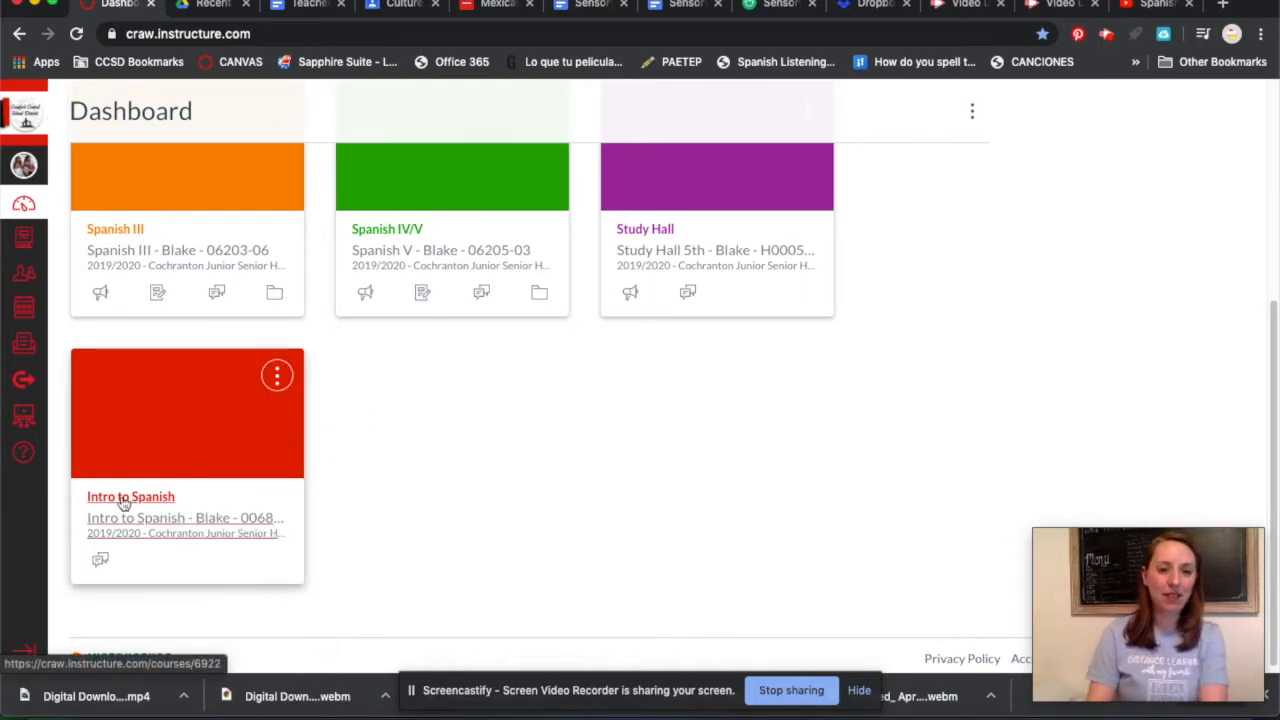
mouse_move(170, 513)
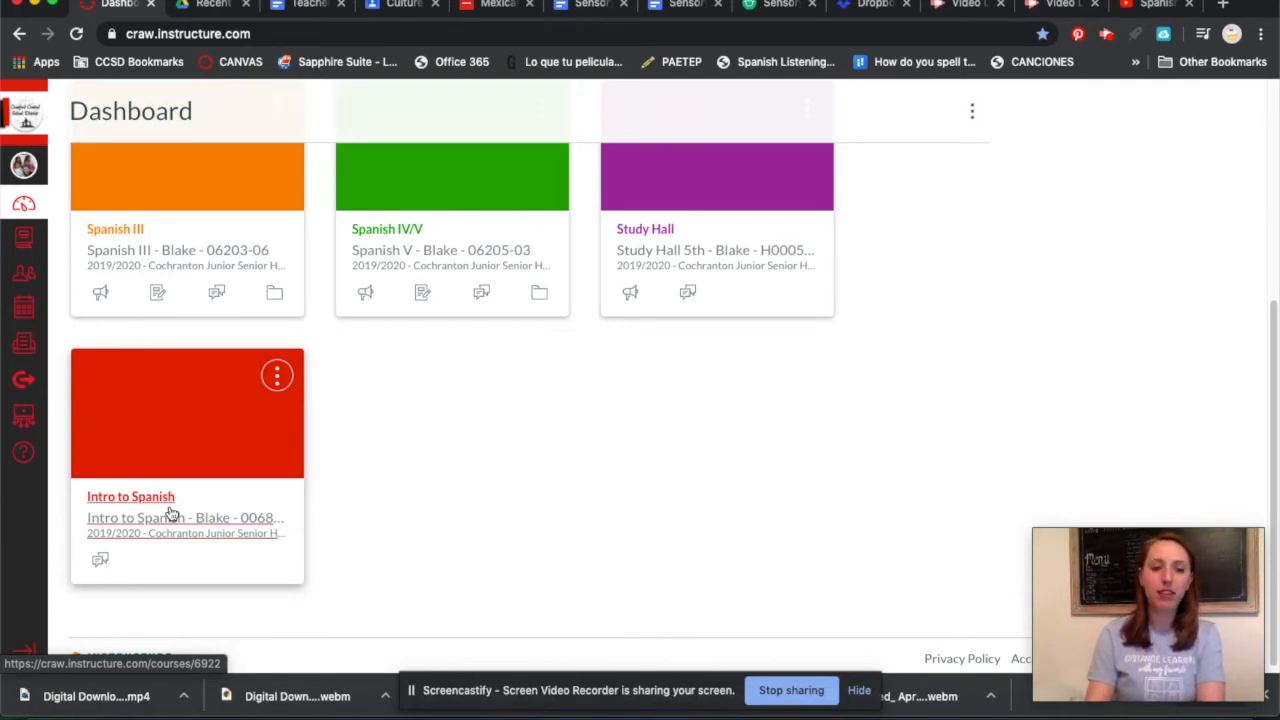
Open the Intro to Spanish course from its Dashboard card.
left_click(130, 496)
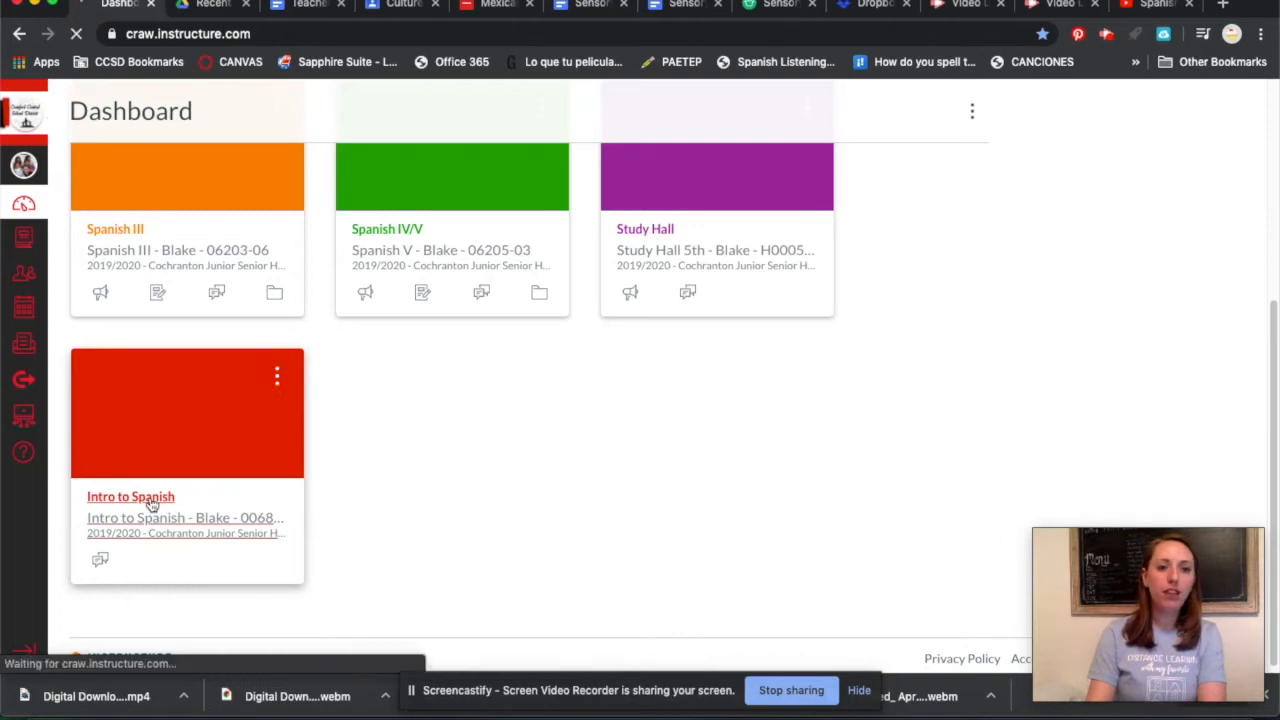
left_click(130, 496)
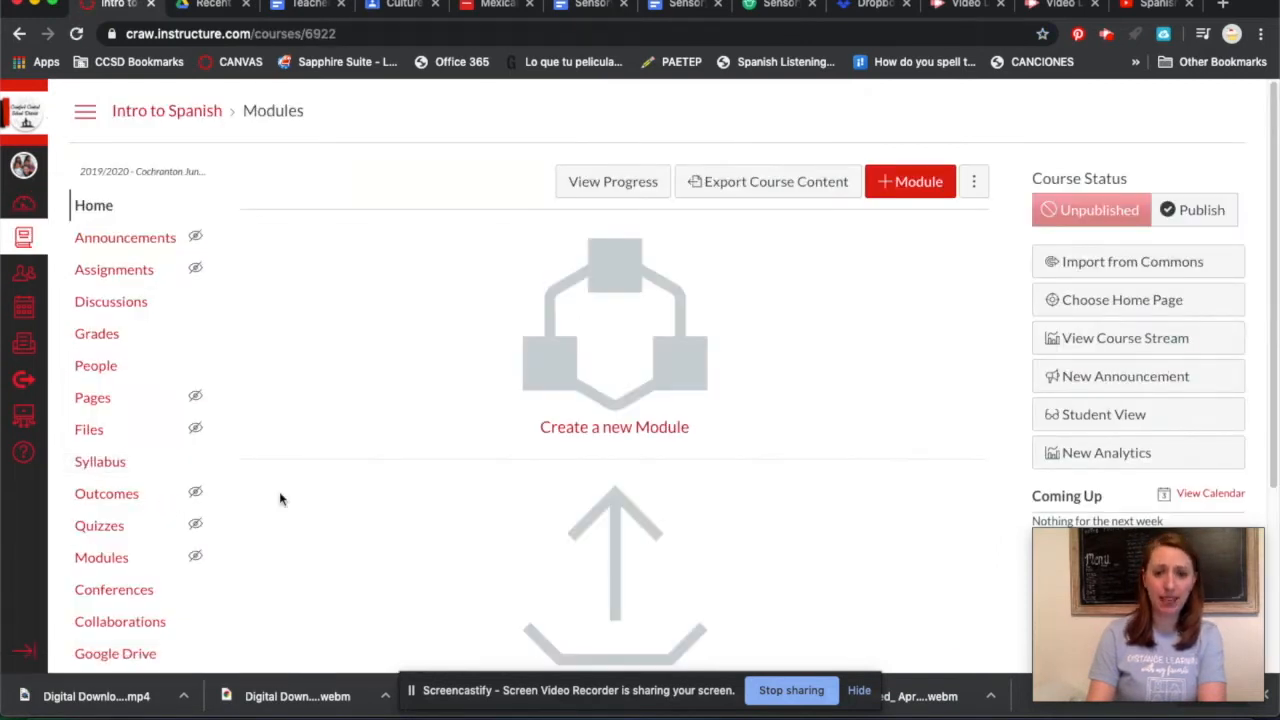
scroll("down", 3)
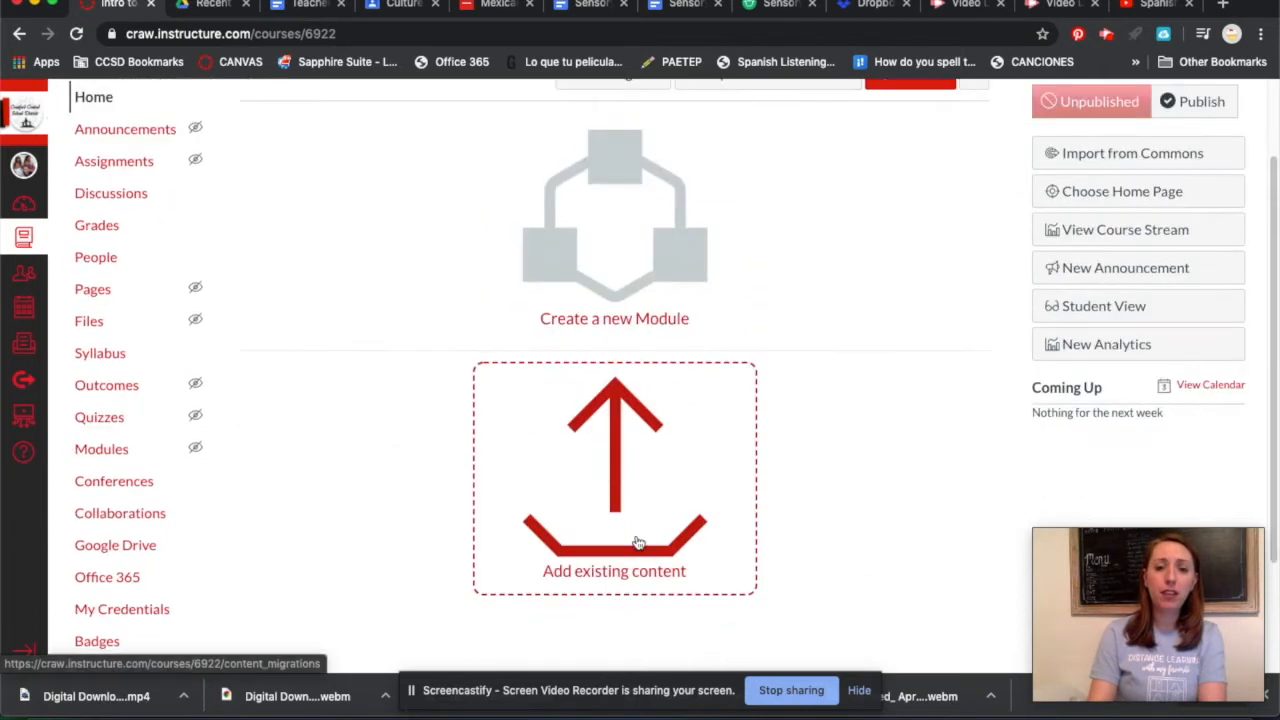
mouse_move(630, 585)
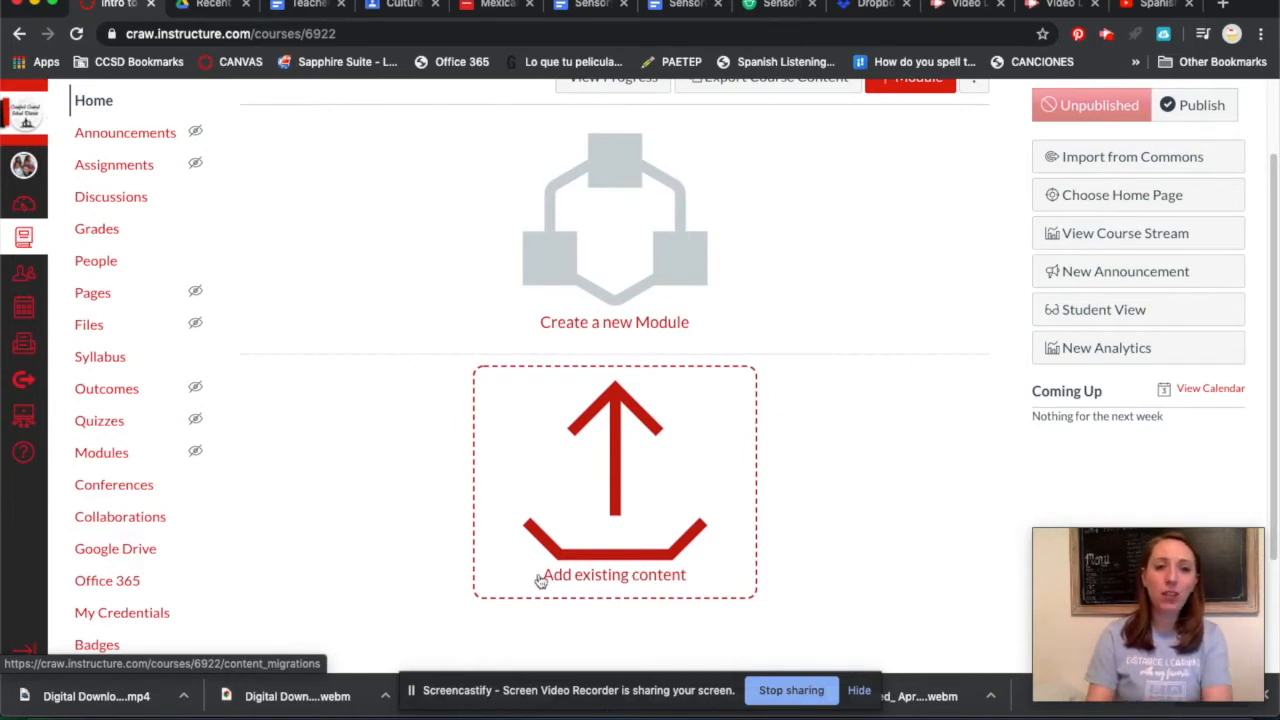
mouse_move(435, 455)
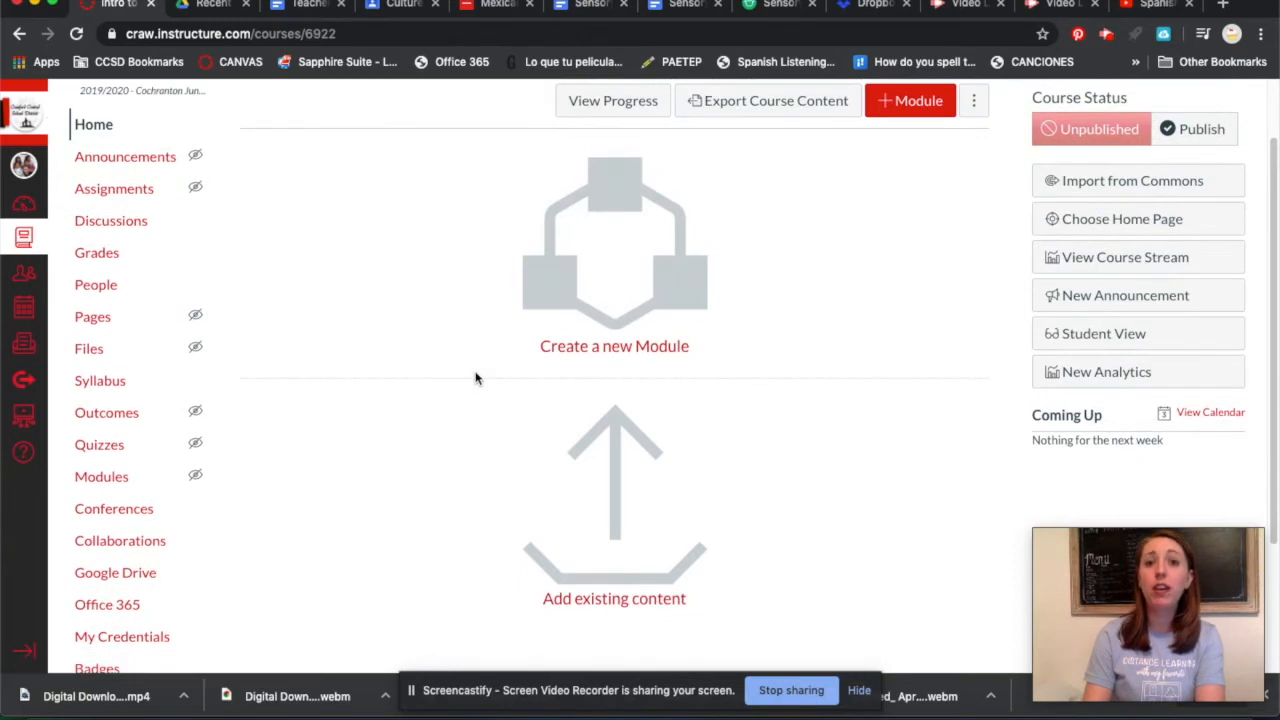
mouse_move(258, 313)
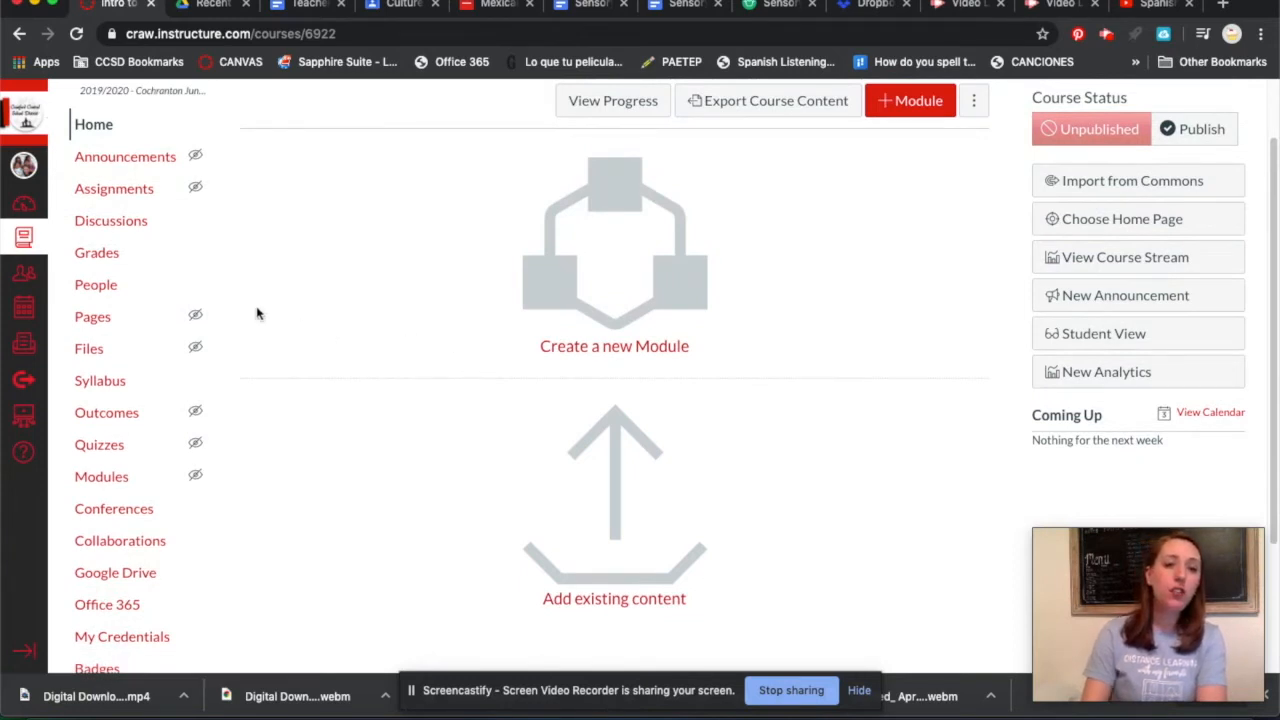
mouse_move(92, 316)
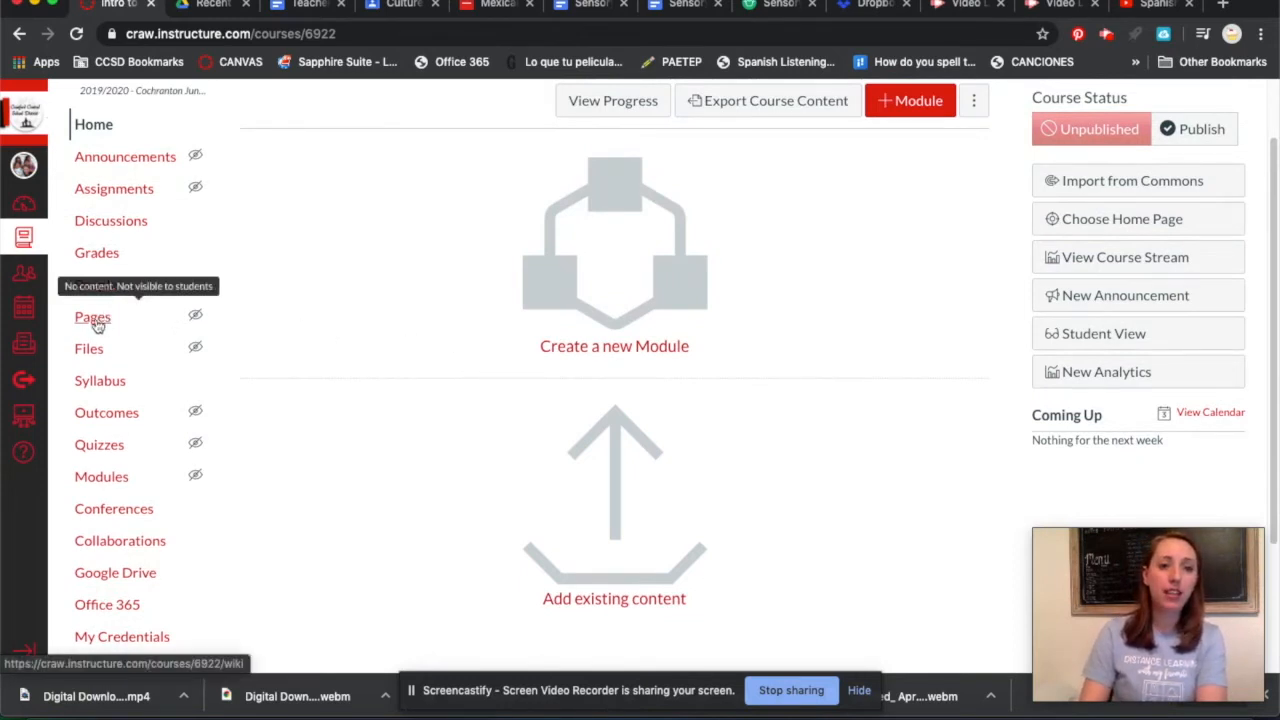
Create a new course page and title it 'Home Page'.
left_click(92, 316)
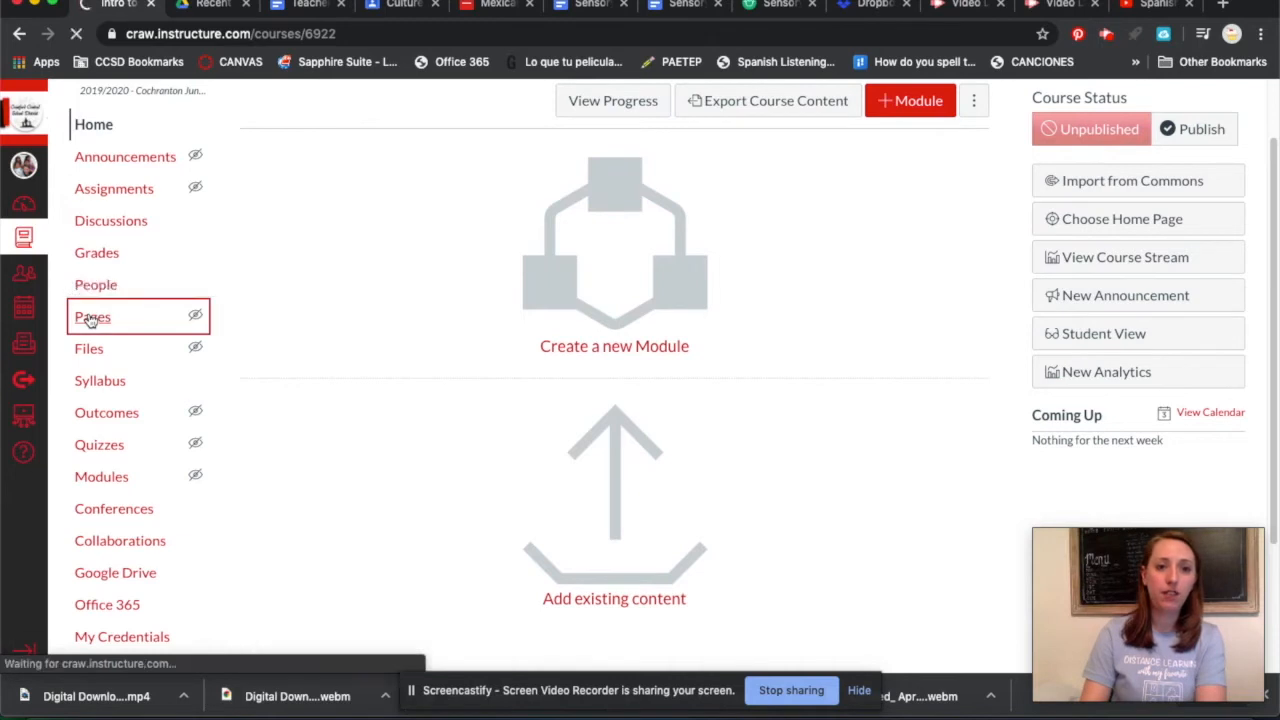
left_click(92, 316)
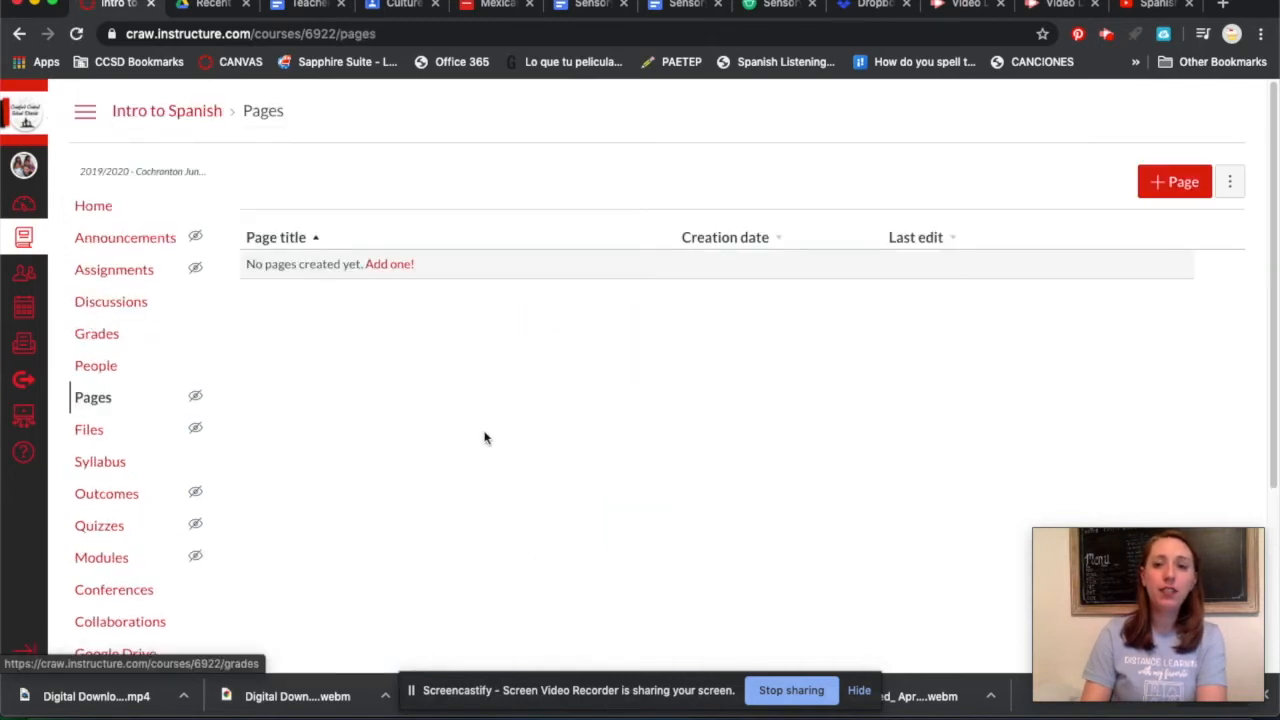
mouse_move(1155, 202)
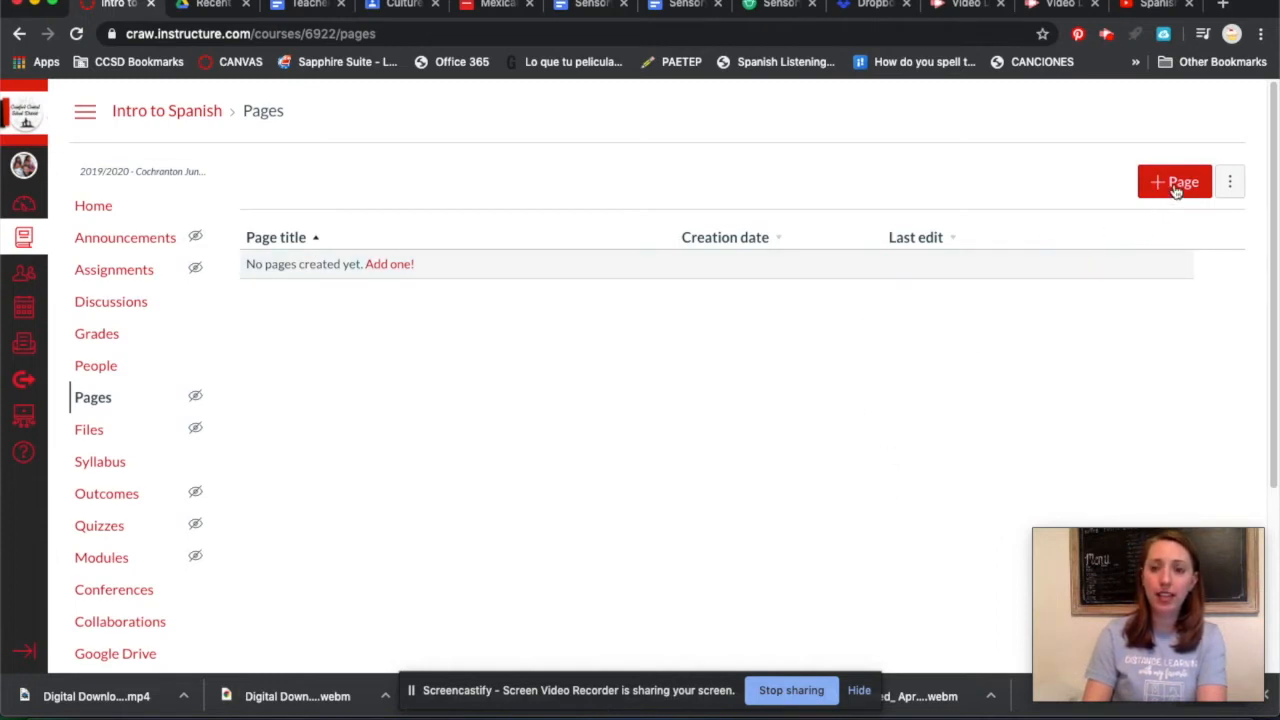
left_click(1174, 181)
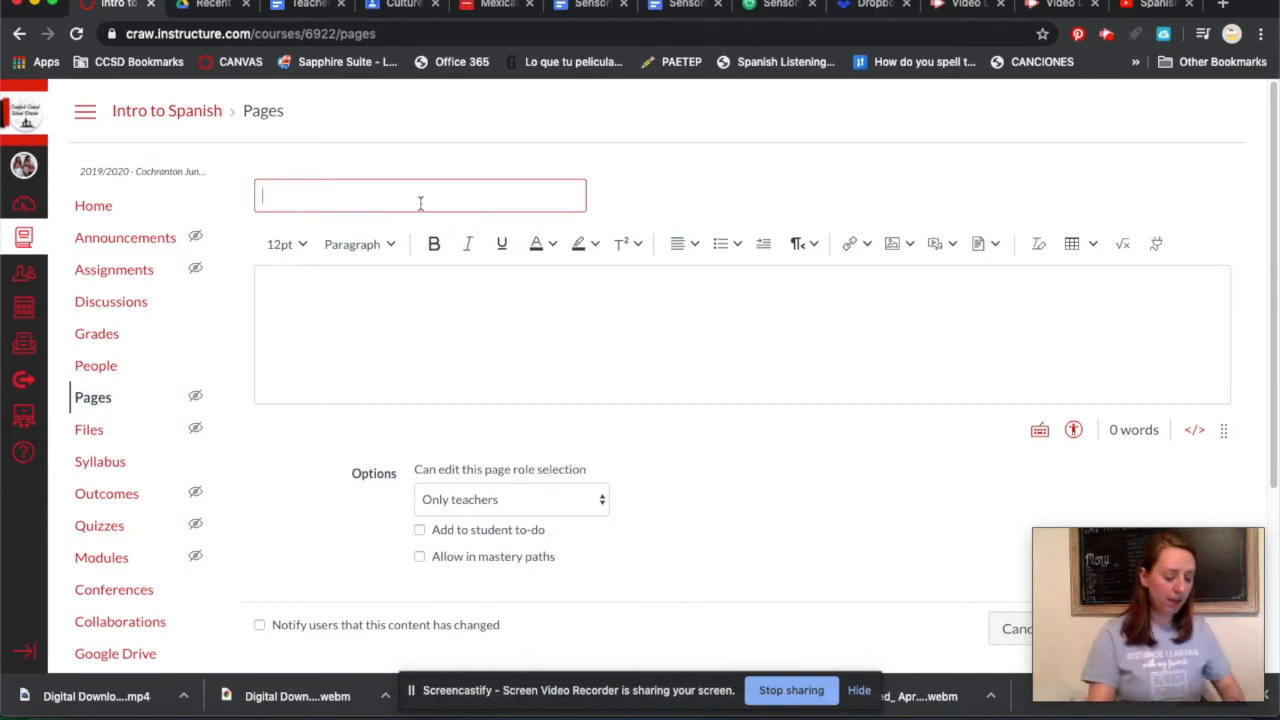
type("Hope")
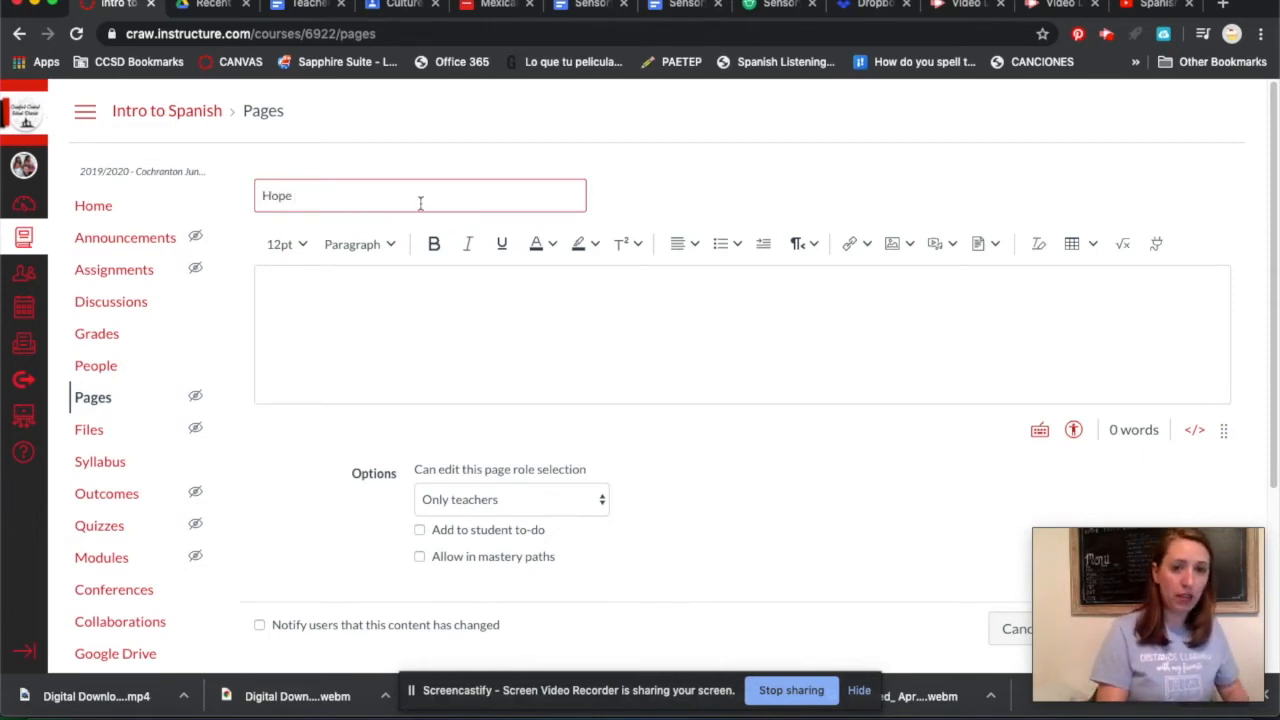
key("Backspace")
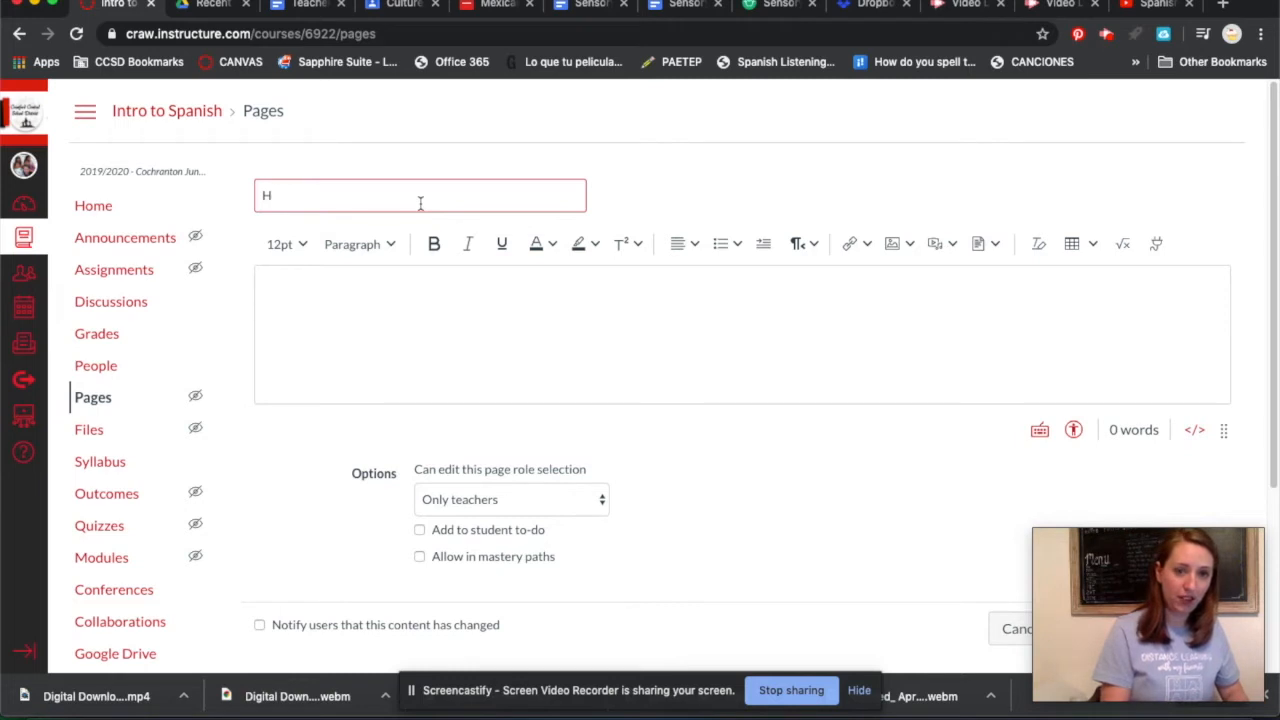
type("ome Page")
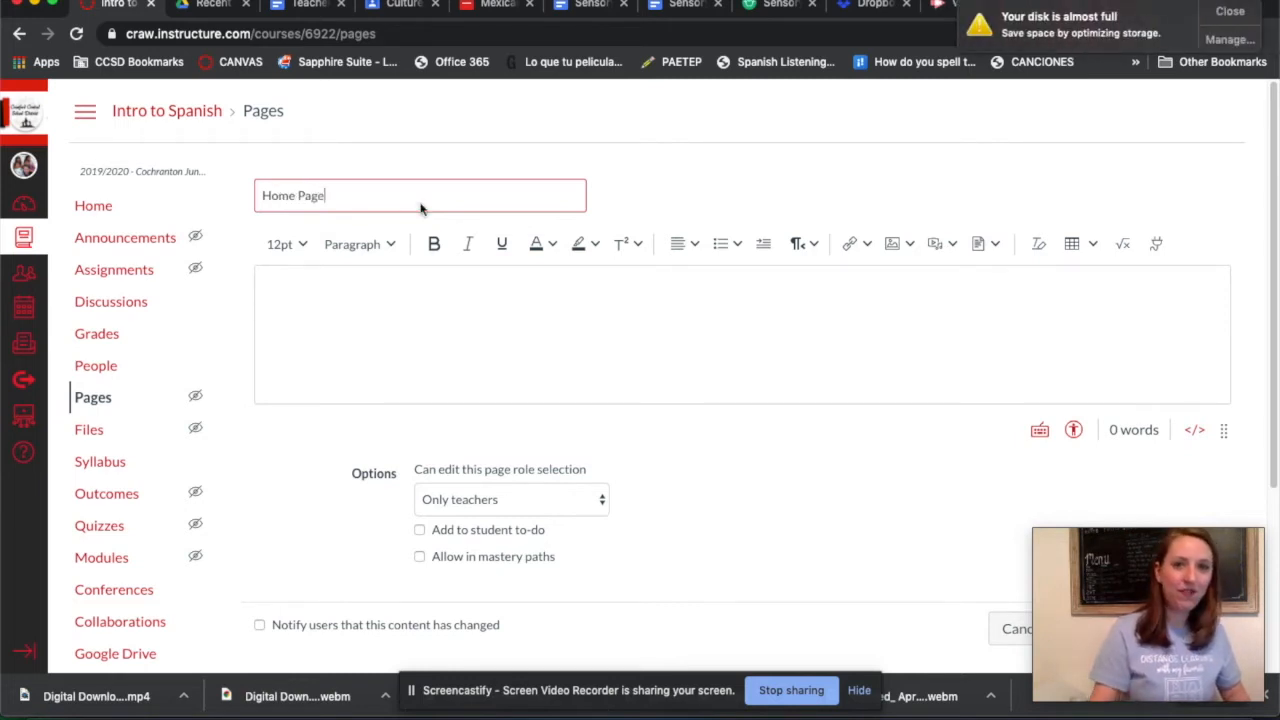
Write '¡Hola!' and '¡Bienvenidos a la clase de español!' on separate lines, then select all.
left_click(616, 305)
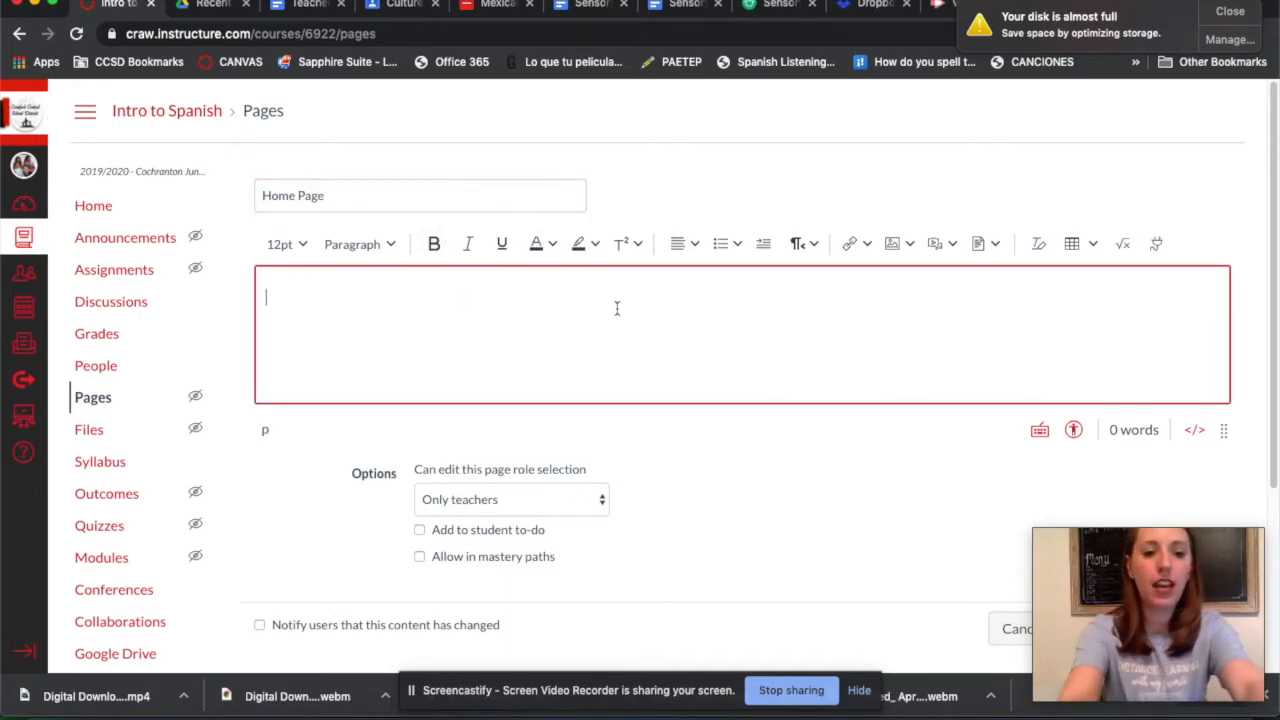
type("¡Hp")
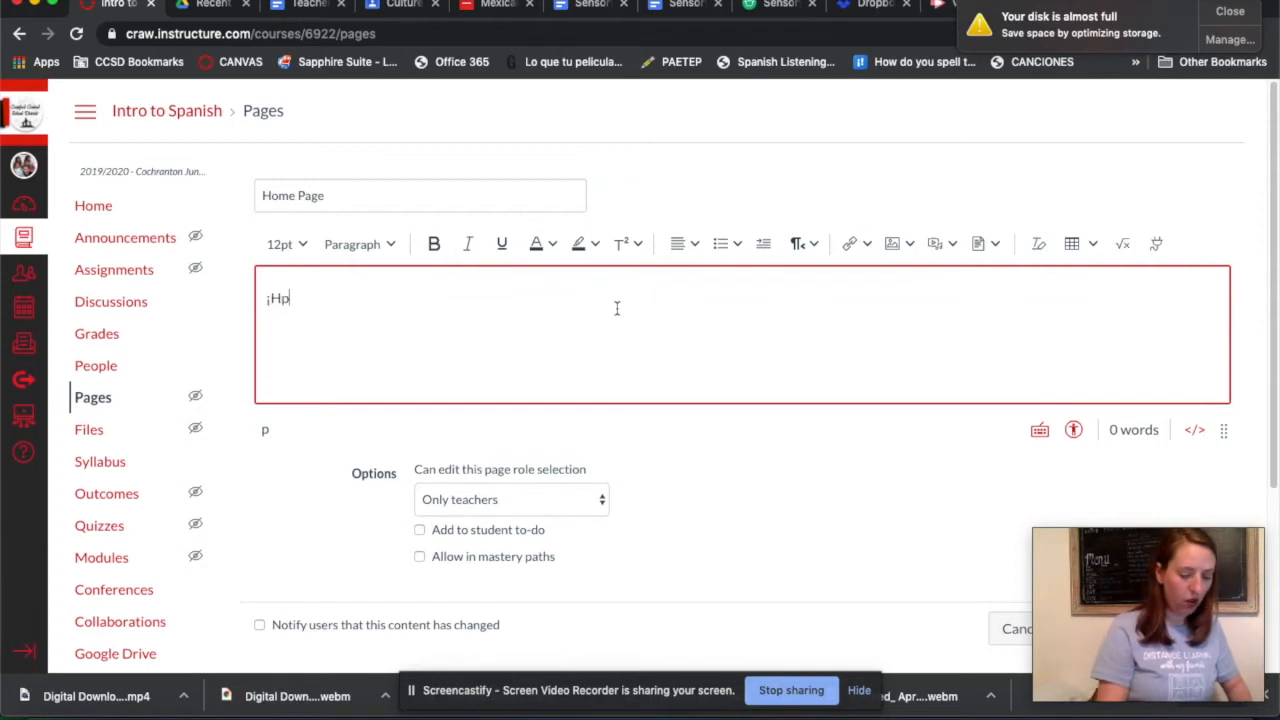
type("ola!")
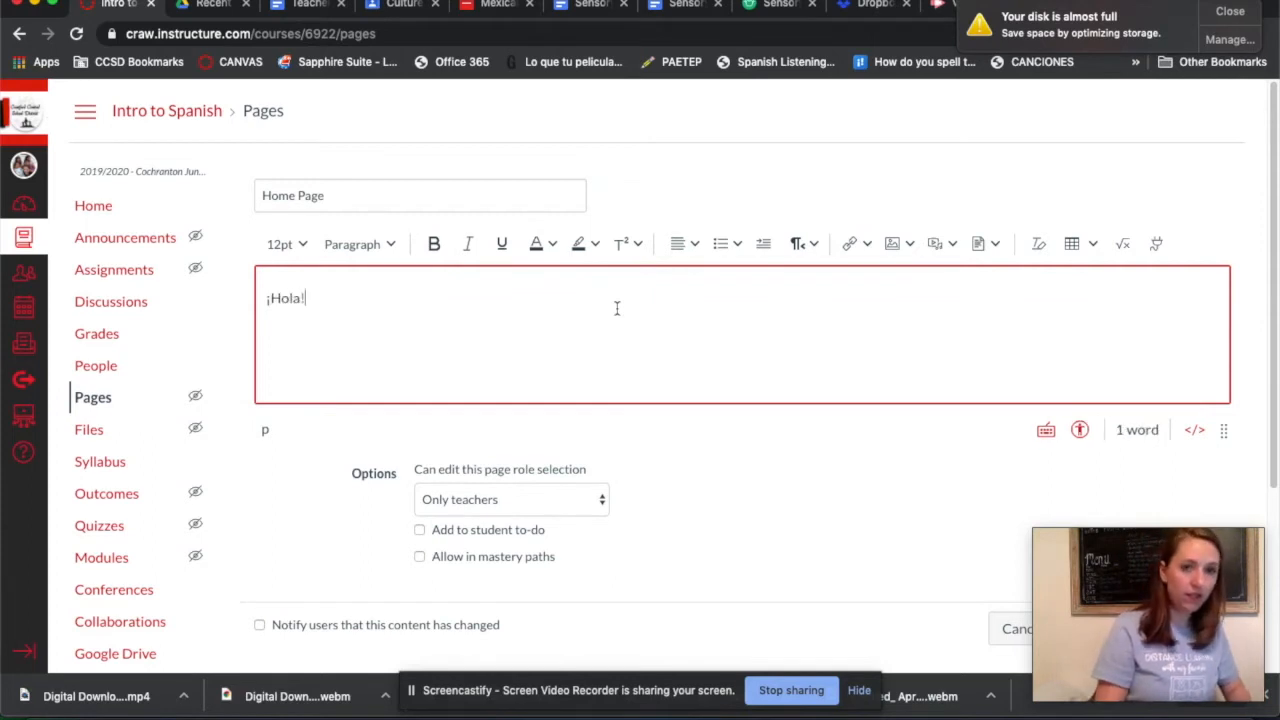
type("Bienveni")
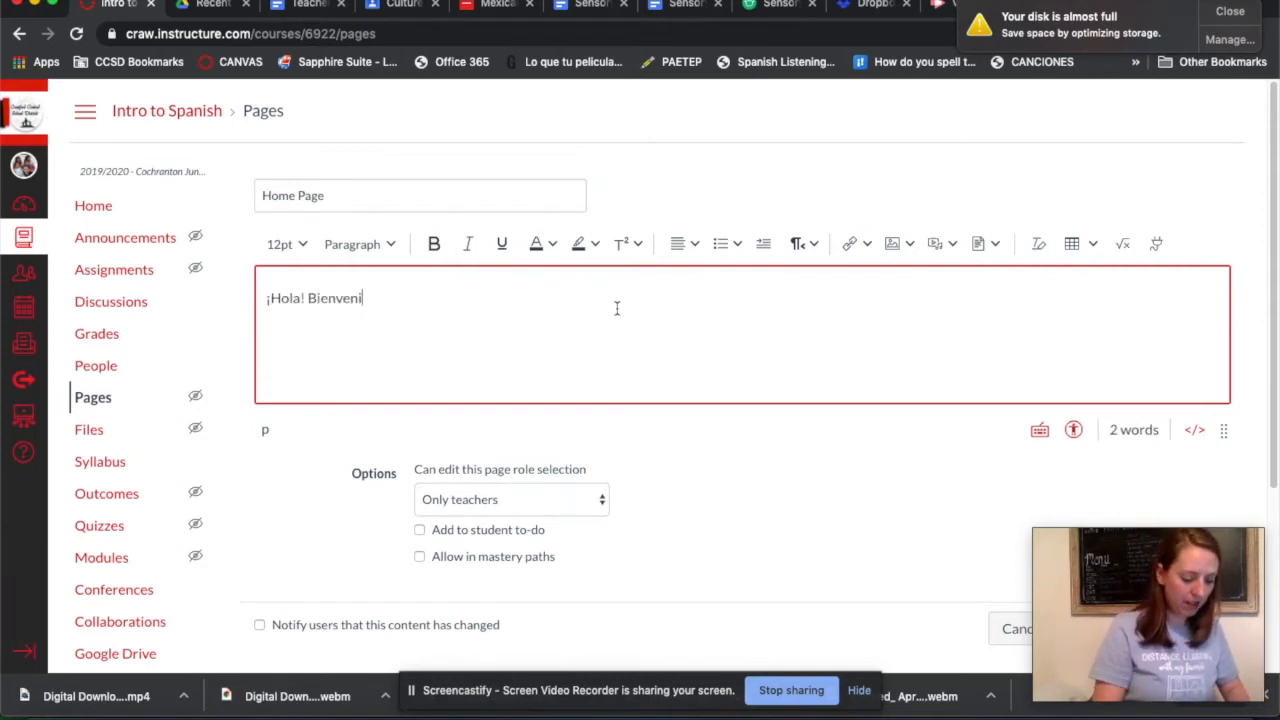
type("dos a la cl")
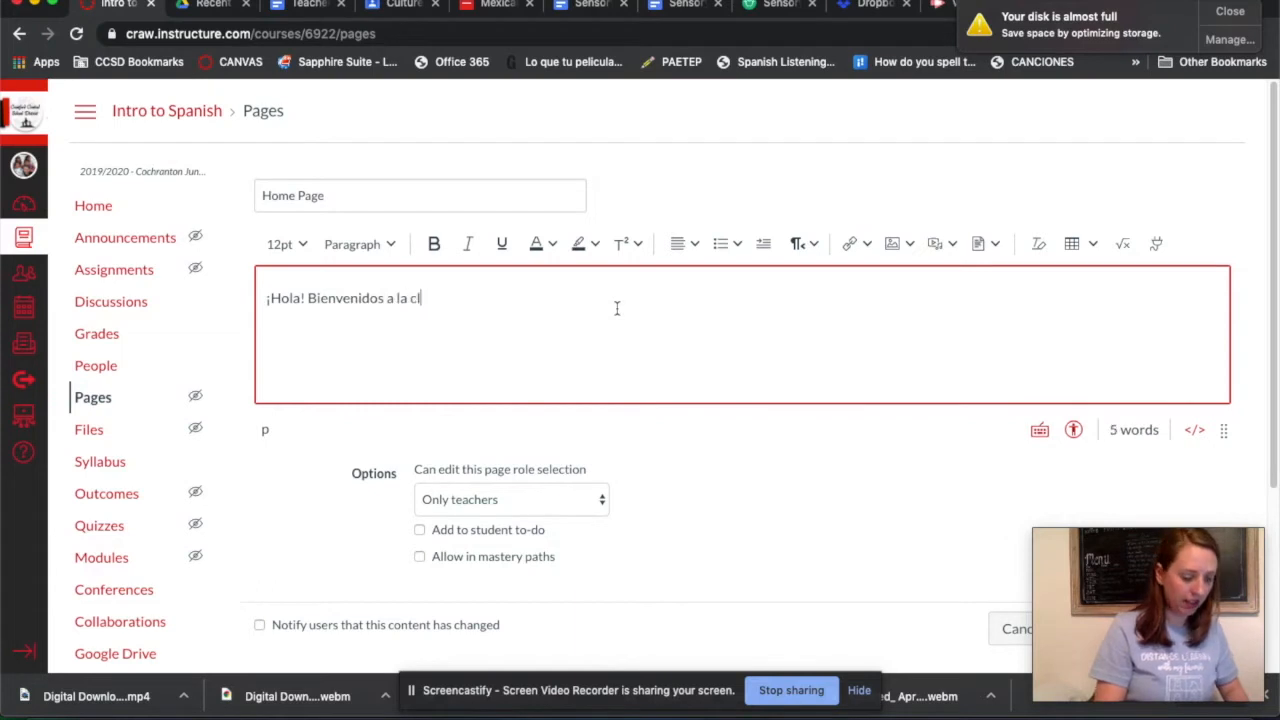
type("ase de es")
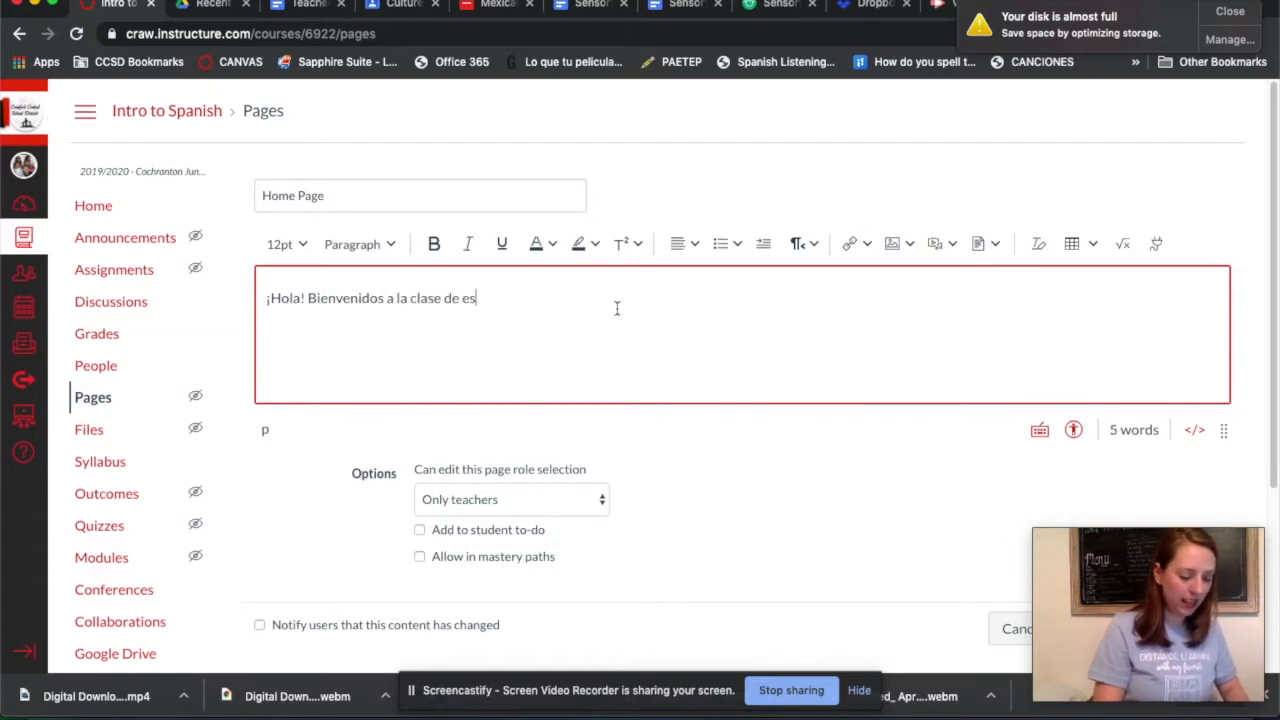
type("pa")
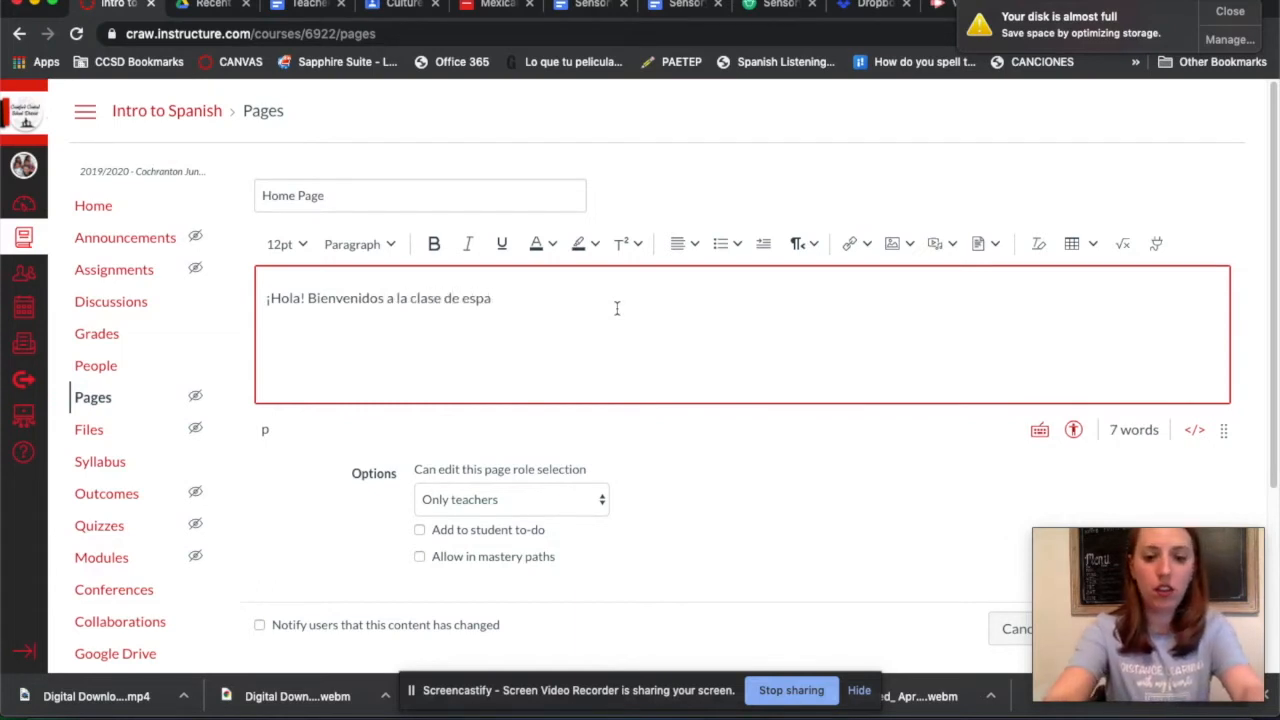
type("ñol")
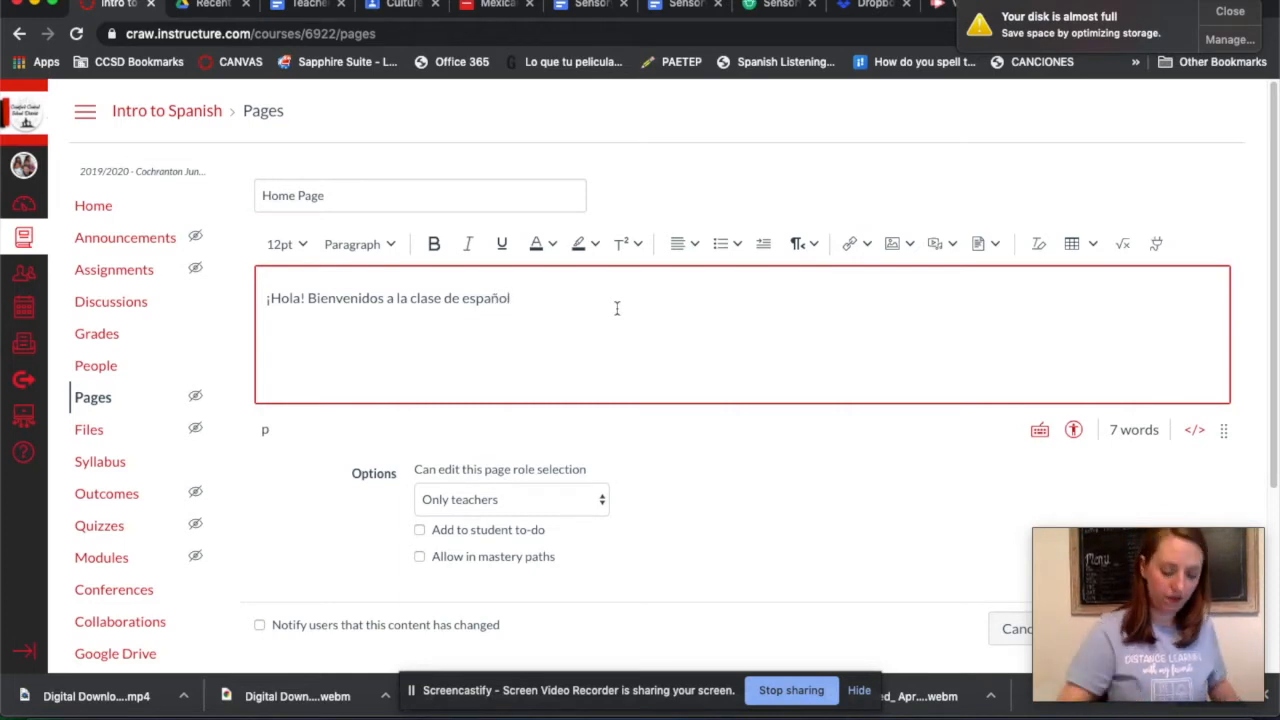
type("!")
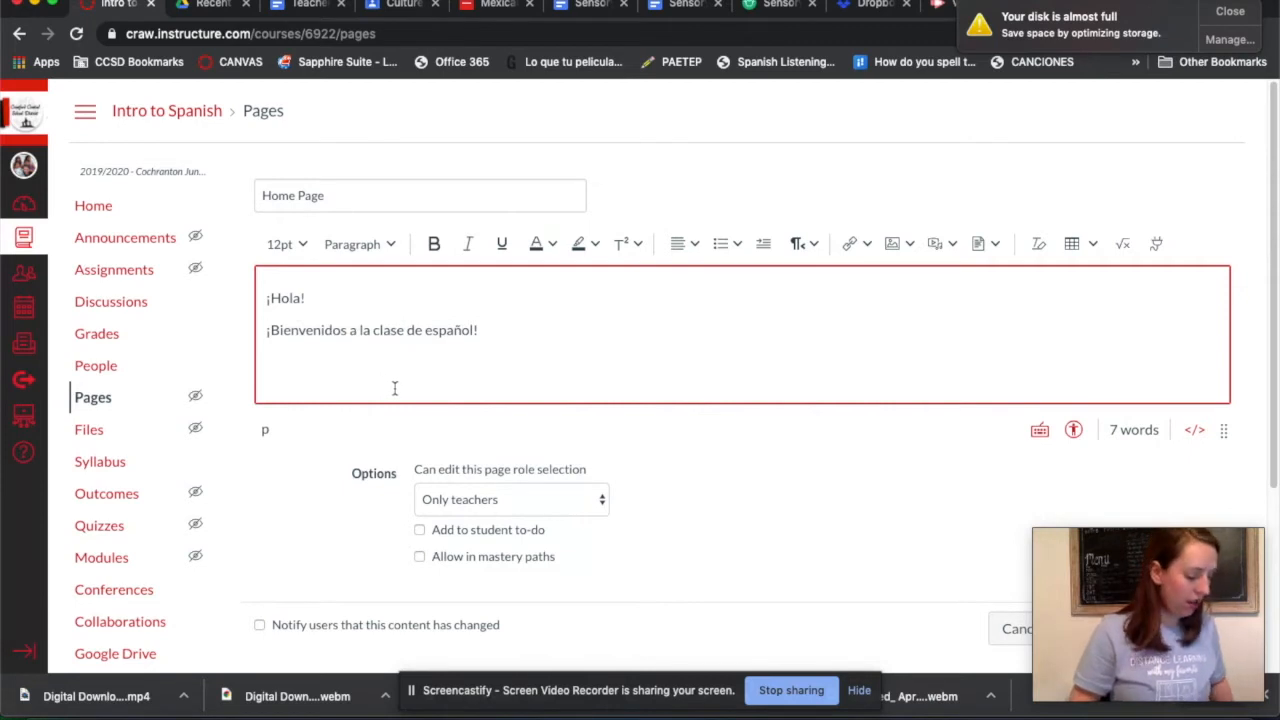
key("ctrl+a")
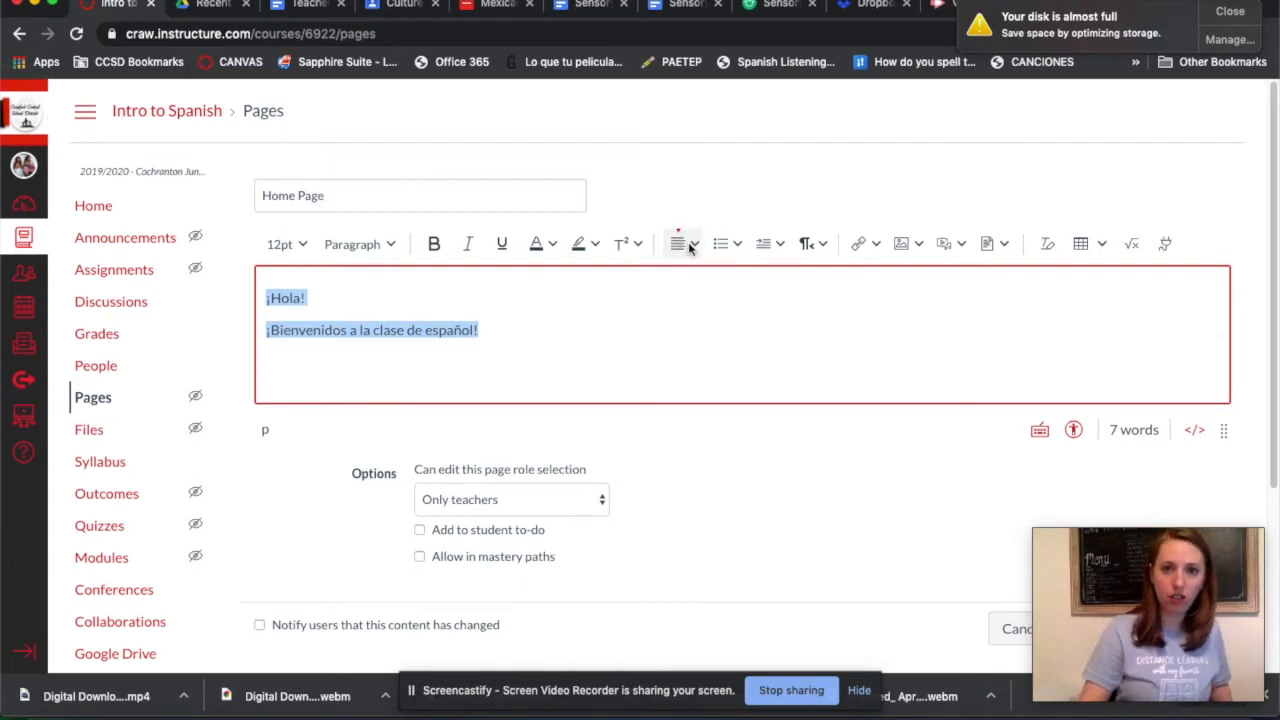
Center the greeting text, set it to 36pt, and colour it red.
left_click(678, 244)
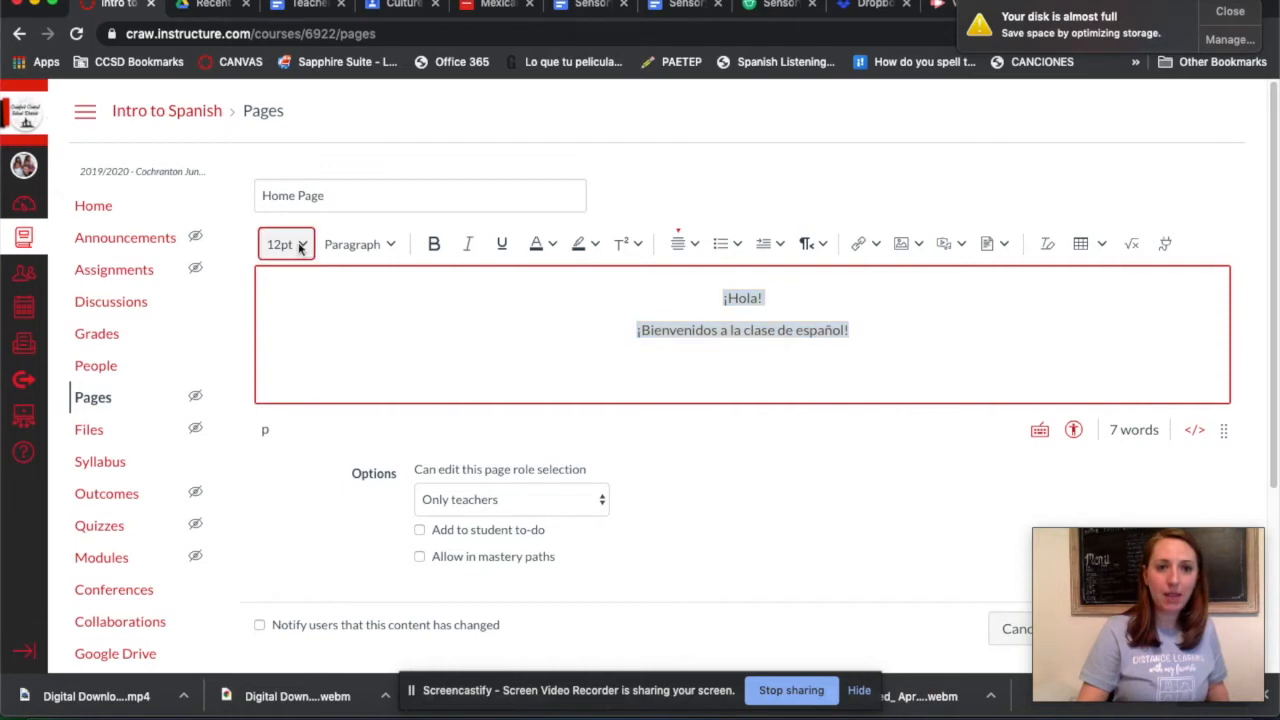
left_click(285, 244)
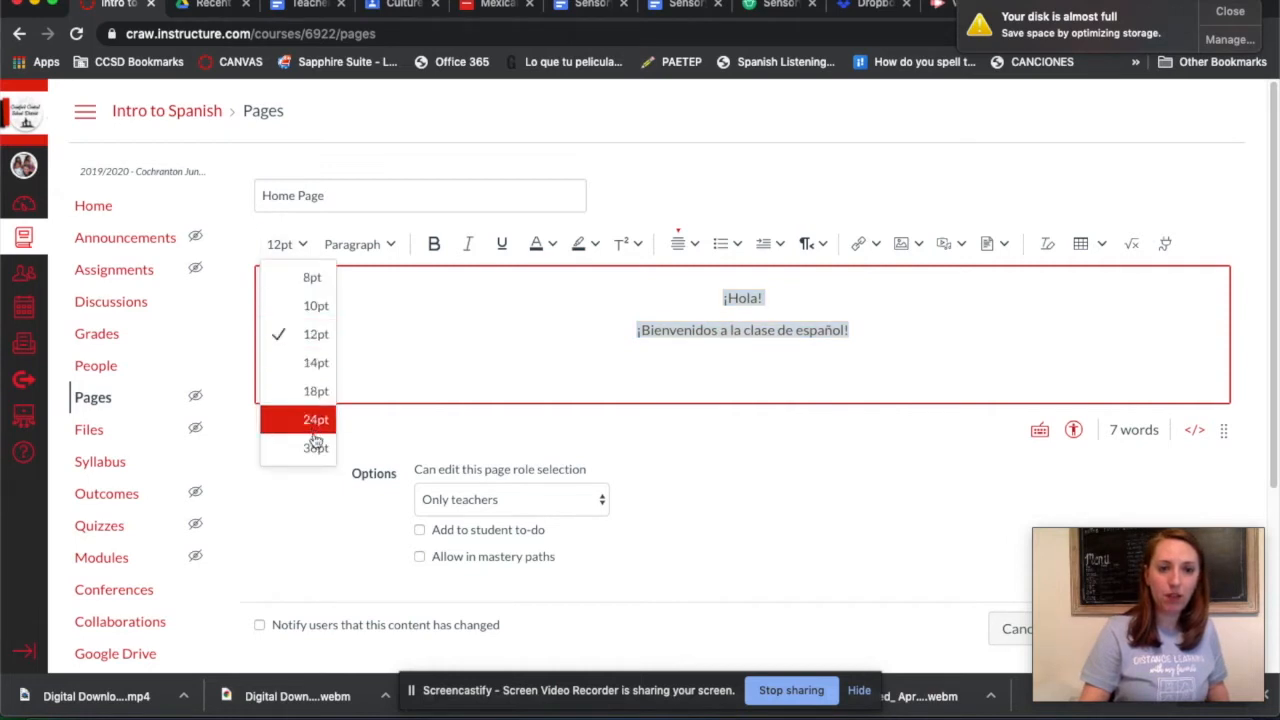
left_click(315, 447)
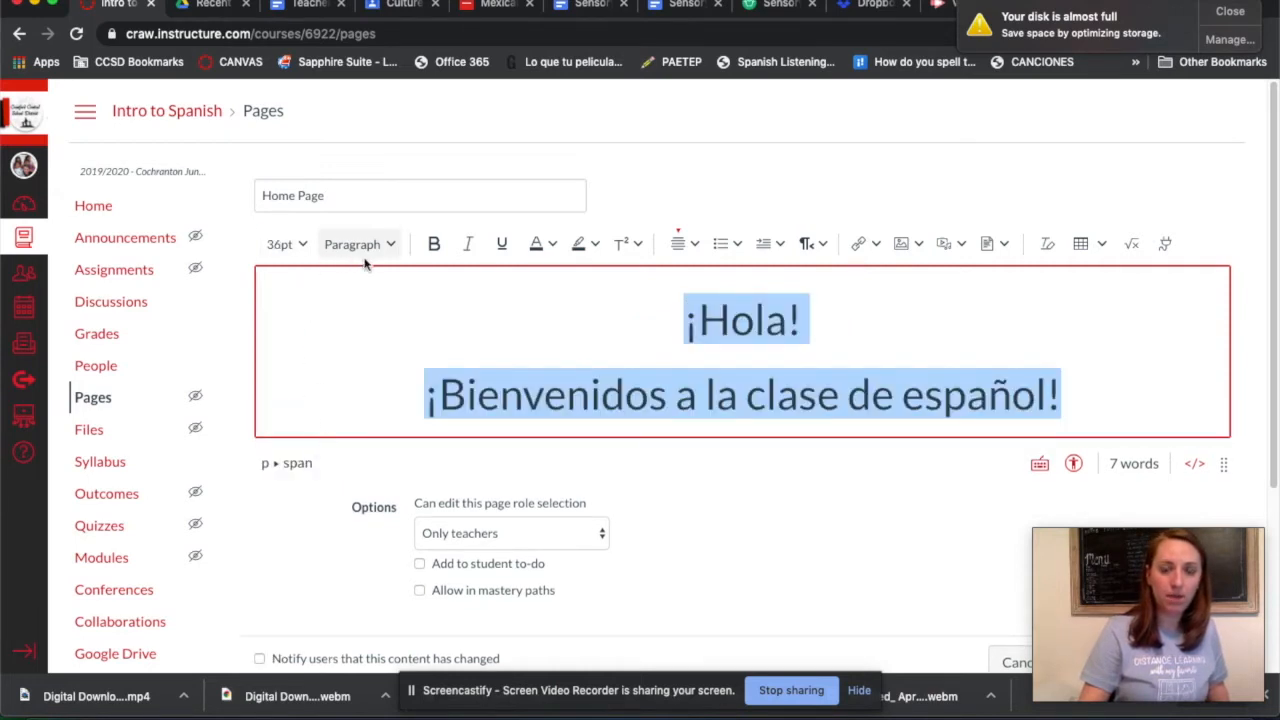
left_click(537, 243)
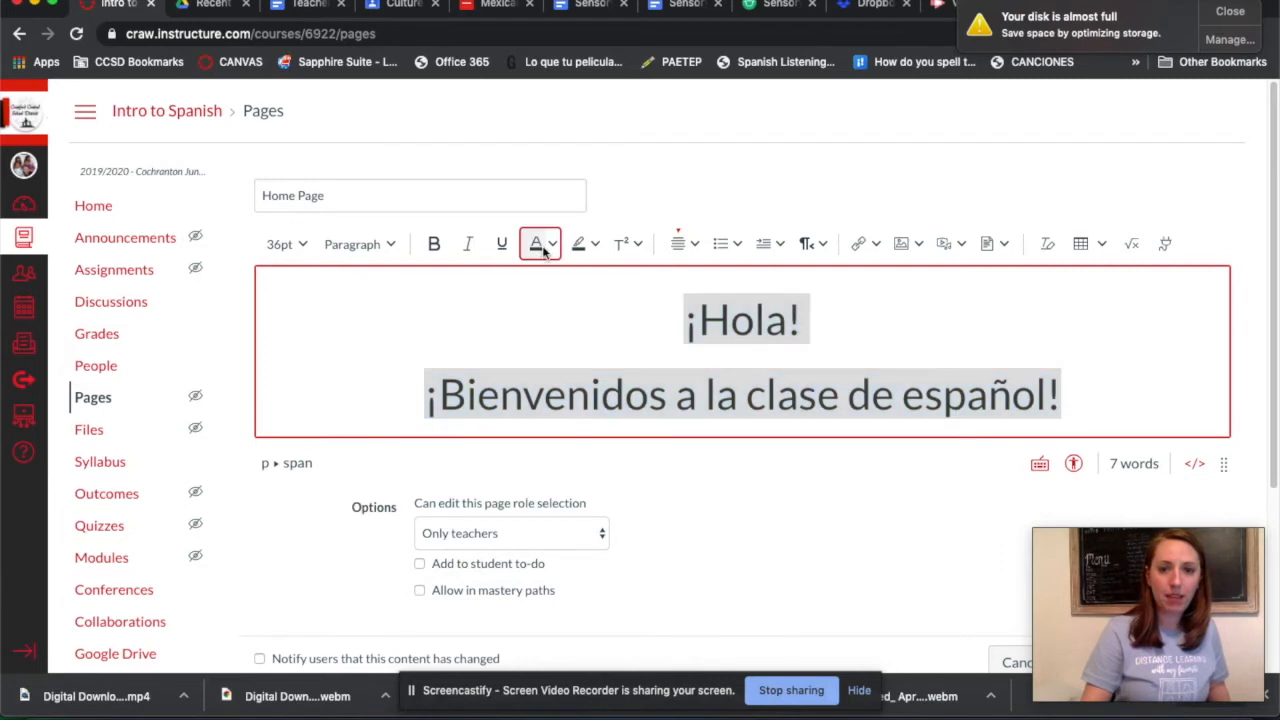
left_click(537, 243)
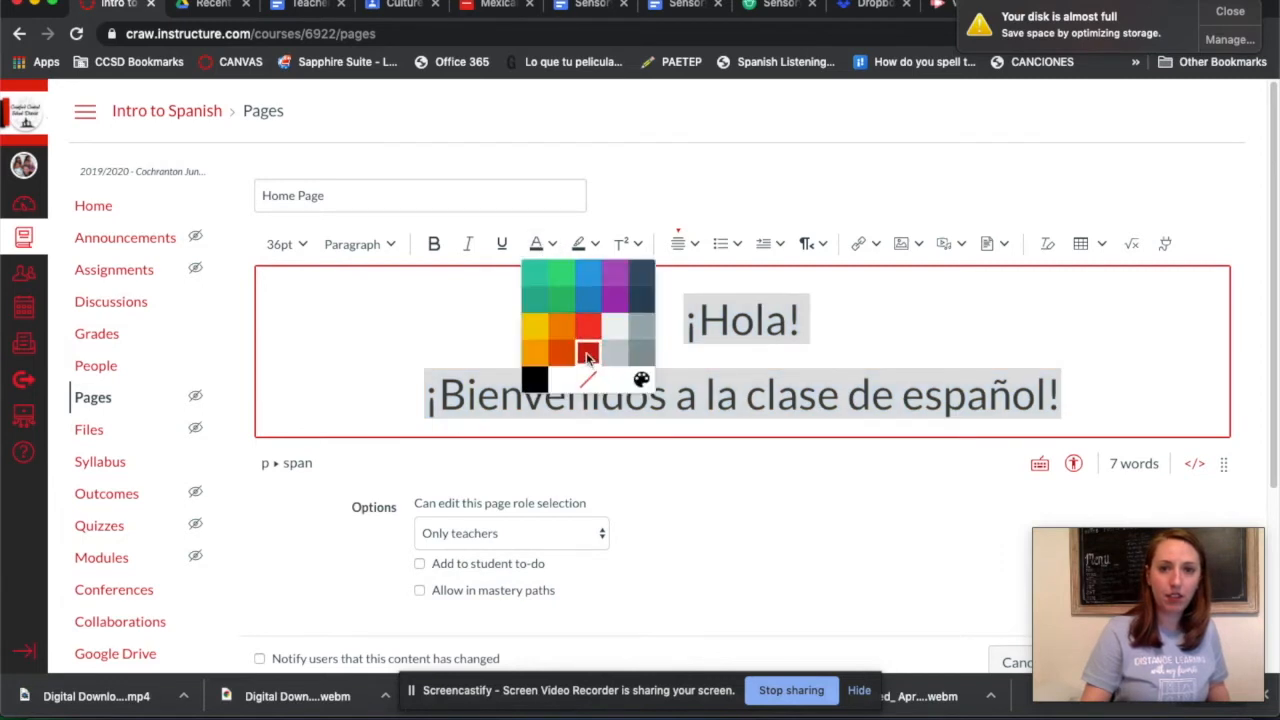
left_click(589, 356)
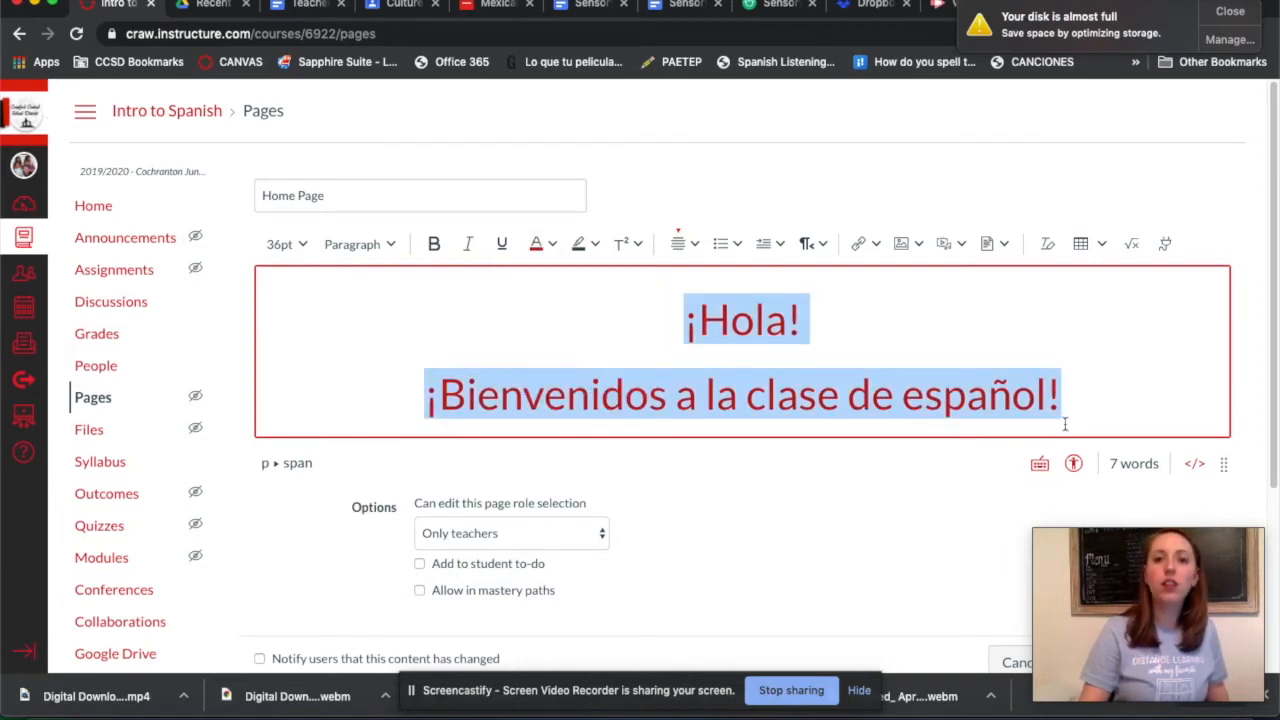
left_click(1065, 394)
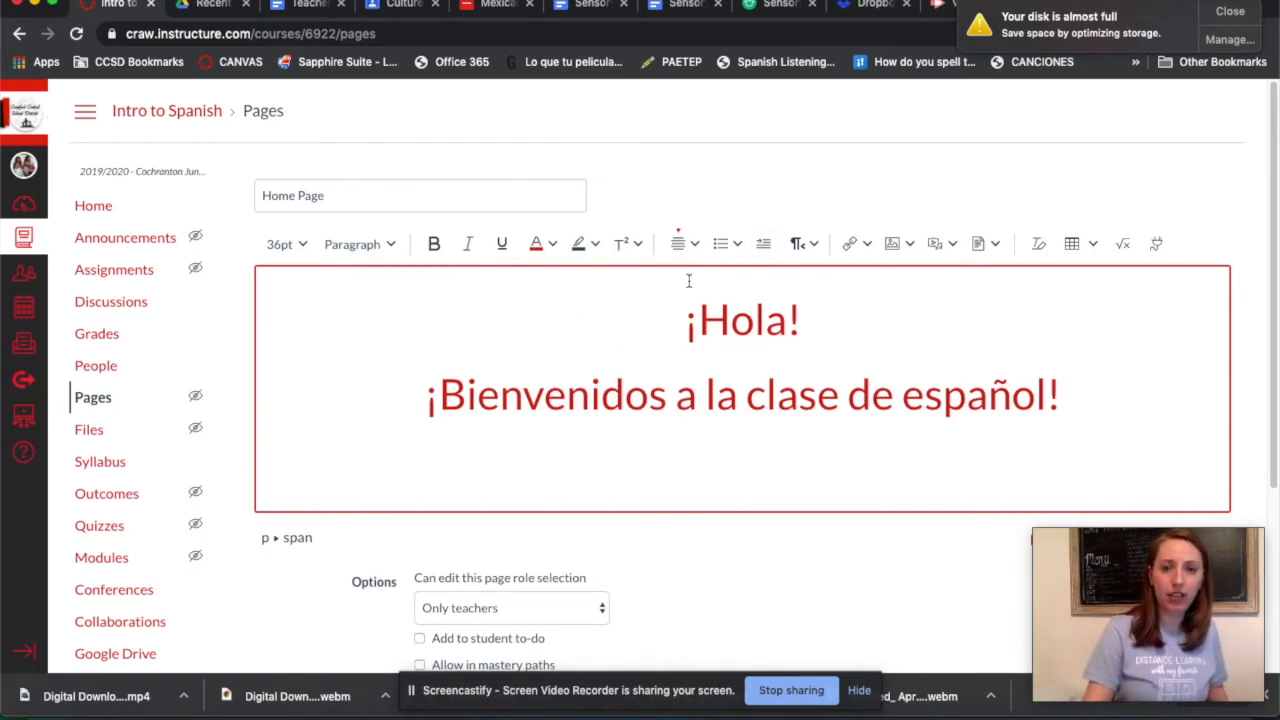
mouse_move(695, 268)
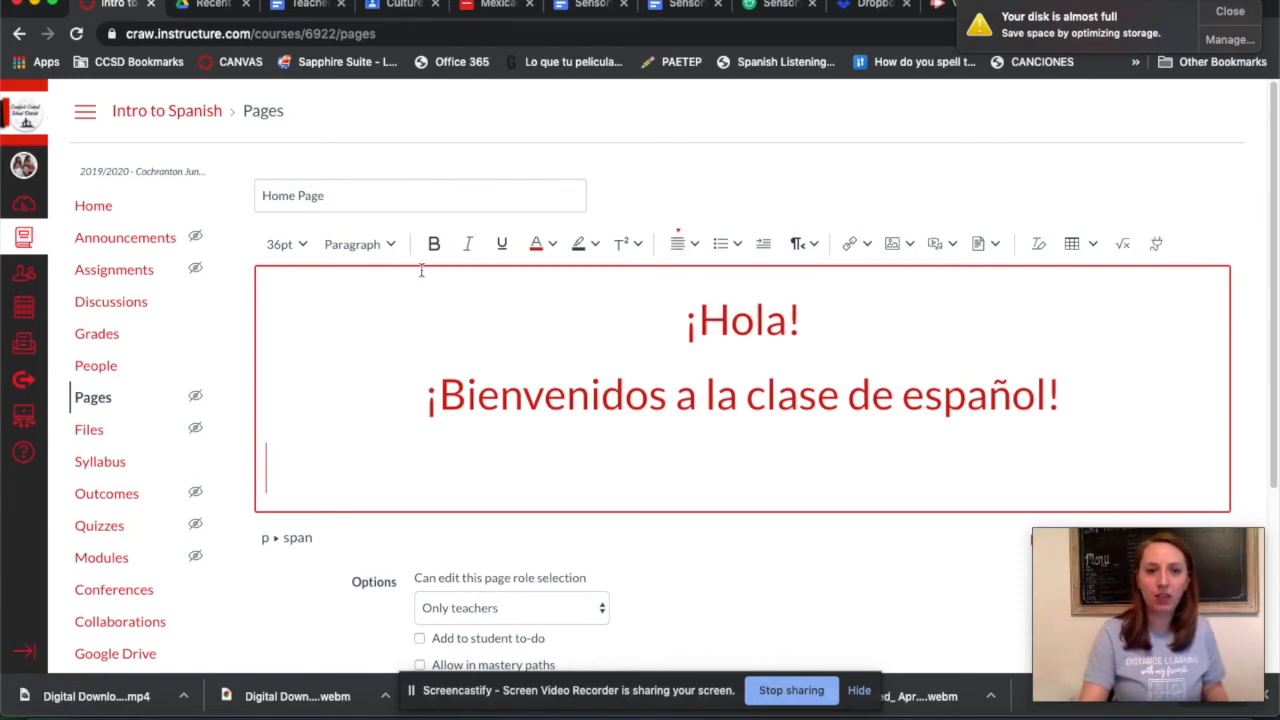
Add a 24pt line reading 'Lección 1' below the greeting.
left_click(283, 244)
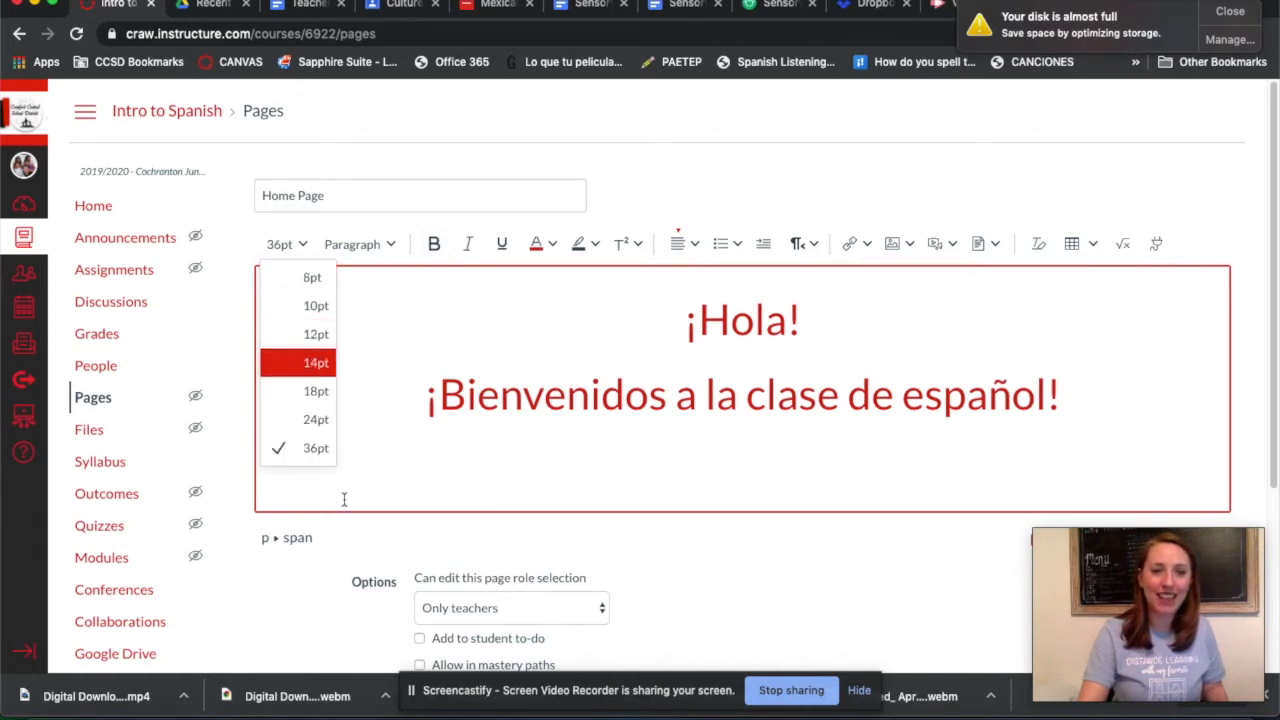
mouse_move(316, 362)
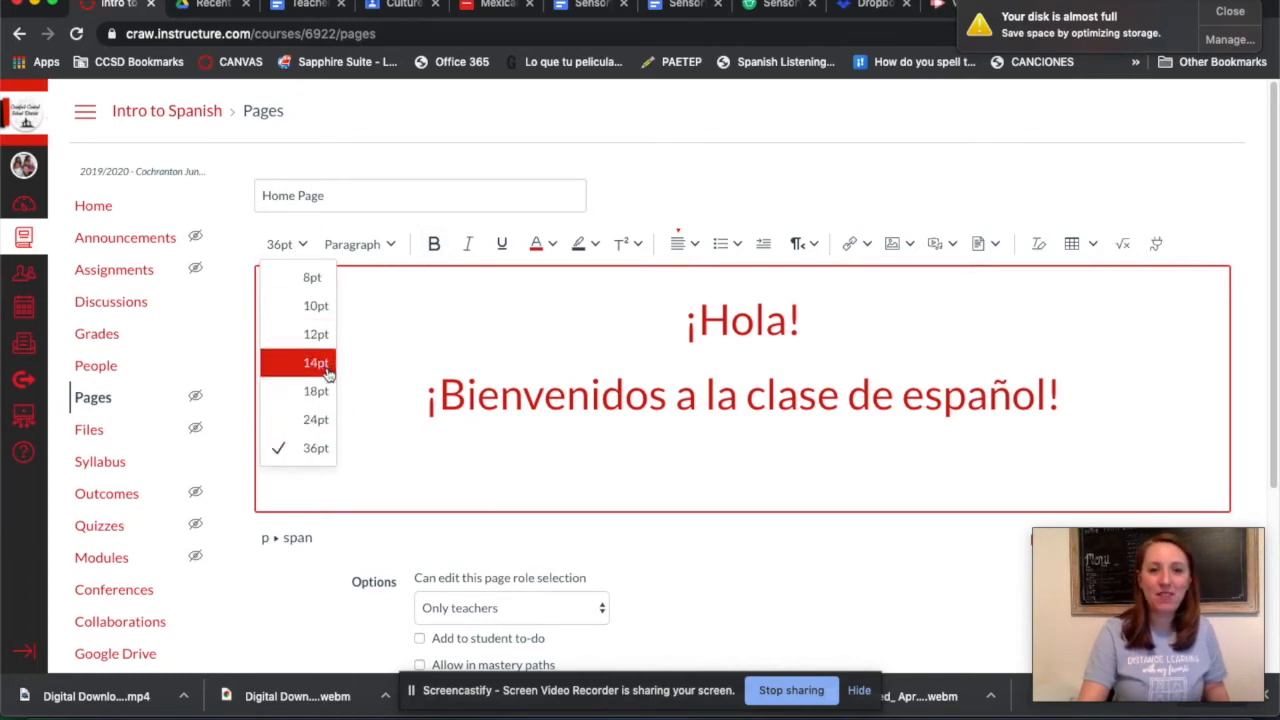
left_click(316, 390)
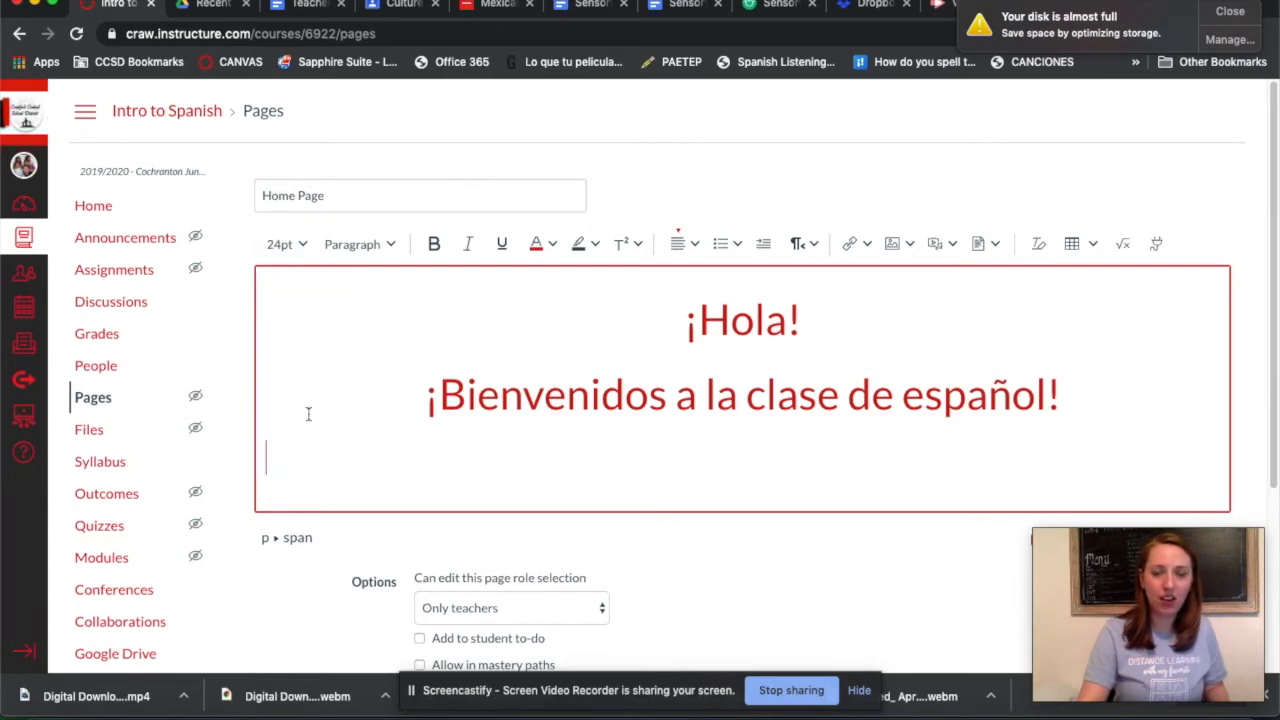
mouse_move(322, 480)
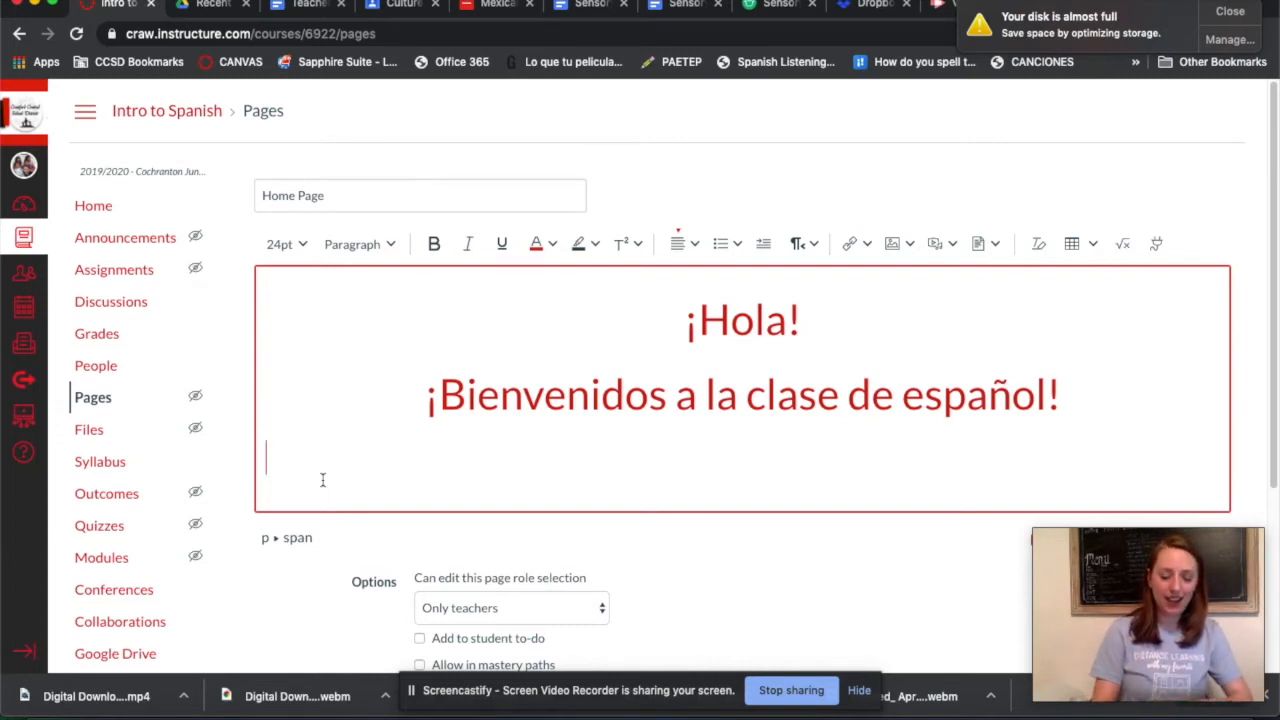
type("L")
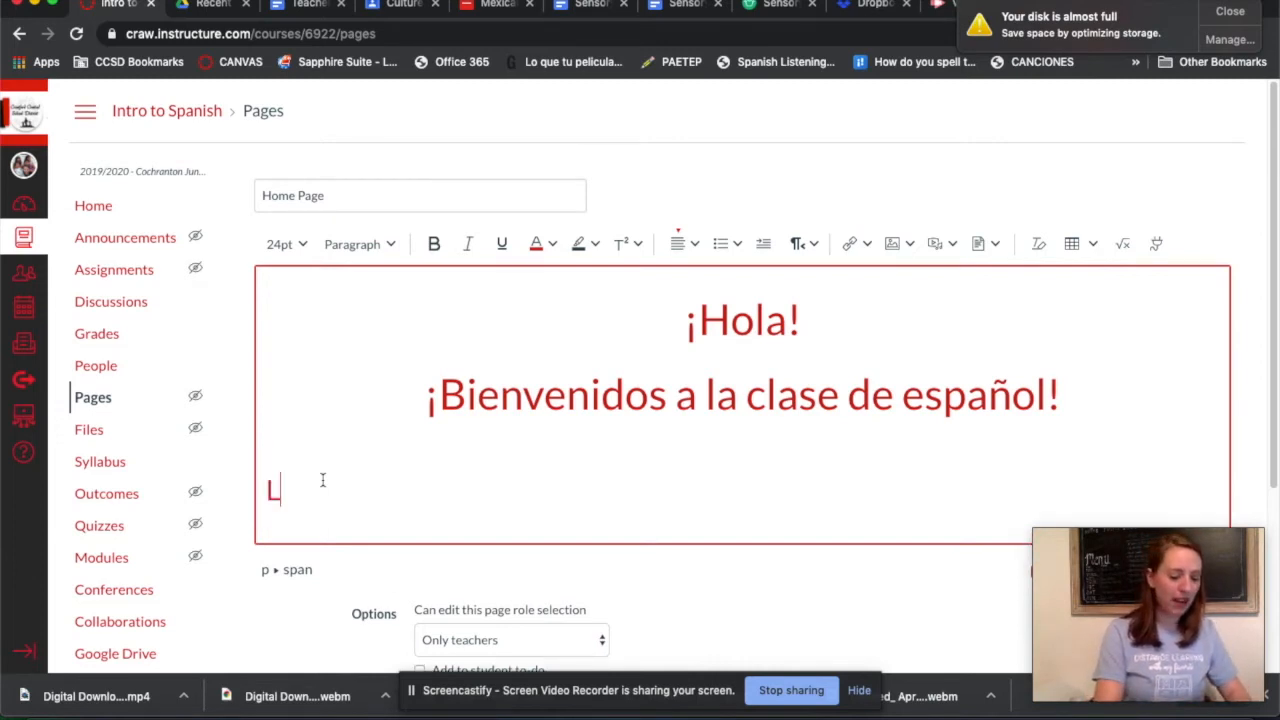
type("ecci")
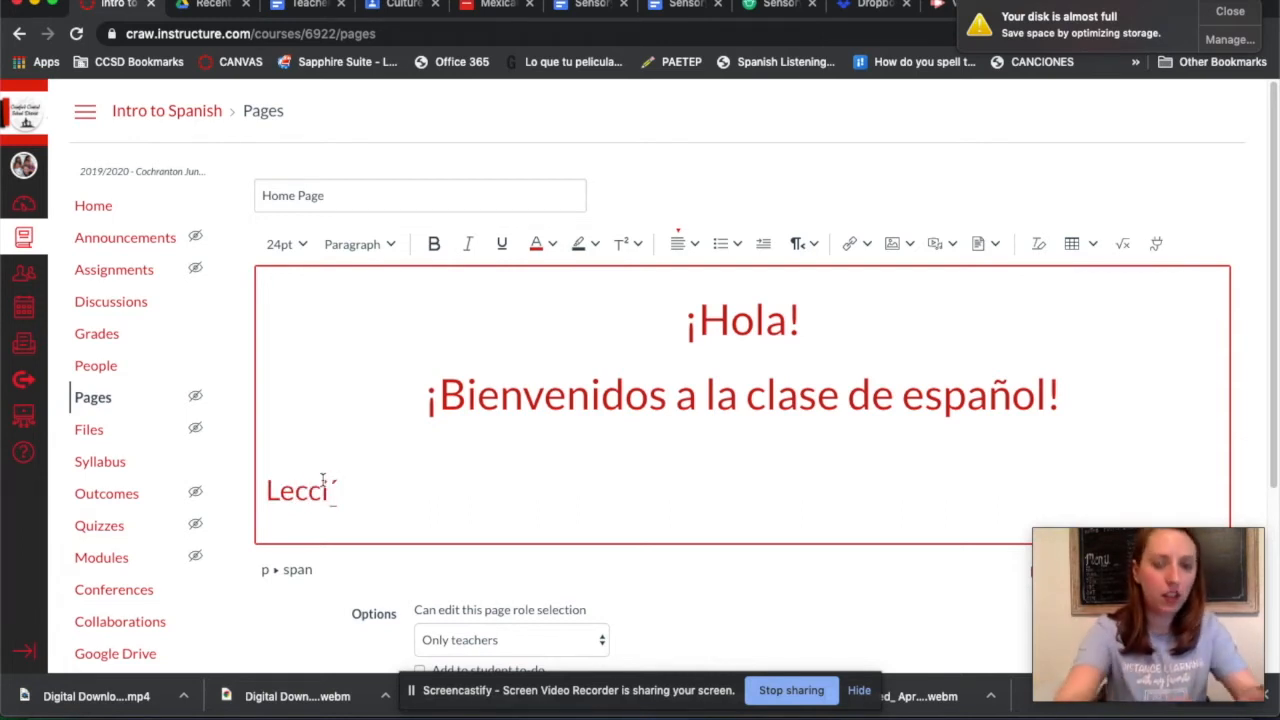
type("ón 1")
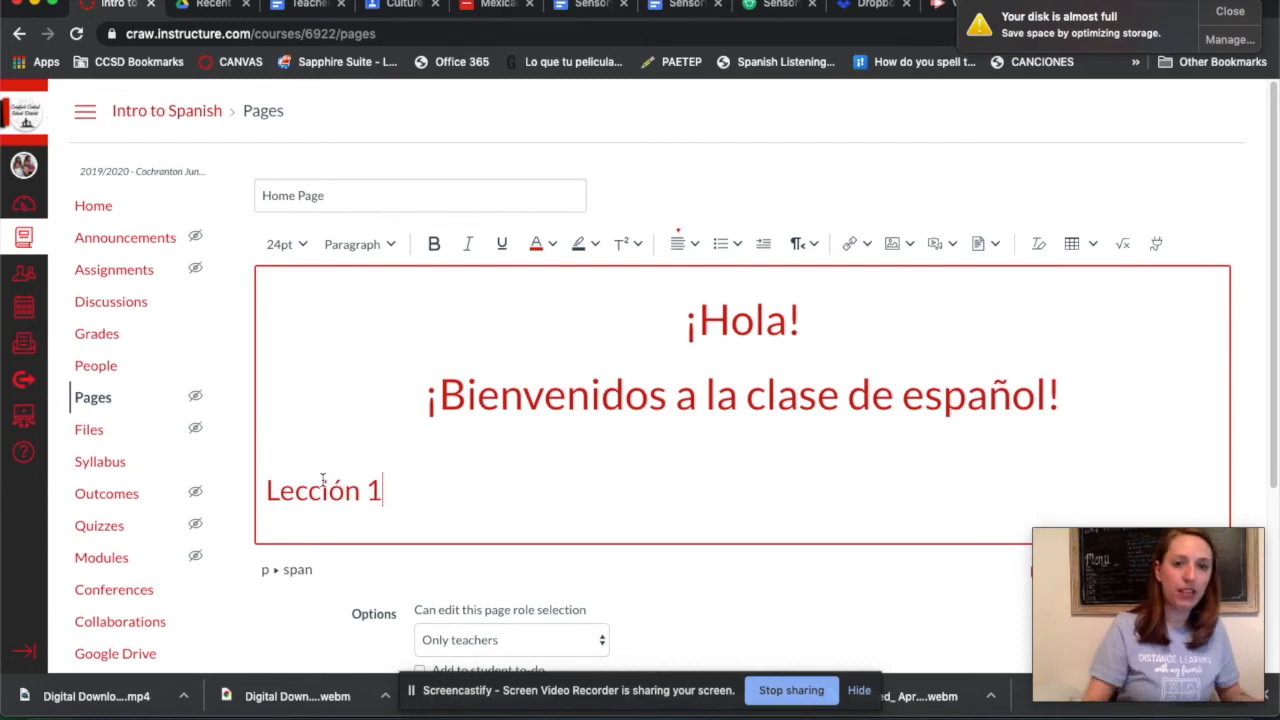
Copy the Lección 1 line and renumber the pasted copies Lección 2 to 5.
double_click(323, 490)
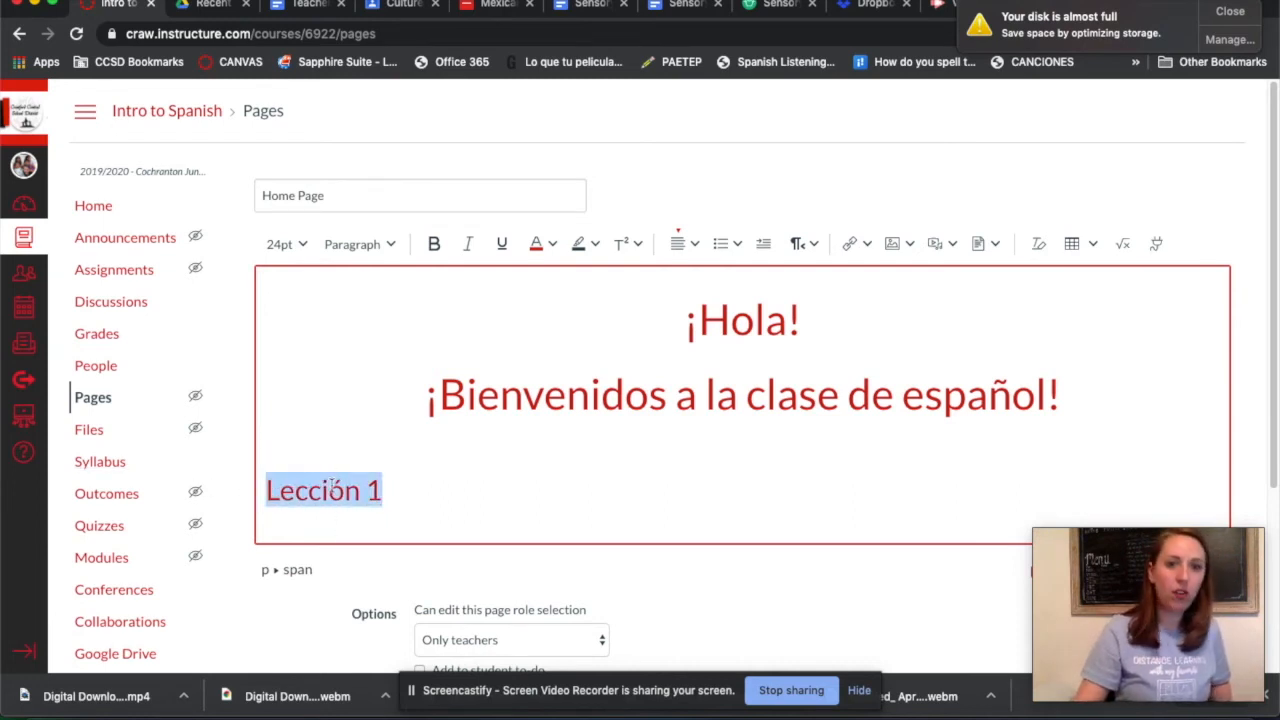
right_click(323, 490)
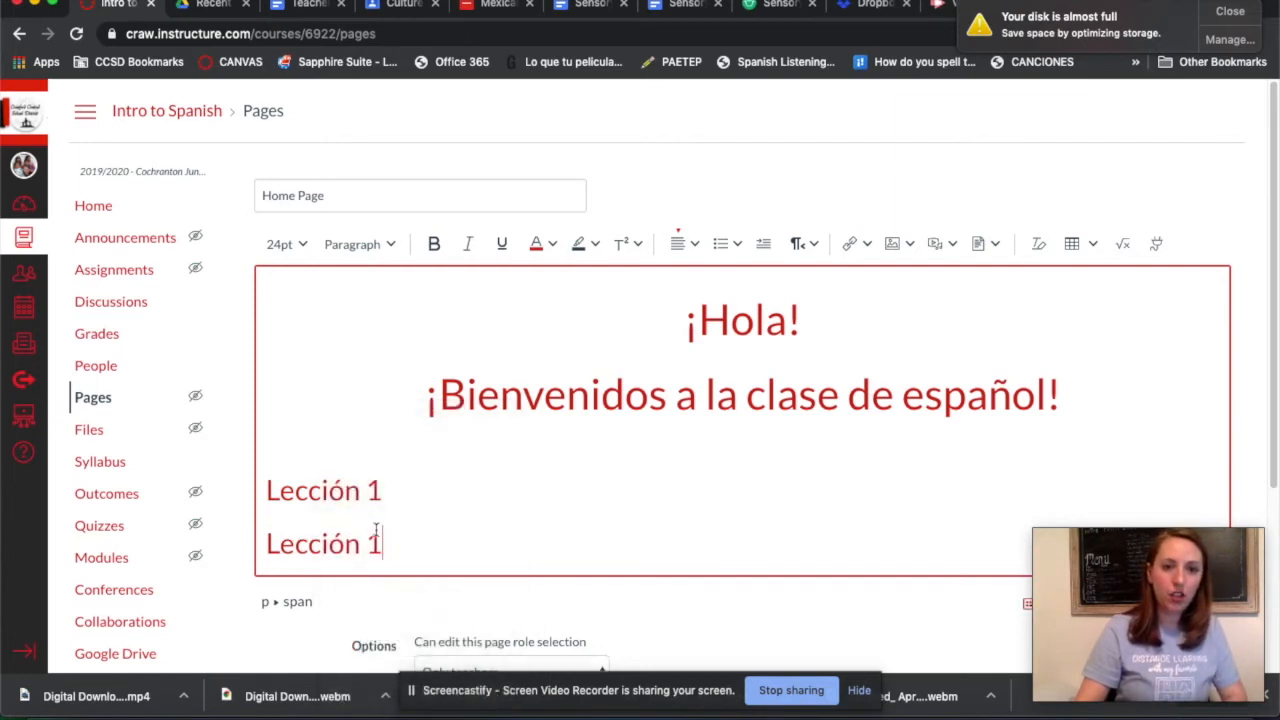
right_click(375, 543)
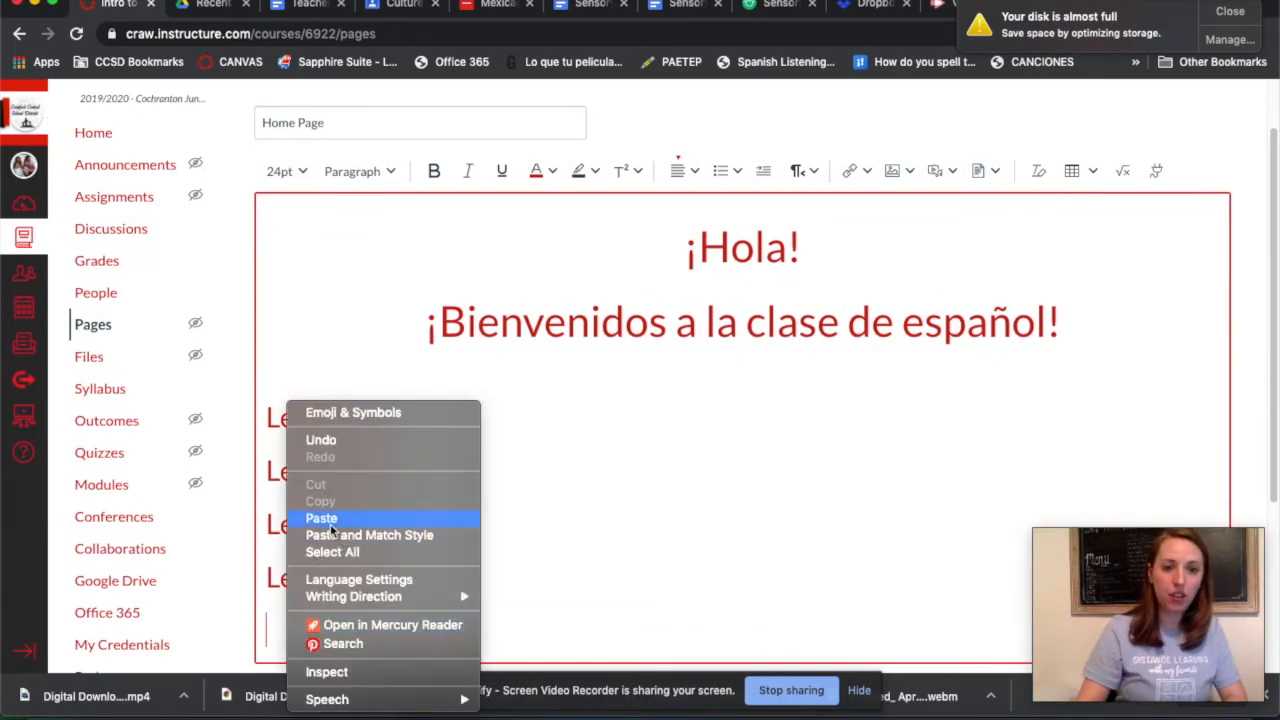
left_click(321, 517)
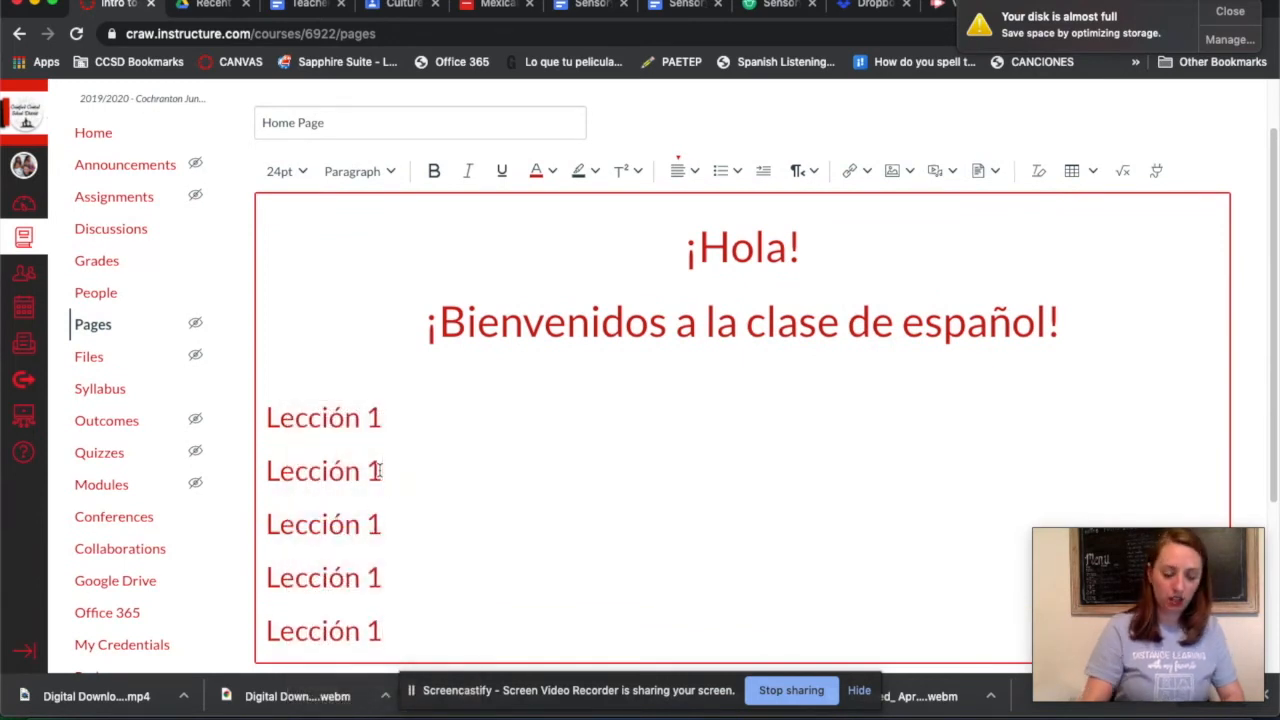
type("2")
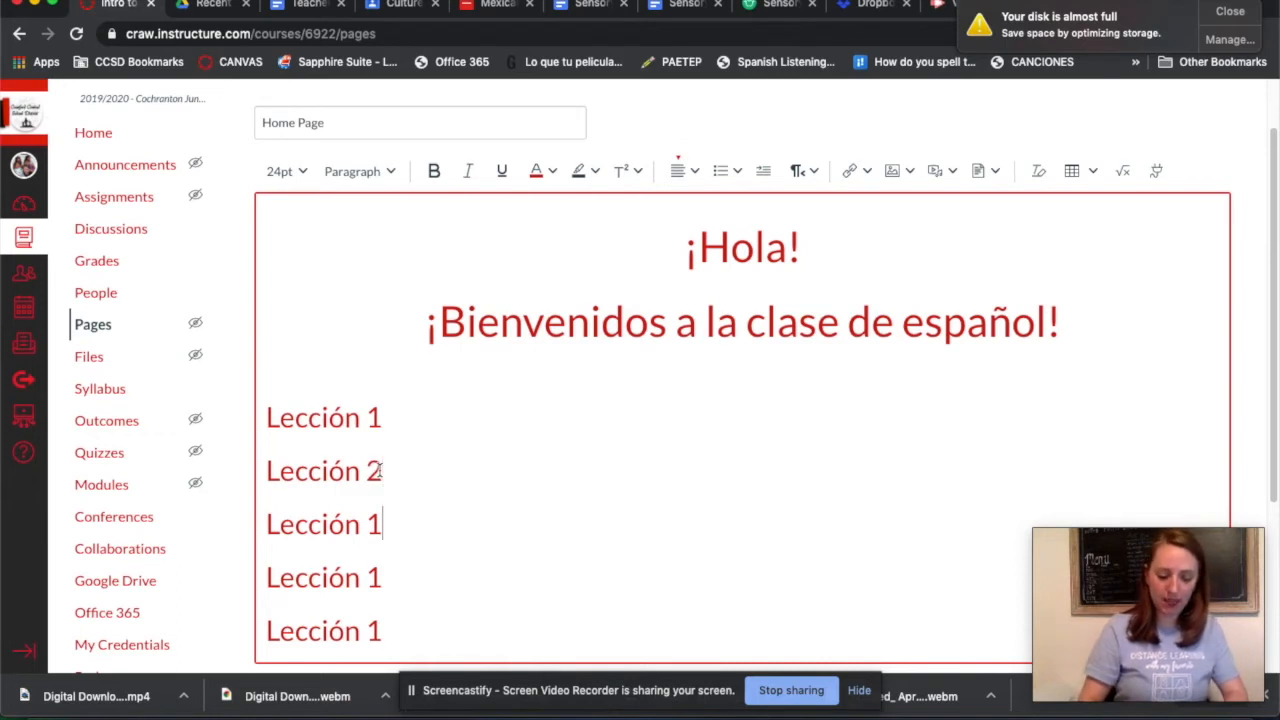
type("3")
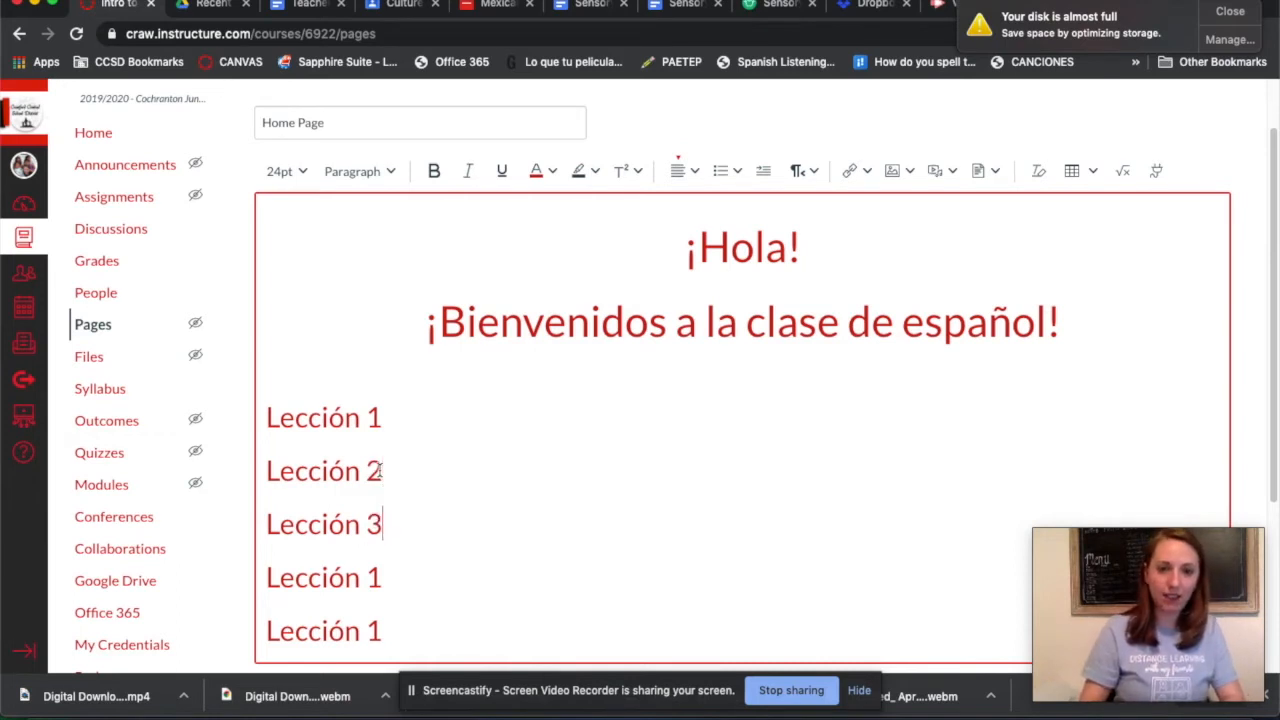
key("Backspace")
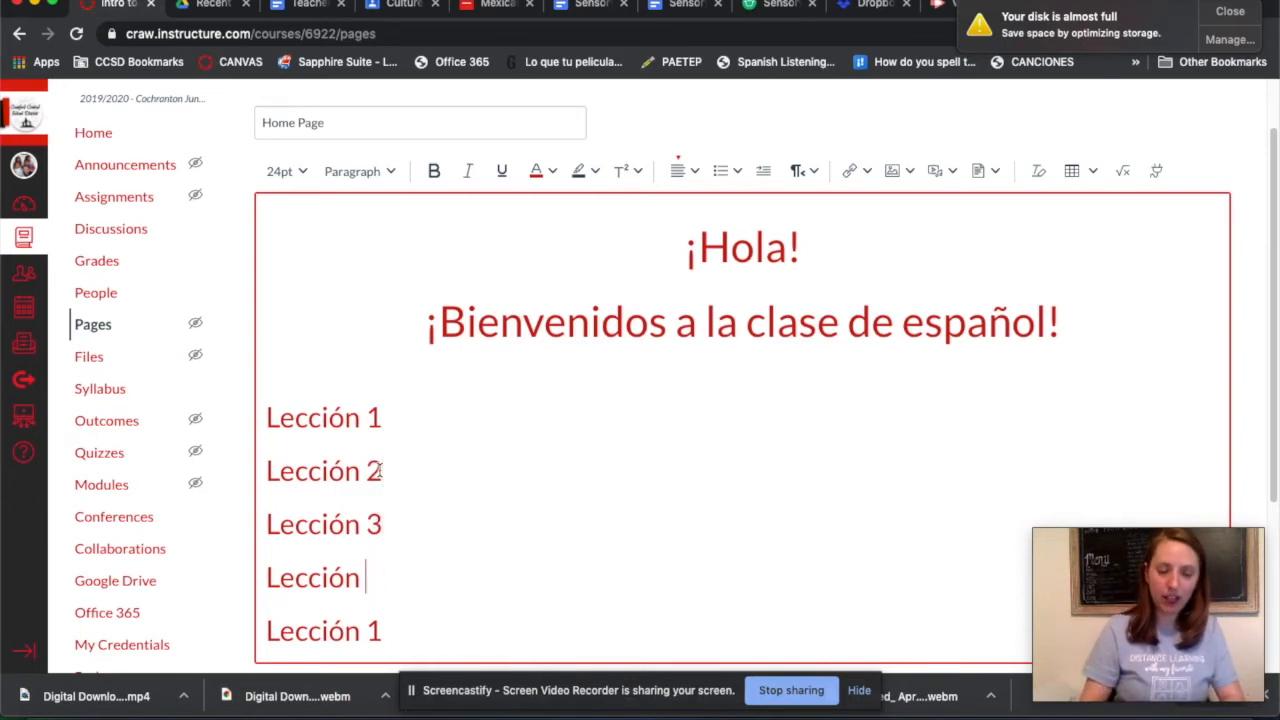
type("4")
left_click(326, 631)
type("5")
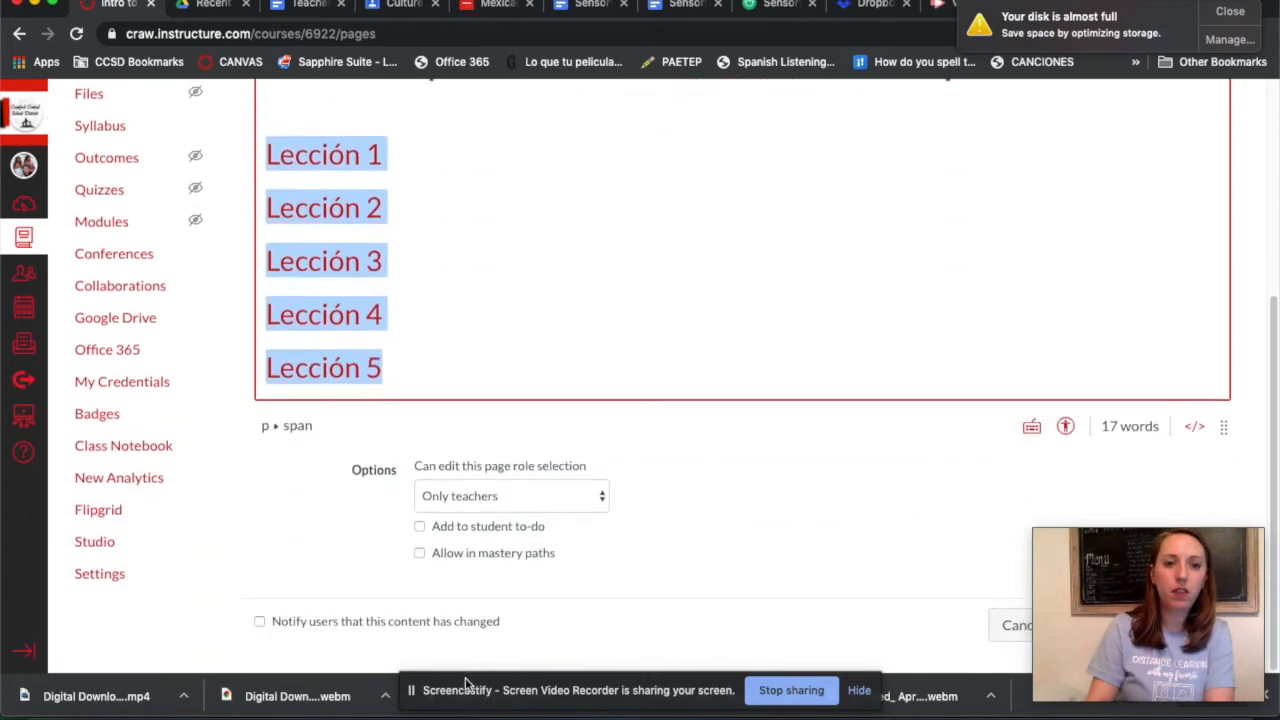
Change the five Lección lines' text colour to black.
scroll("up", 3)
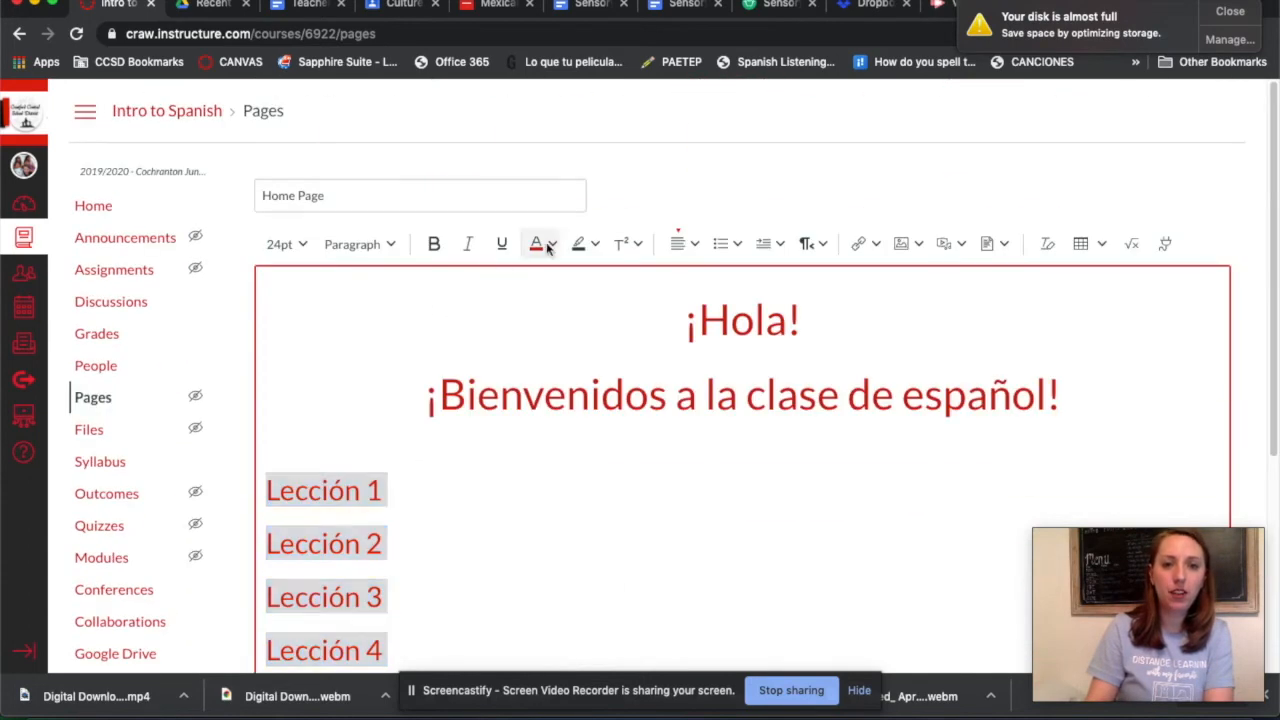
left_click(535, 243)
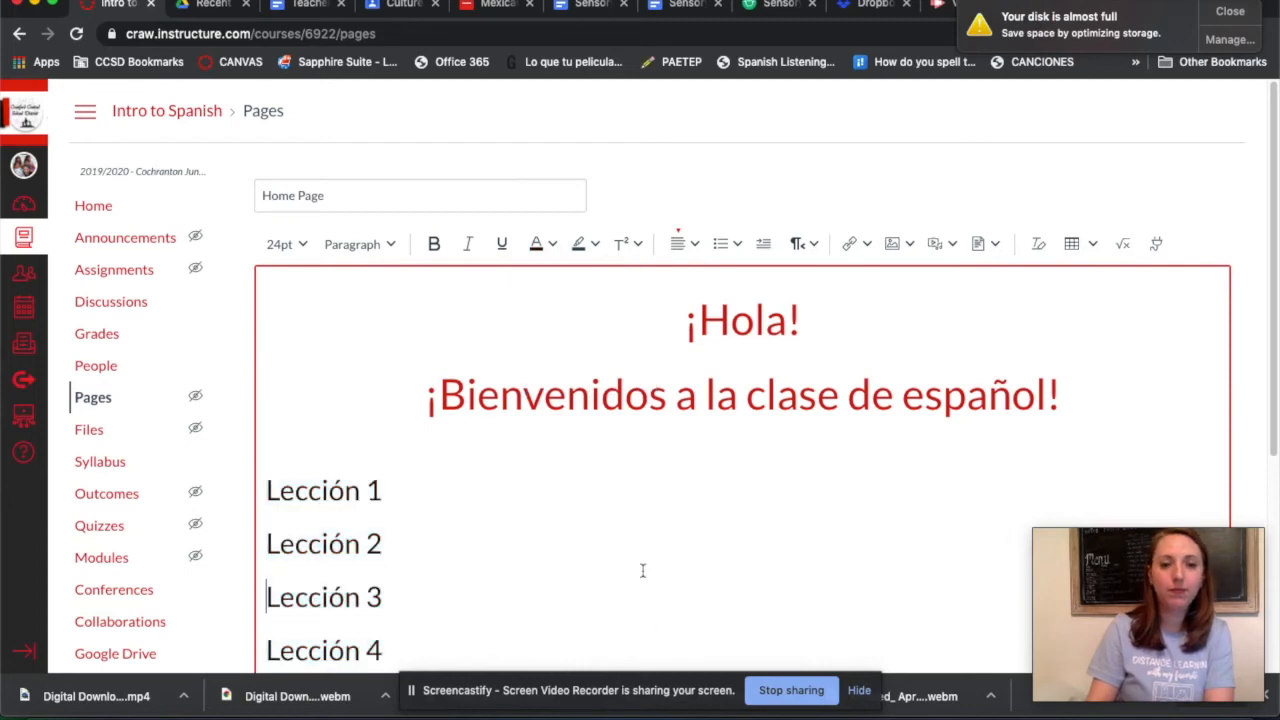
scroll("down", 3)
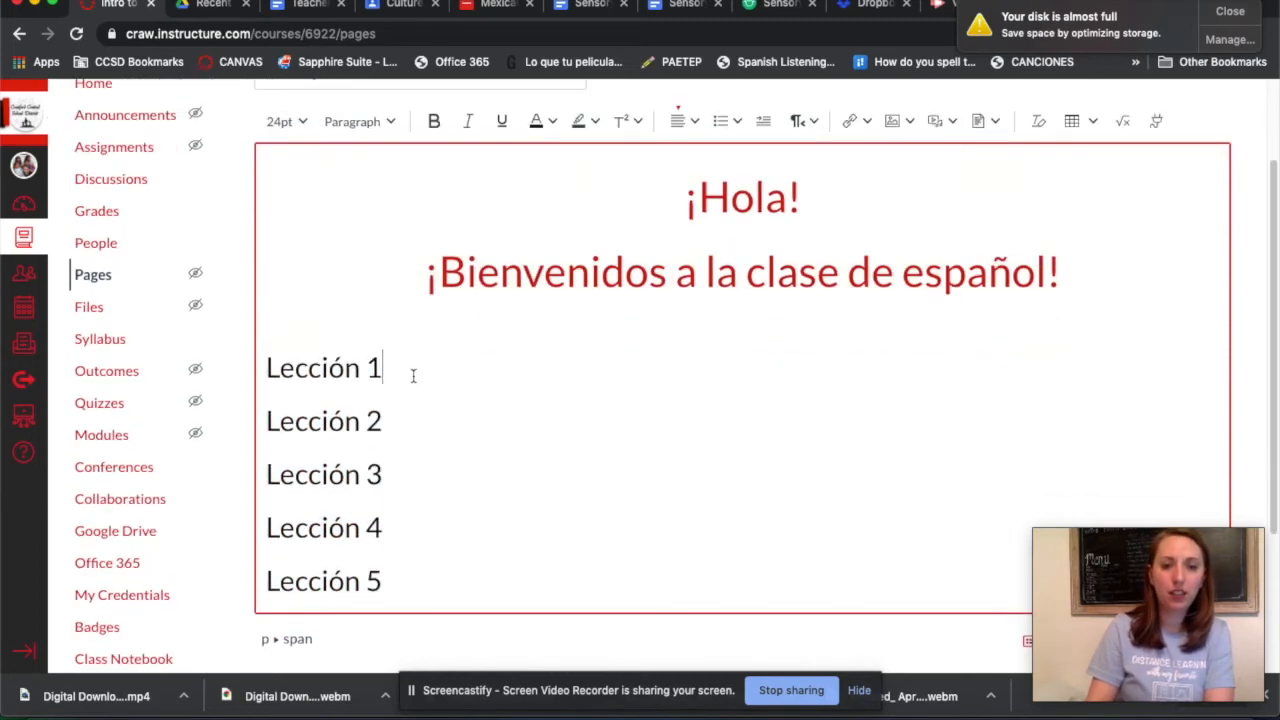
mouse_move(822, 342)
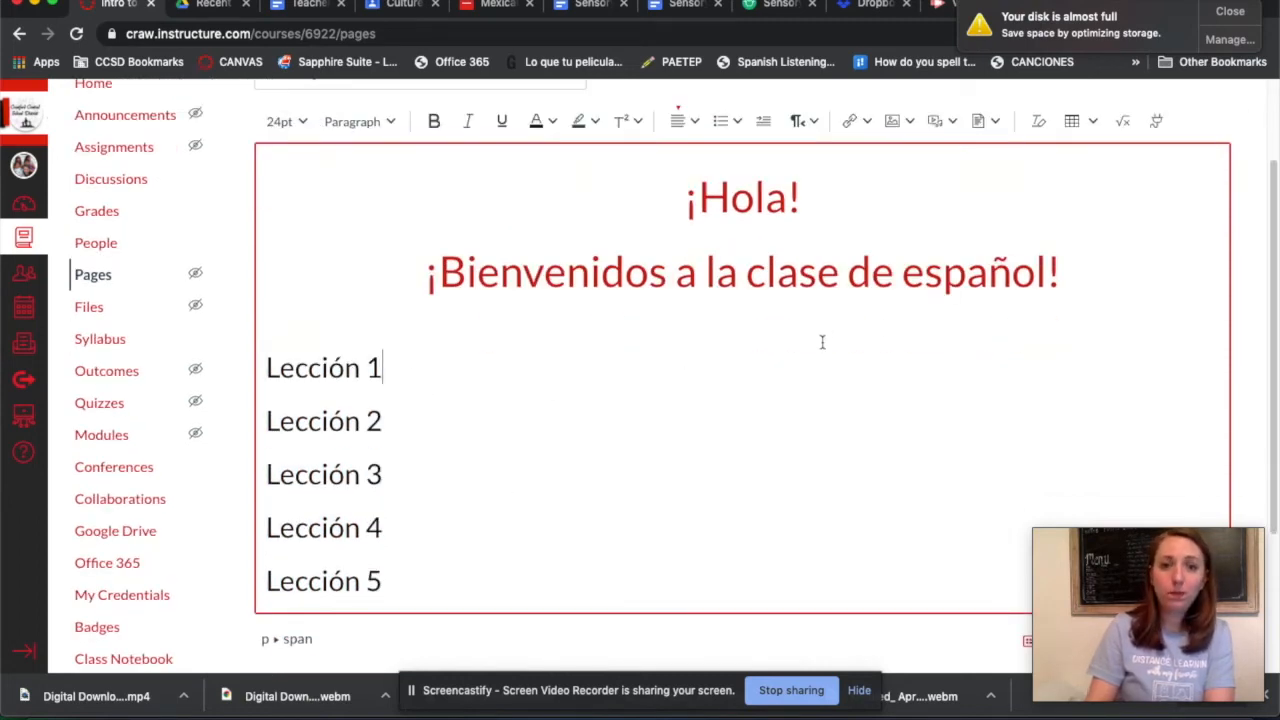
mouse_move(434, 362)
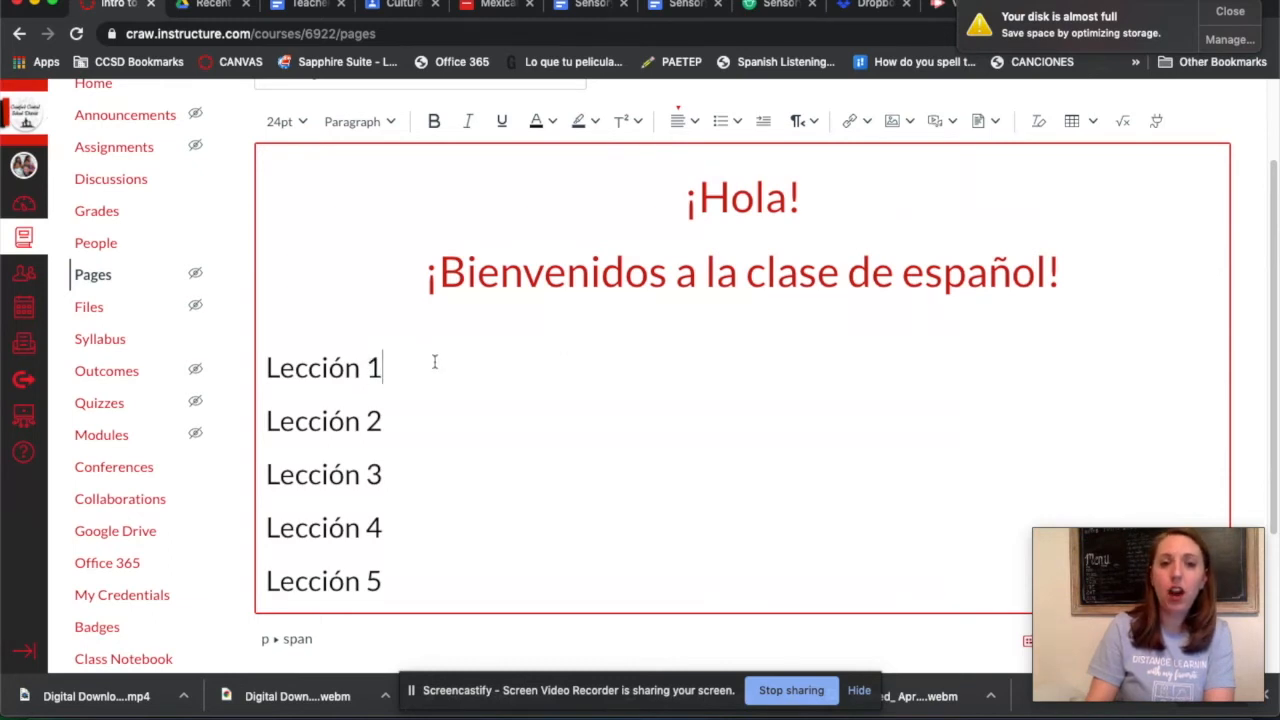
mouse_move(514, 392)
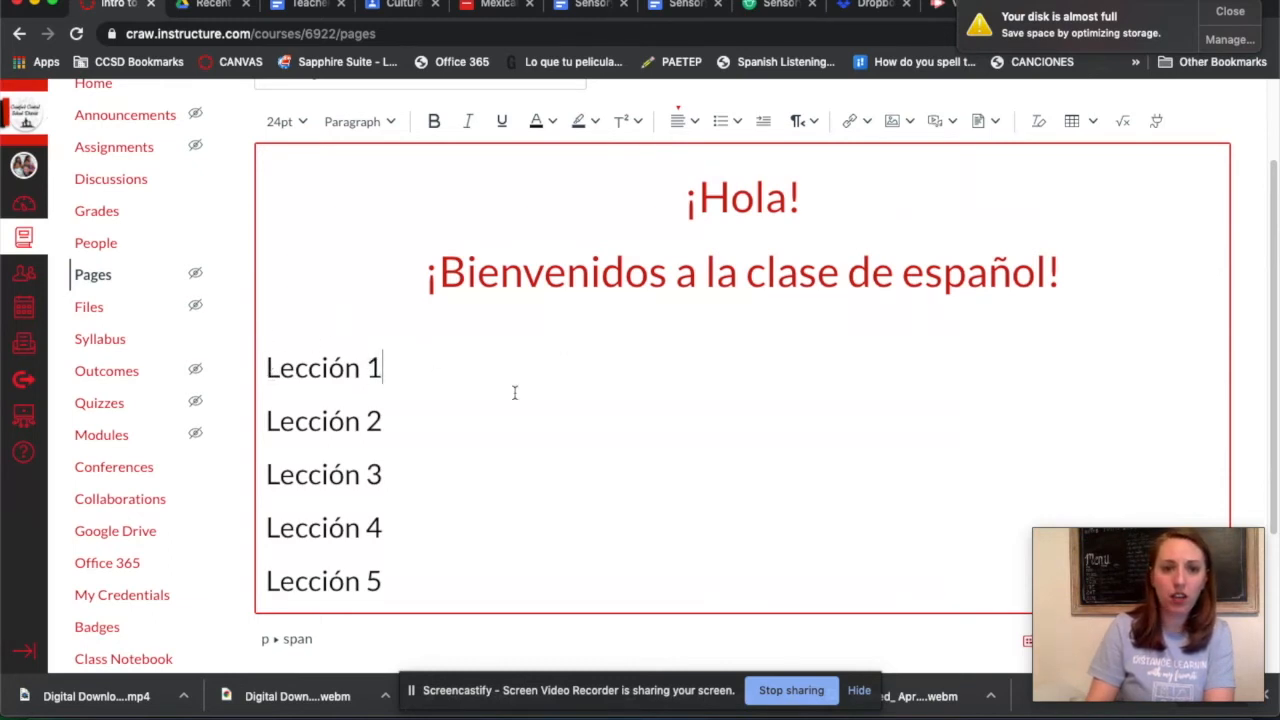
Save and publish the Home Page.
scroll("down", 3)
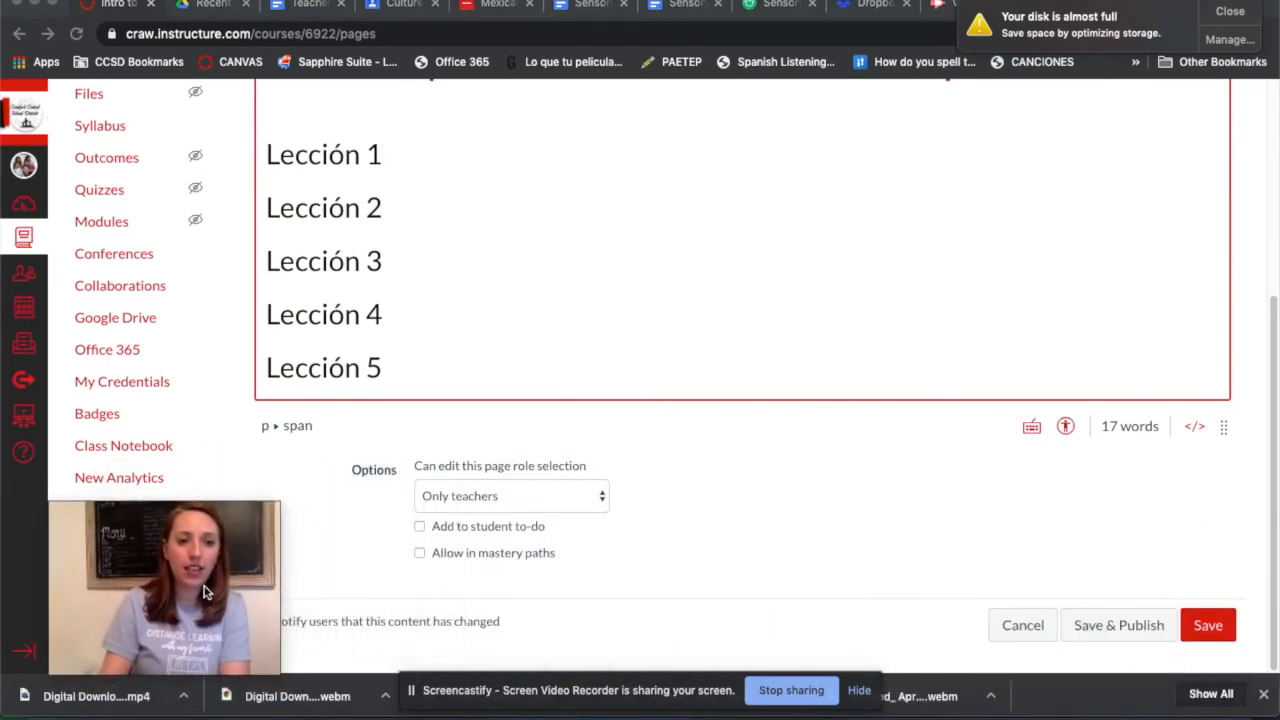
mouse_move(1167, 598)
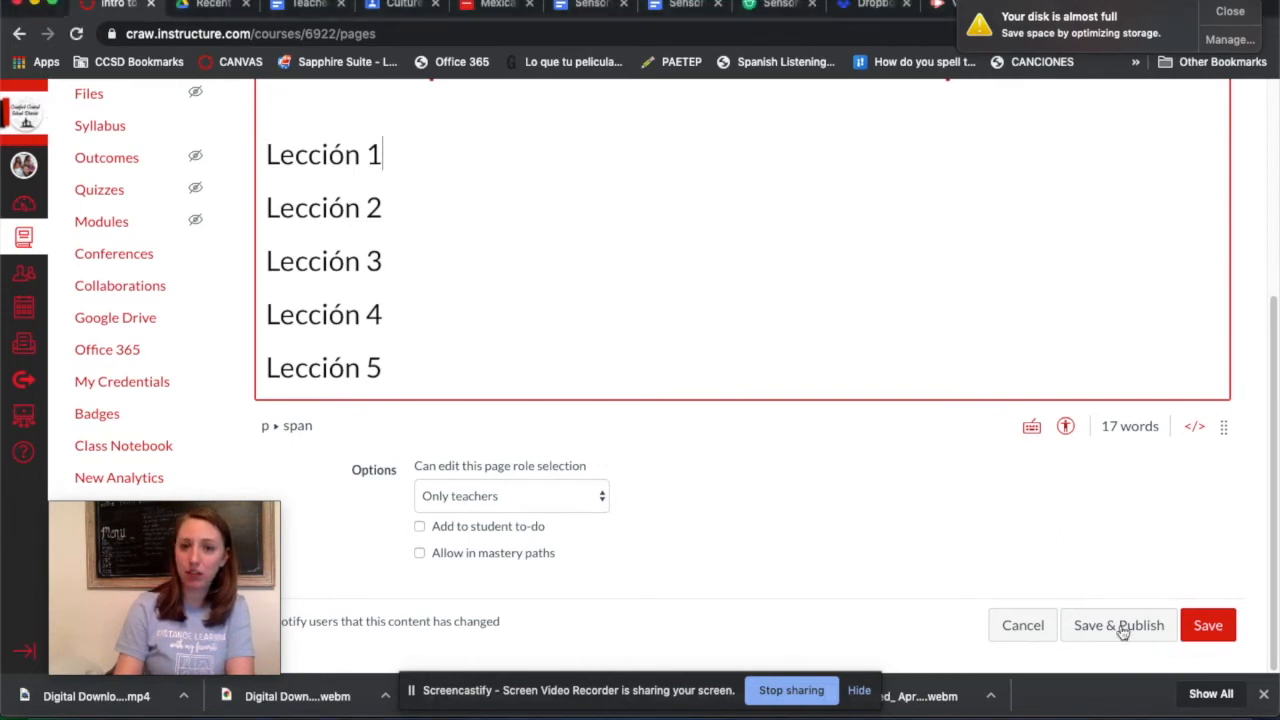
left_click(1118, 625)
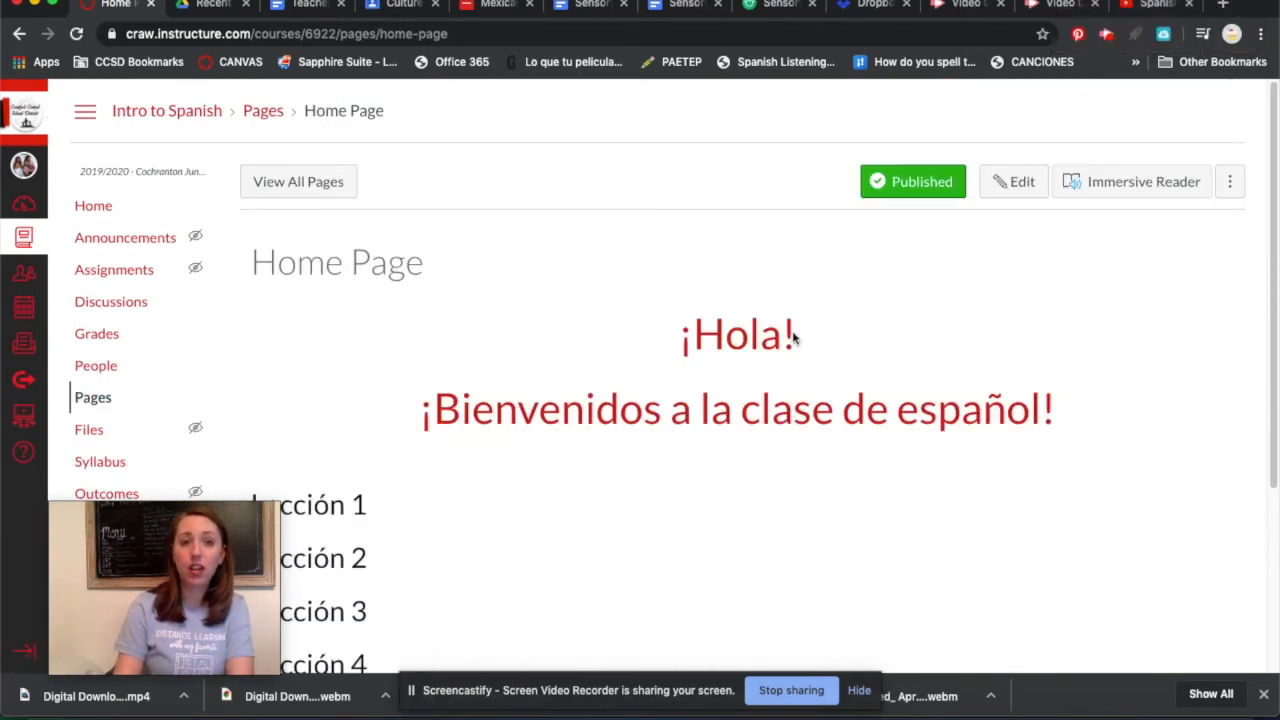
mouse_move(823, 180)
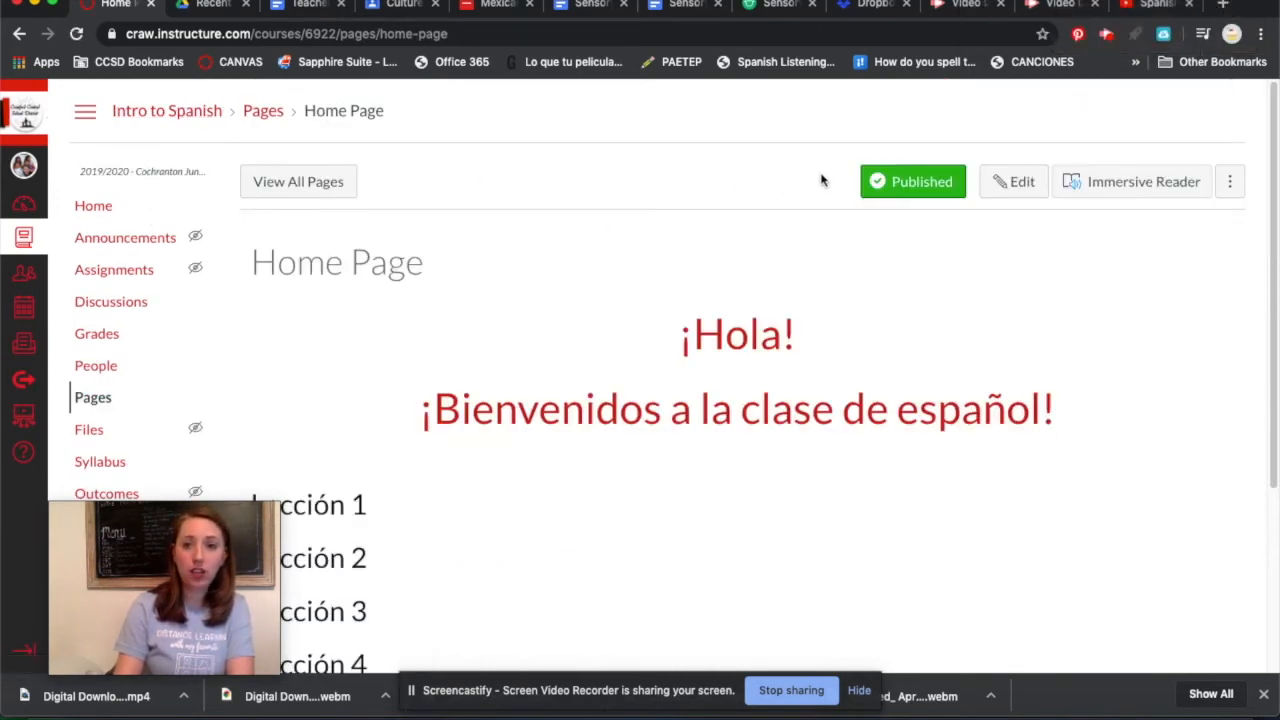
mouse_move(93, 205)
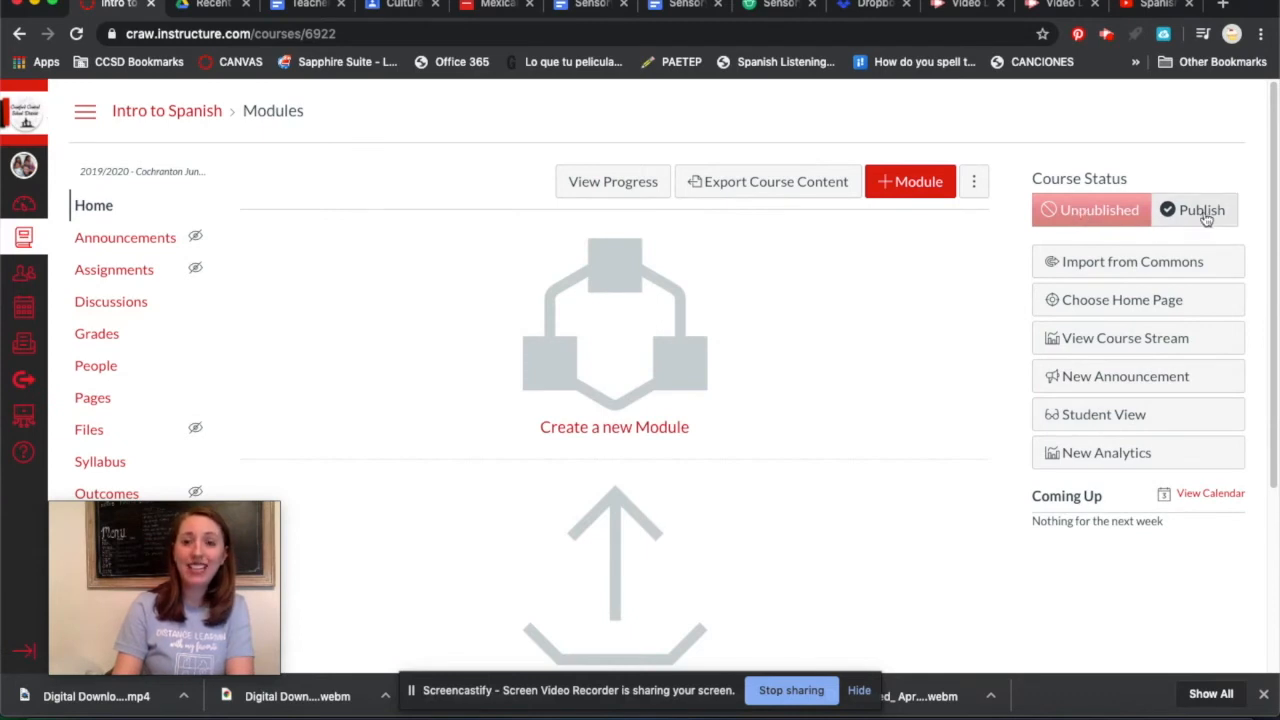
left_click(1194, 209)
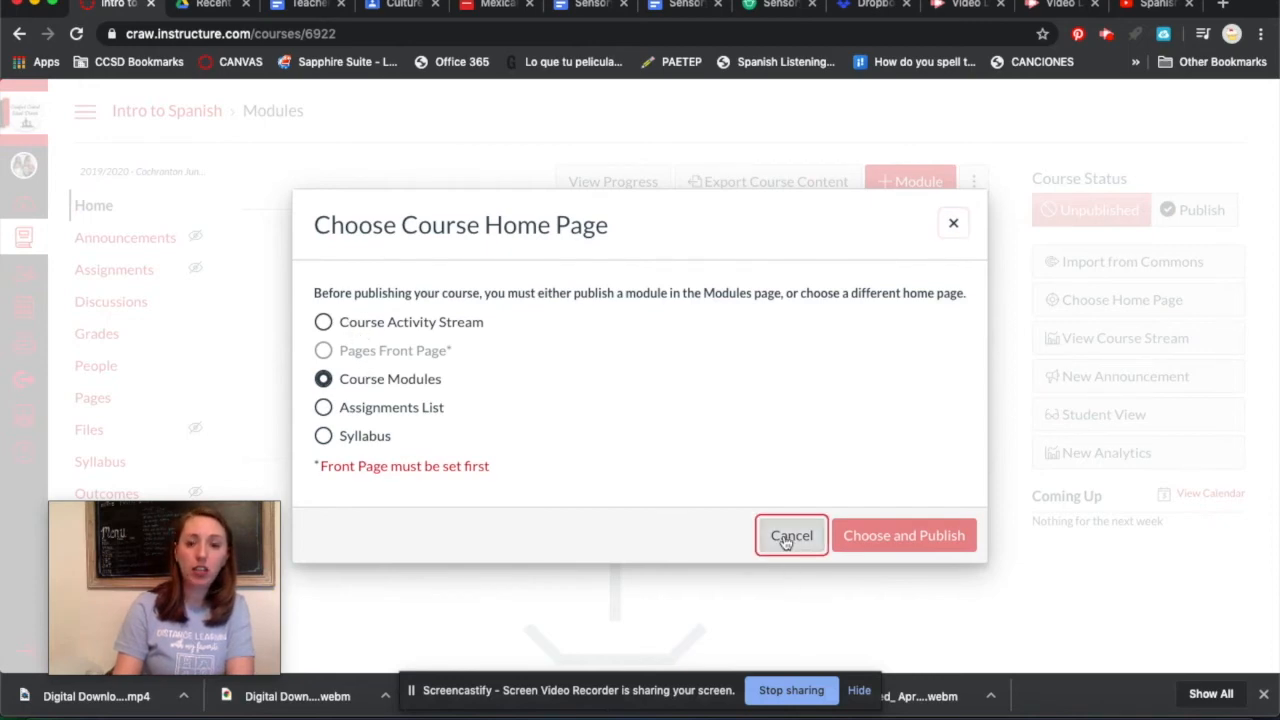
left_click(791, 535)
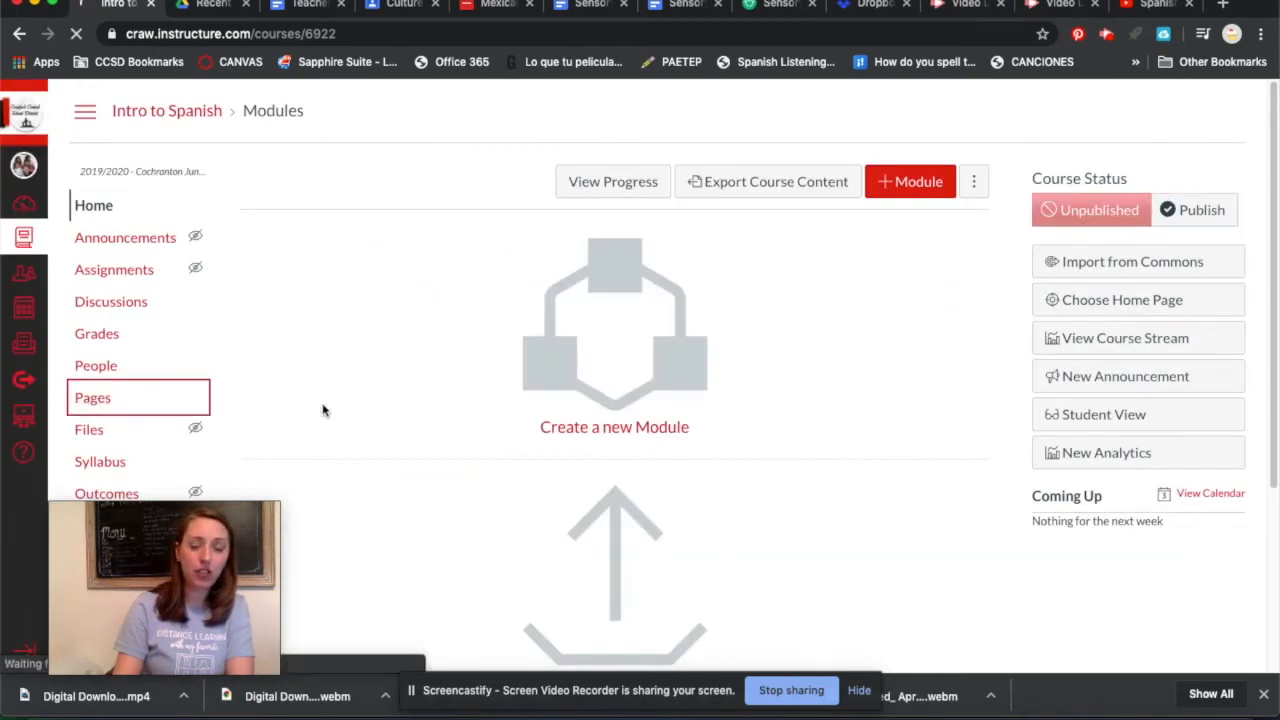
Mark the Home Page as the course Front Page, then return to course home.
left_click(92, 397)
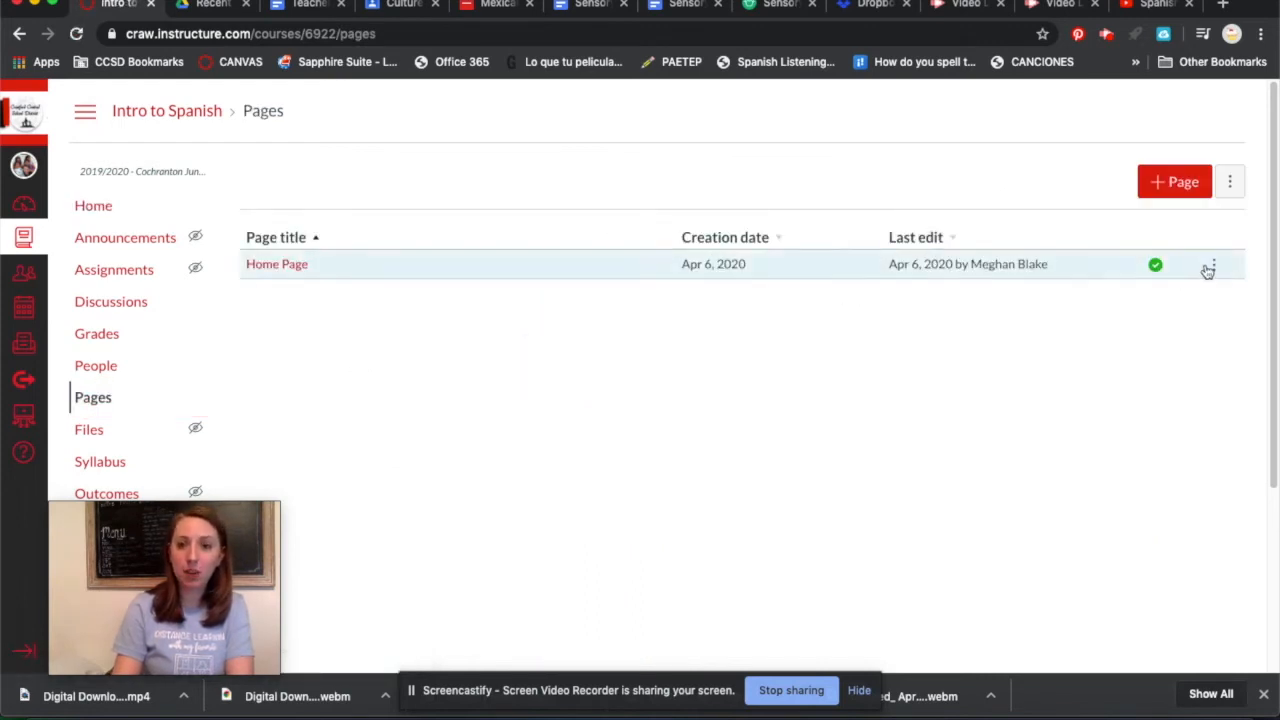
left_click(1214, 264)
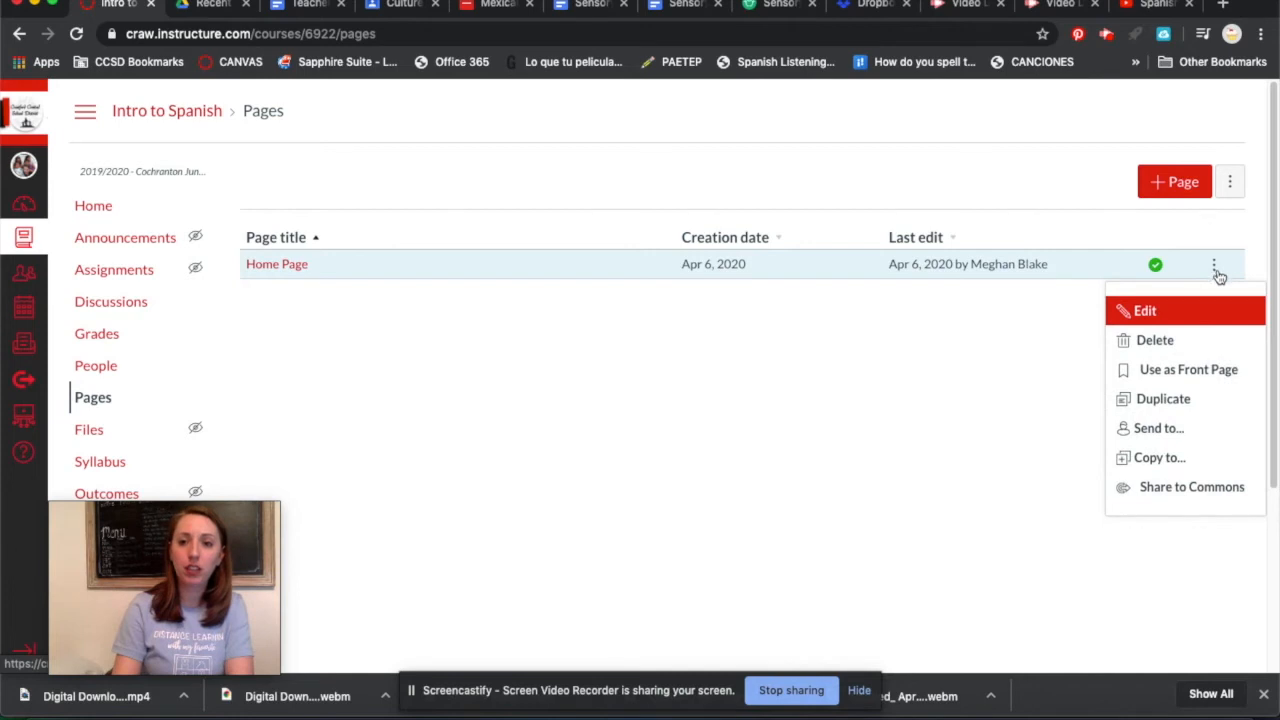
mouse_move(1213, 369)
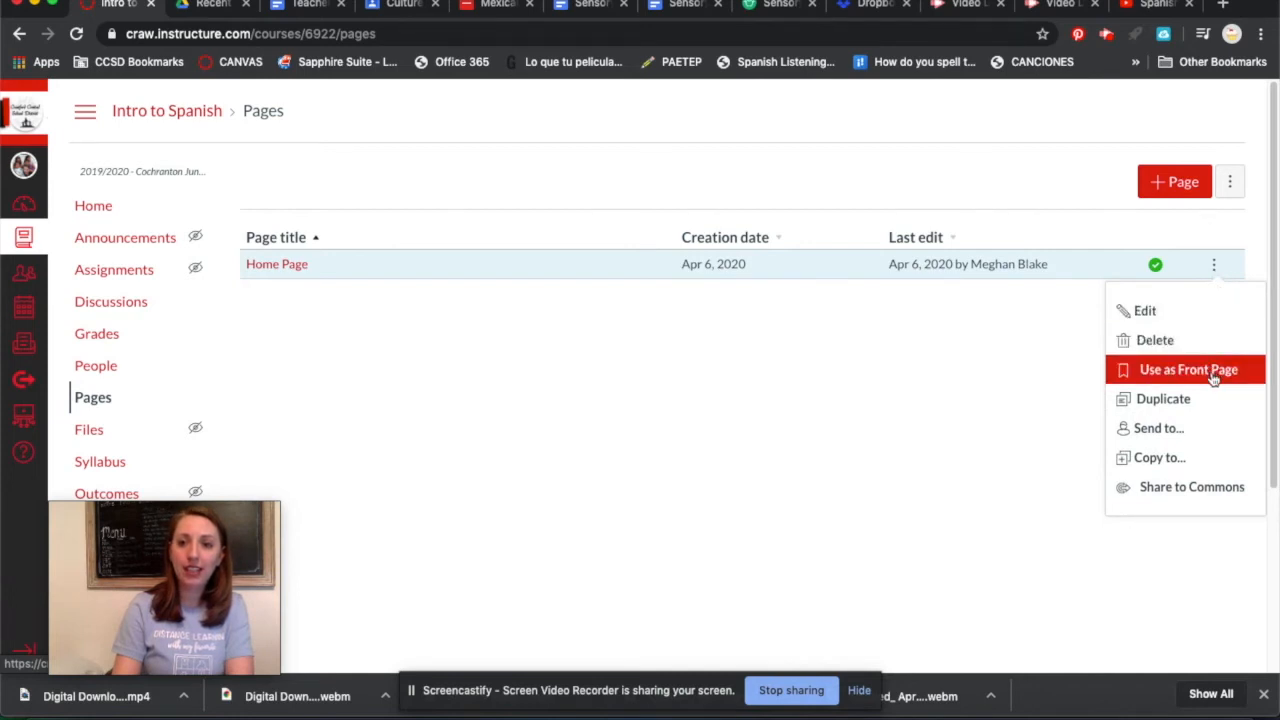
left_click(1188, 369)
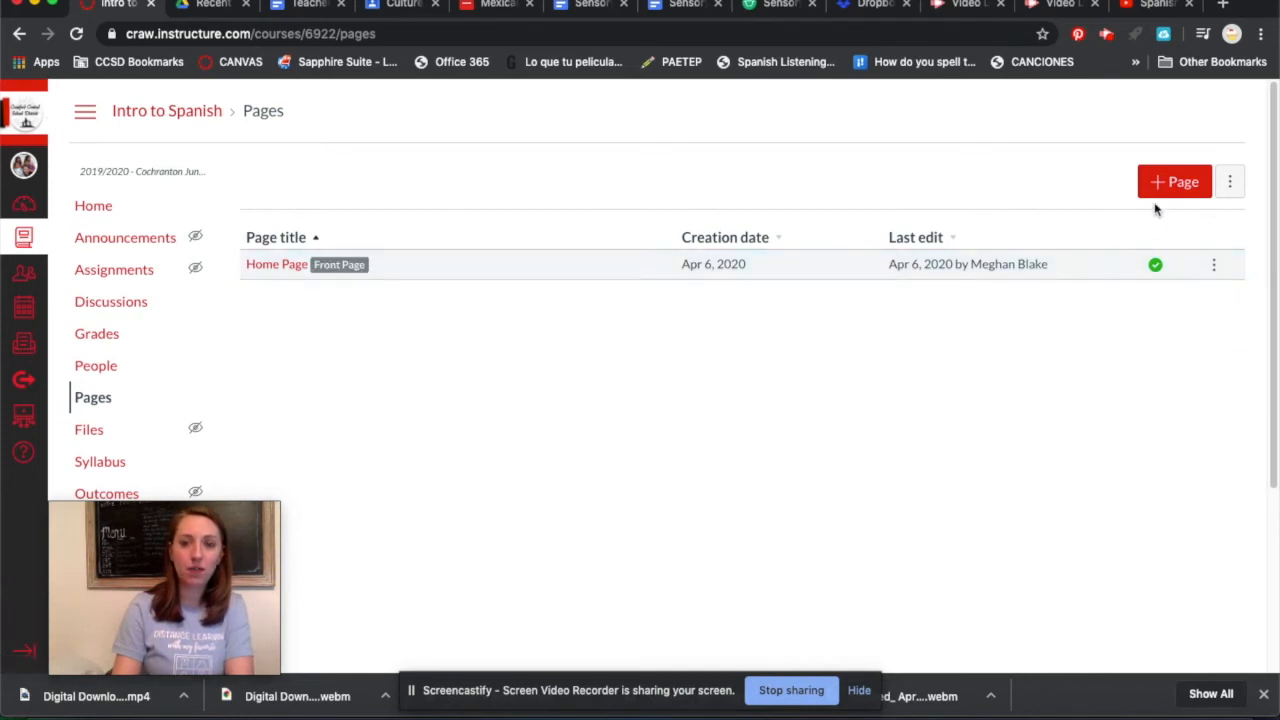
left_click(93, 205)
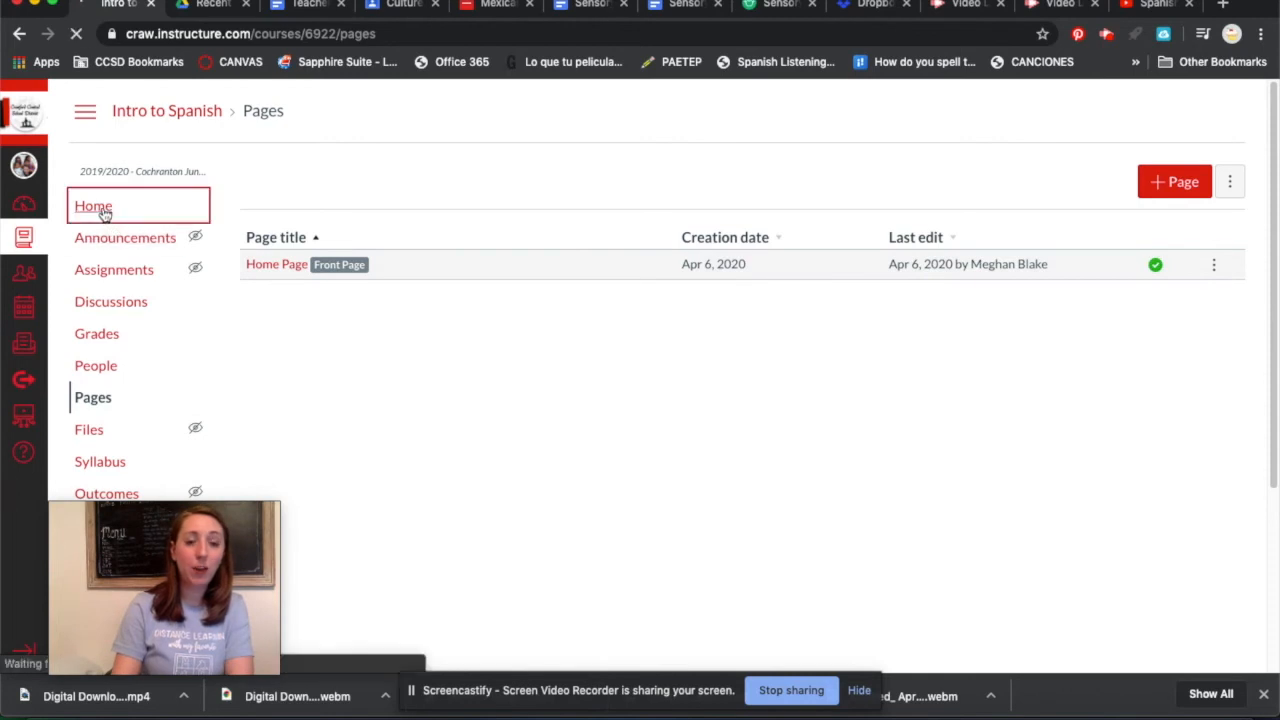
Set the Intro to Spanish course home page to the Pages Front Page and save.
left_click(93, 205)
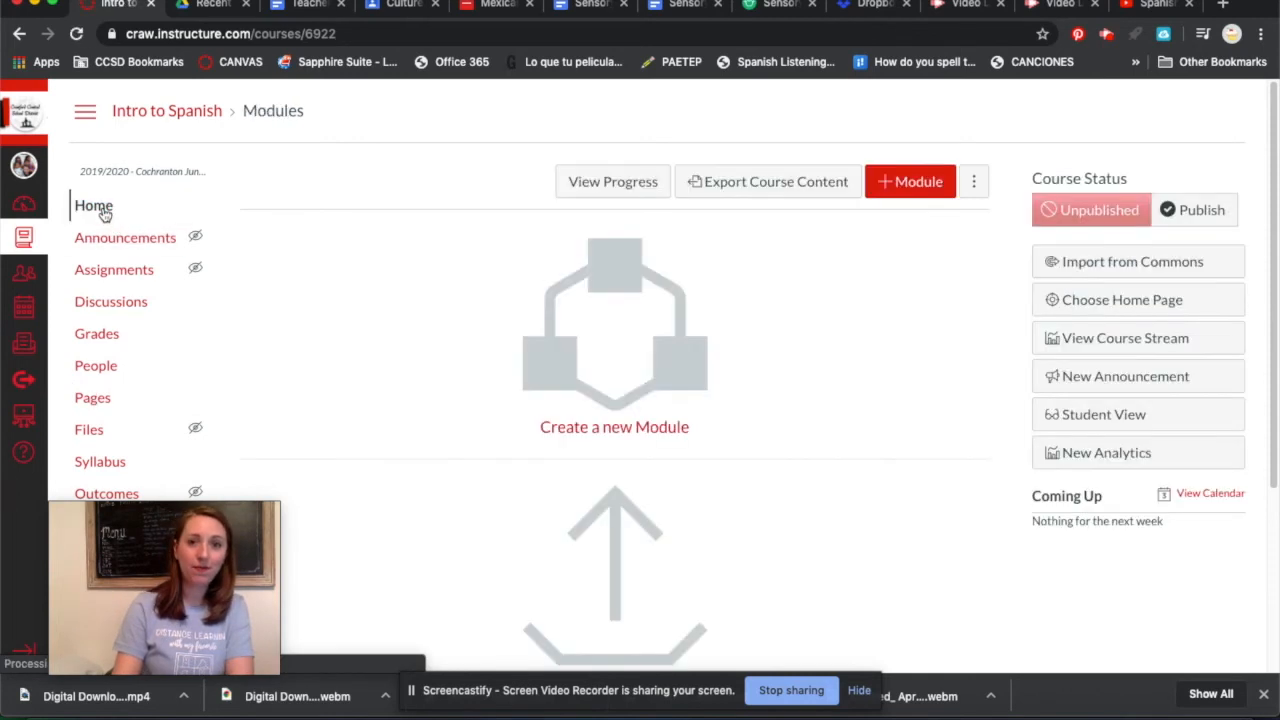
left_click(973, 181)
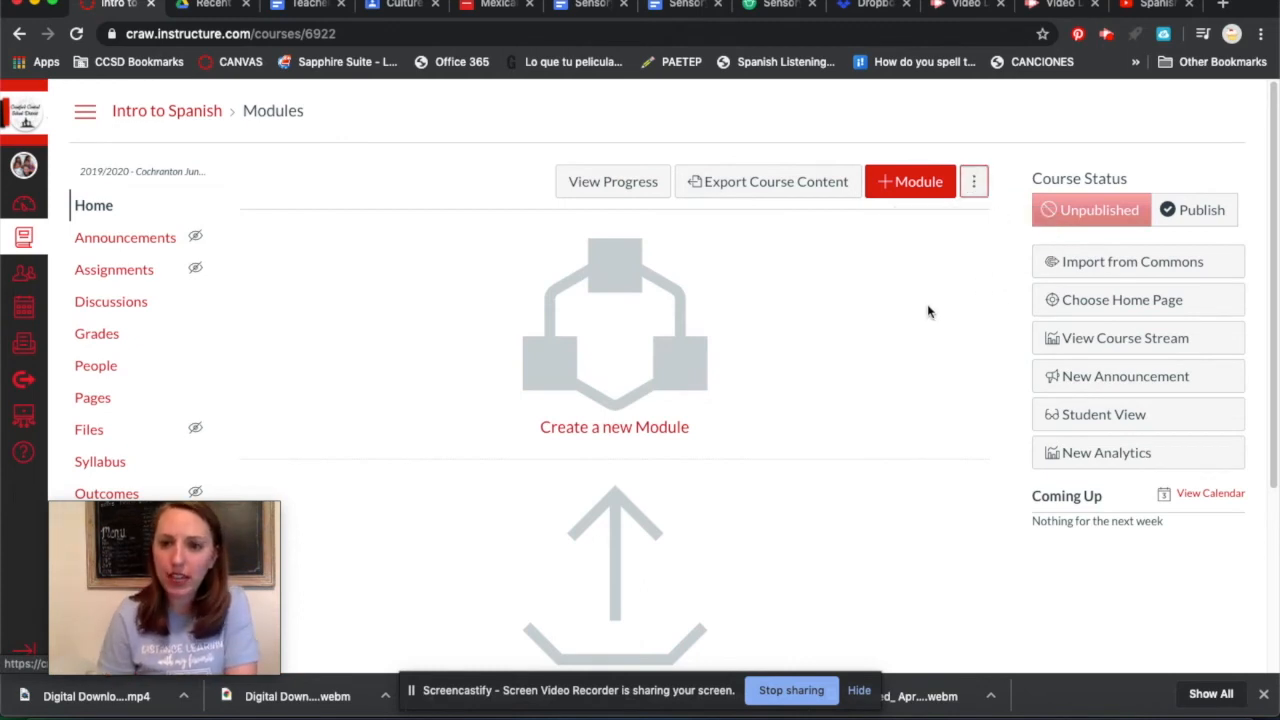
mouse_move(1122, 300)
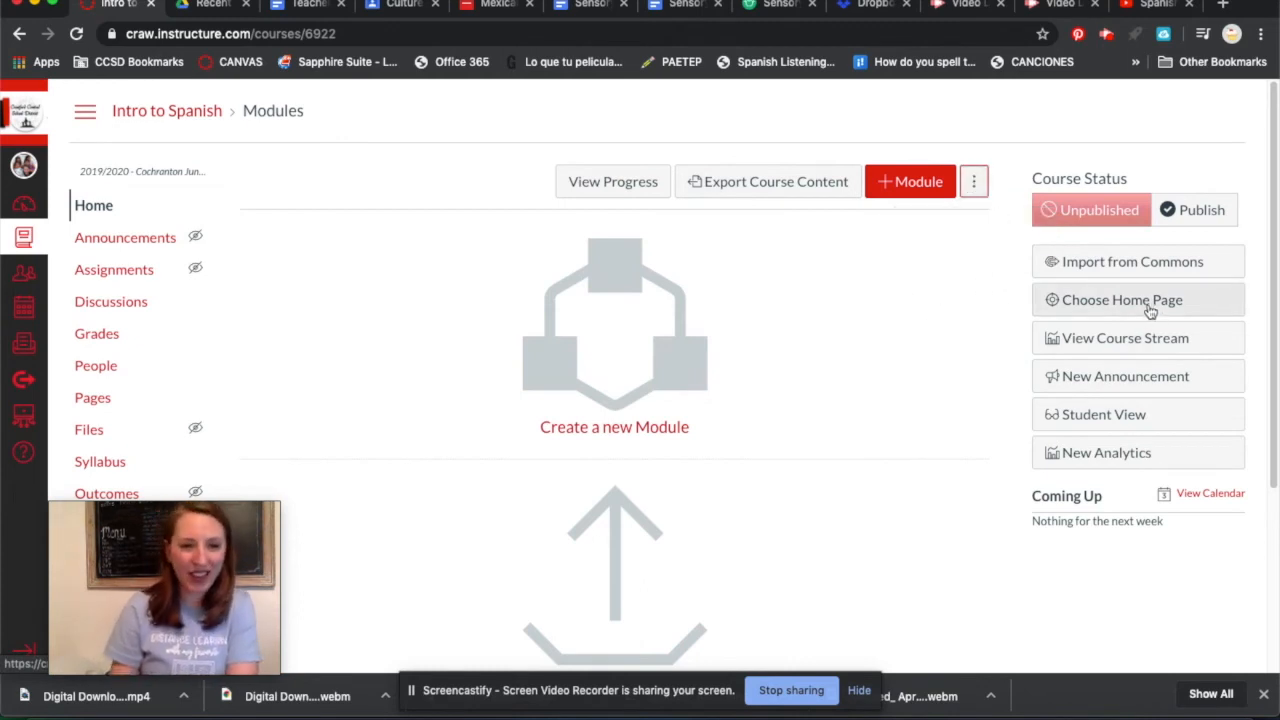
left_click(1121, 299)
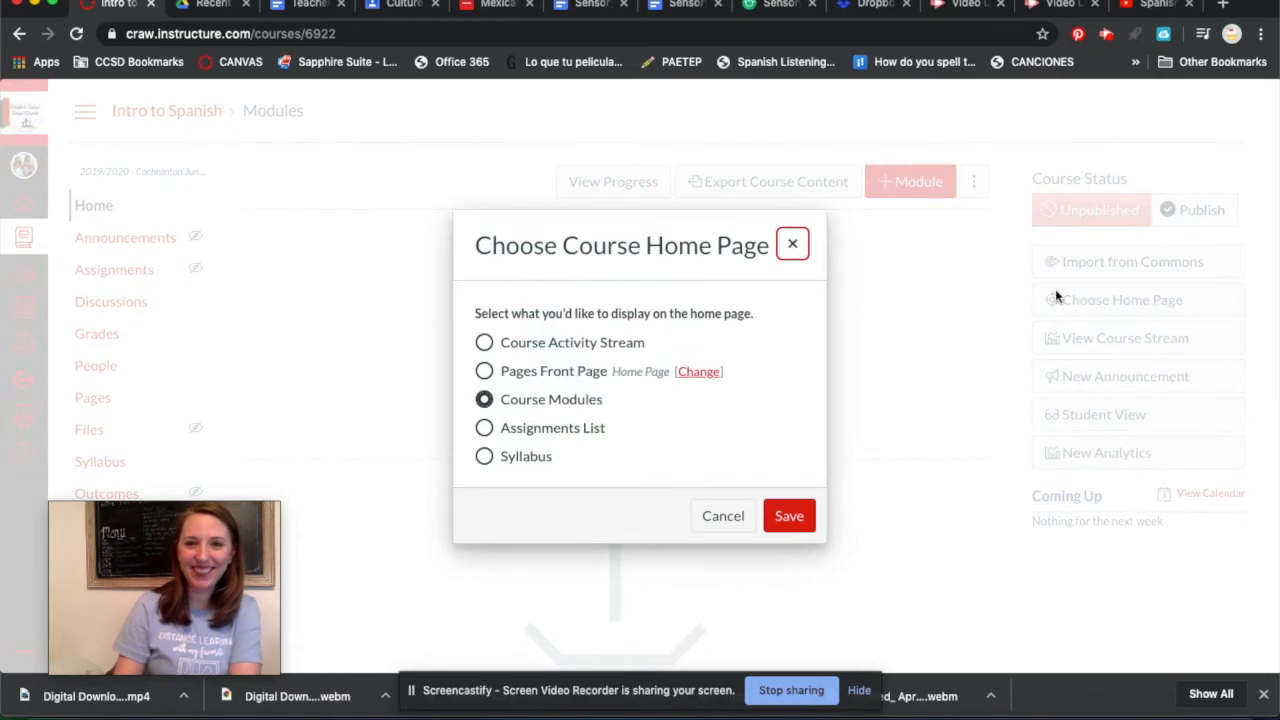
left_click(484, 371)
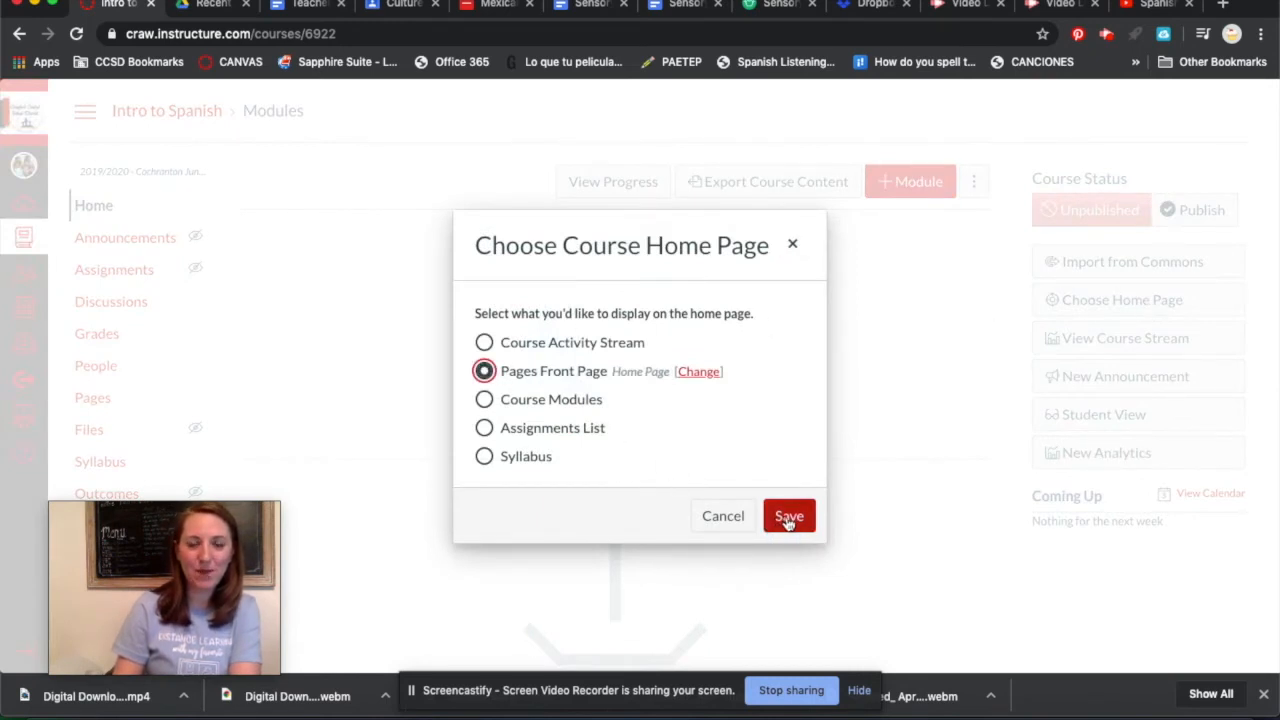
left_click(789, 515)
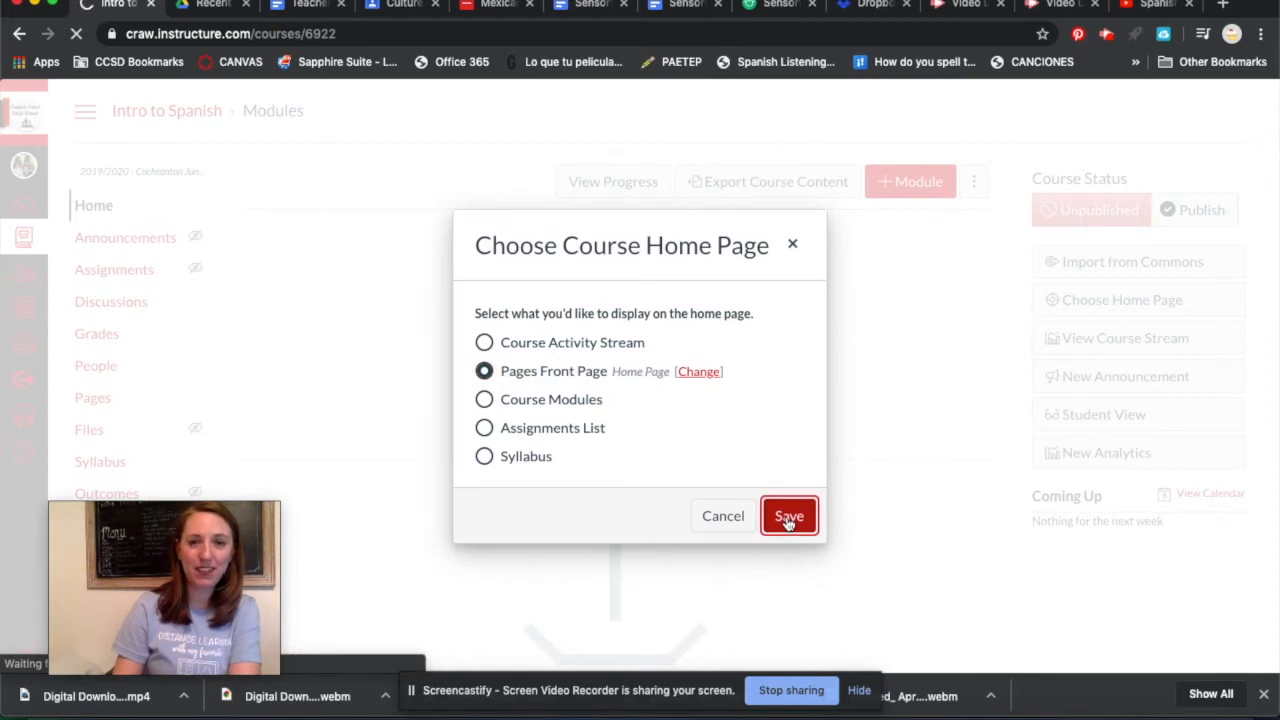
left_click(789, 515)
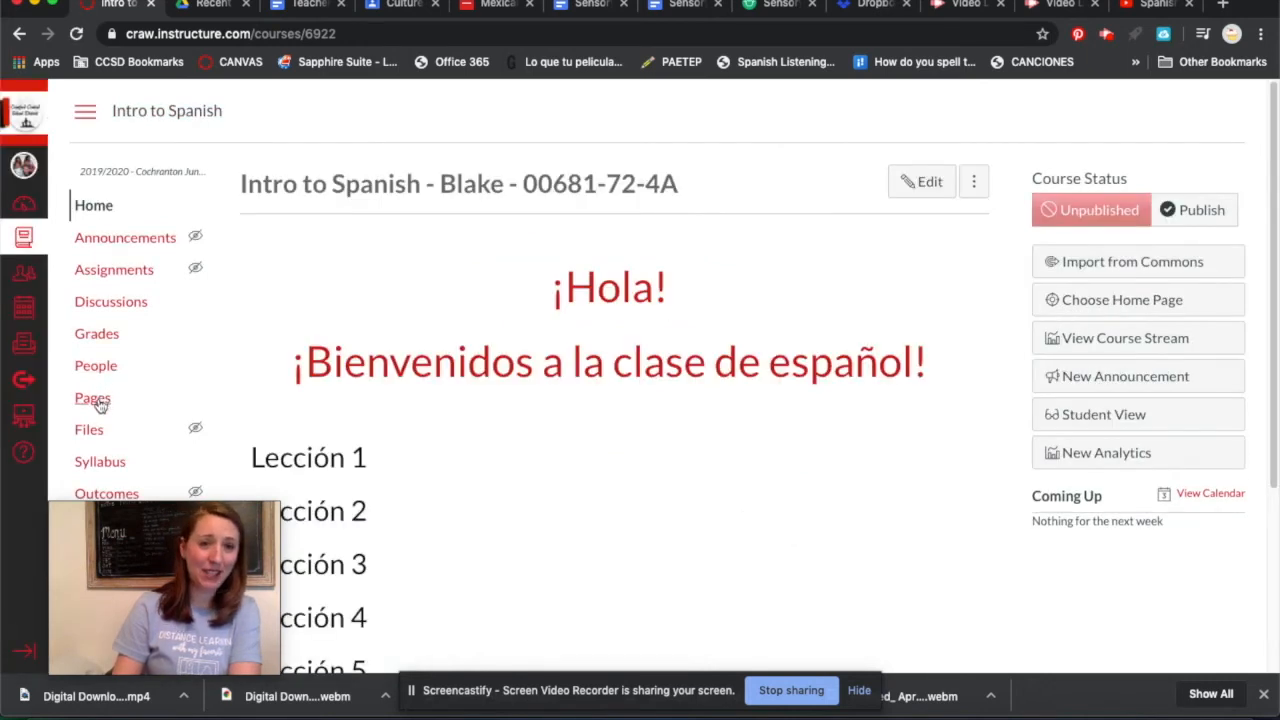
mouse_move(885, 273)
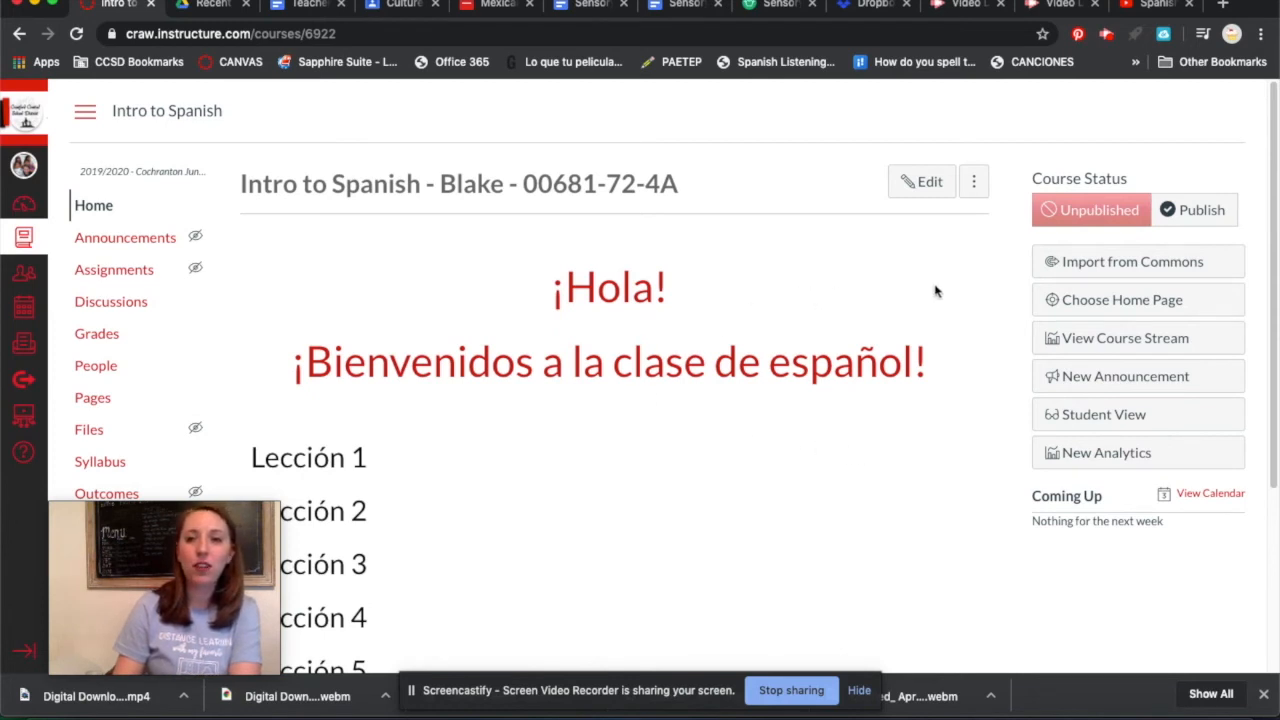
mouse_move(1110, 310)
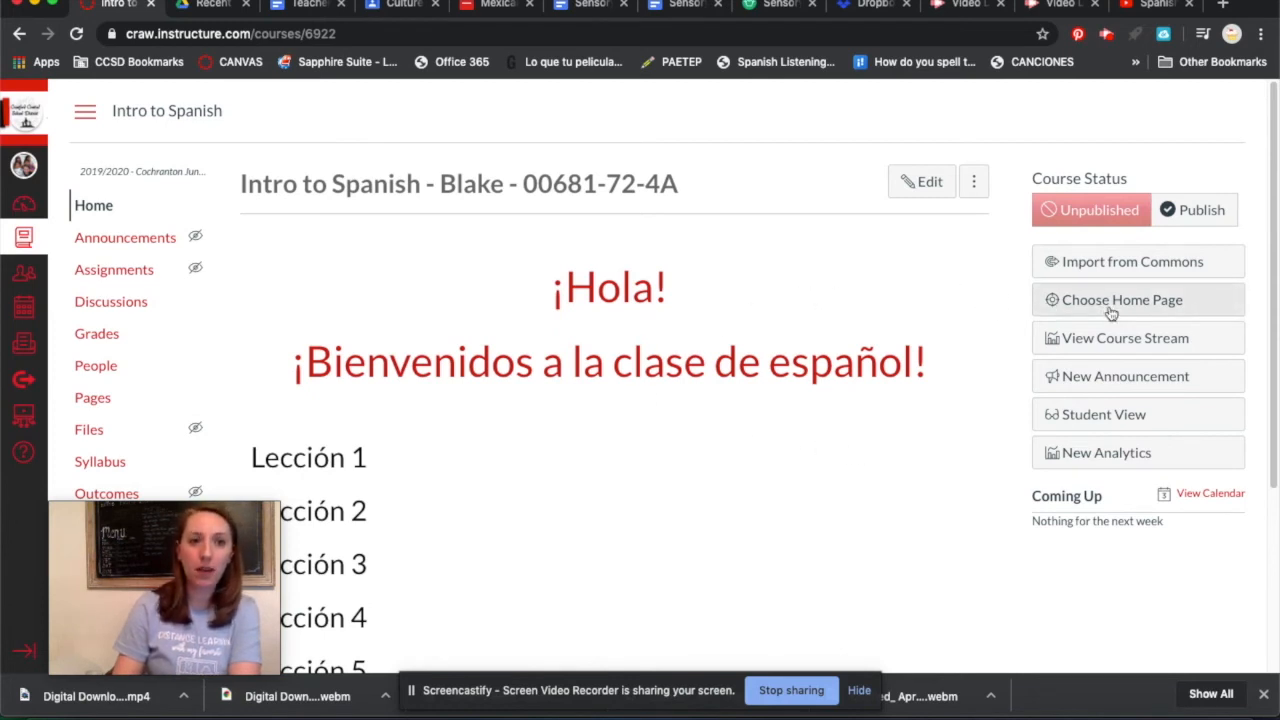
mouse_move(1121, 299)
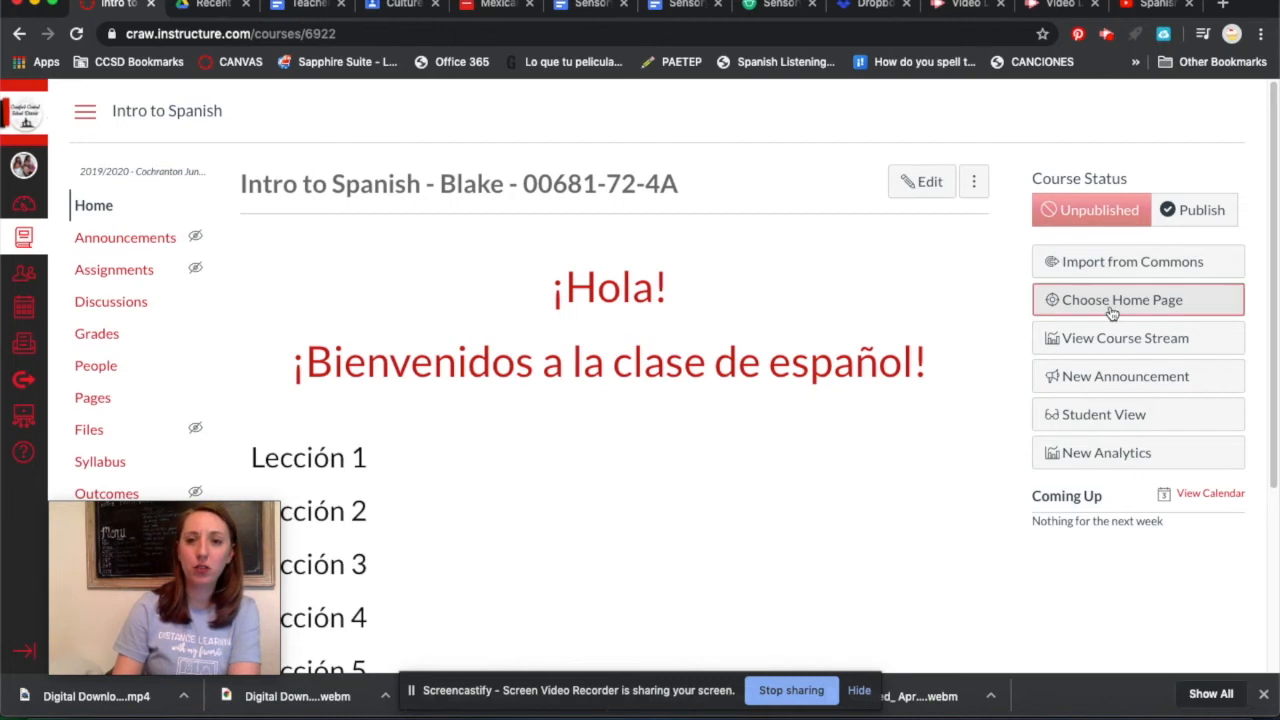
left_click(1122, 299)
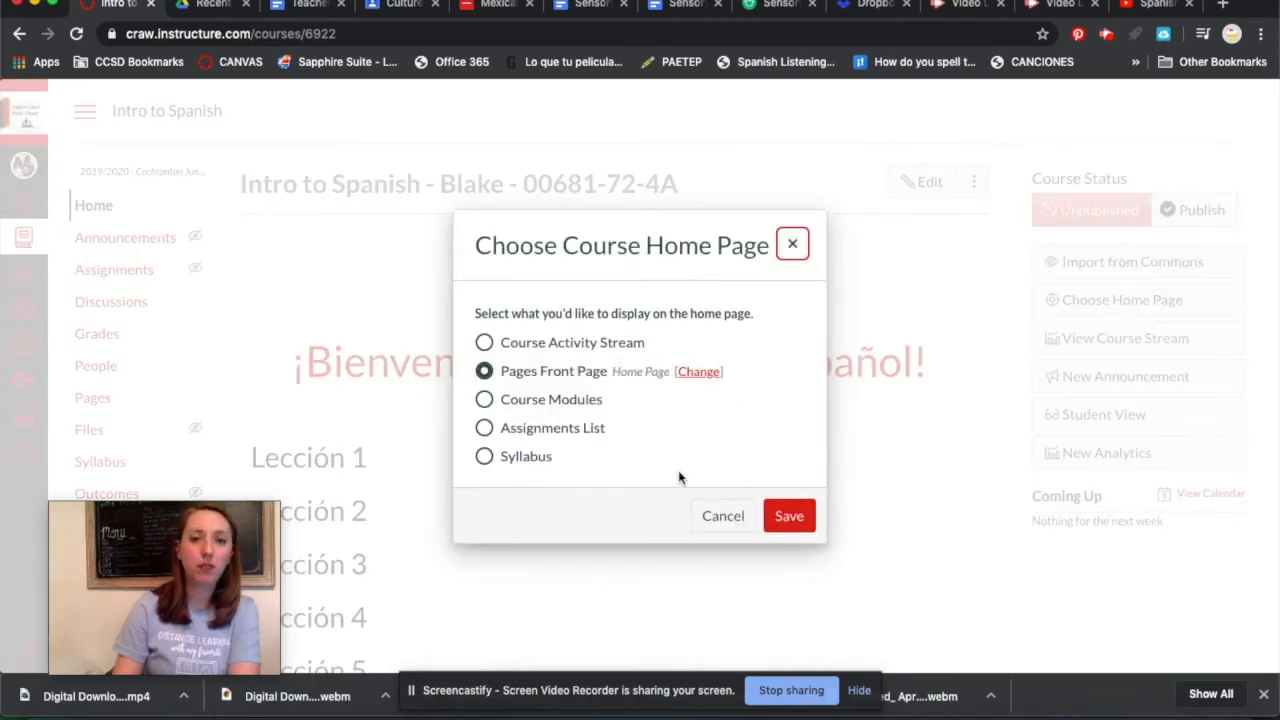
left_click(789, 515)
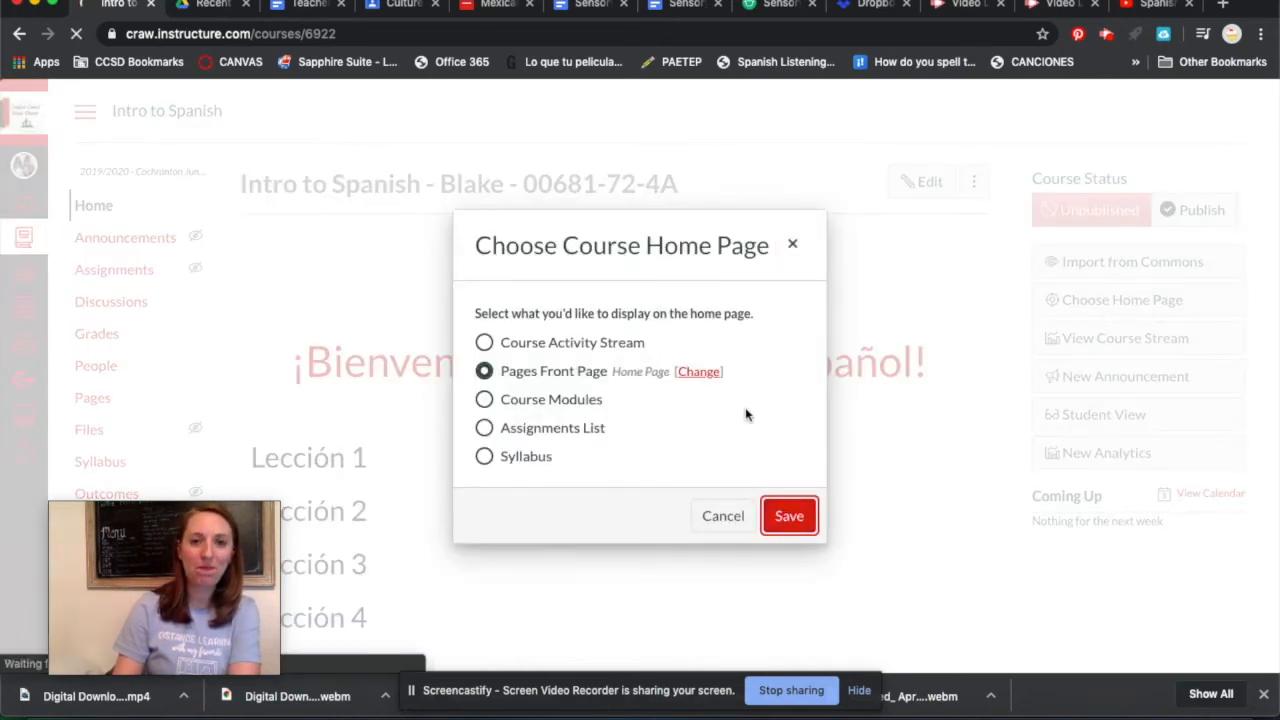
left_click(789, 515)
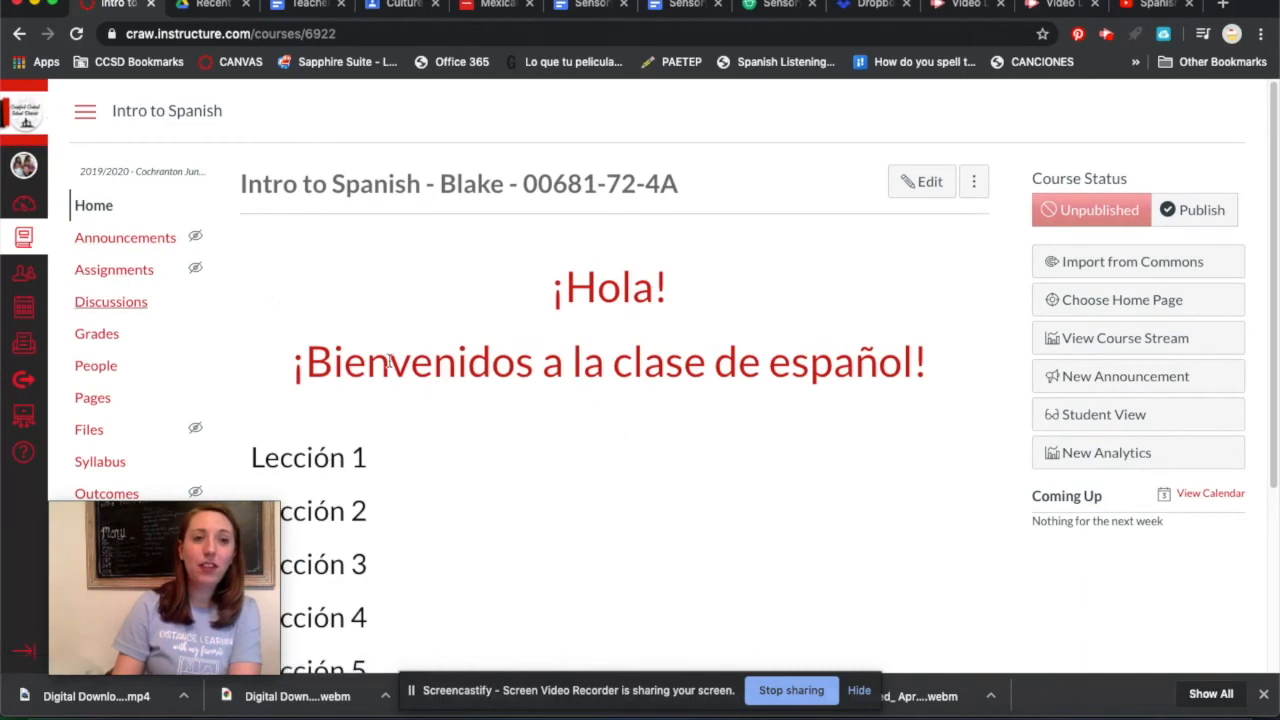
left_click(23, 201)
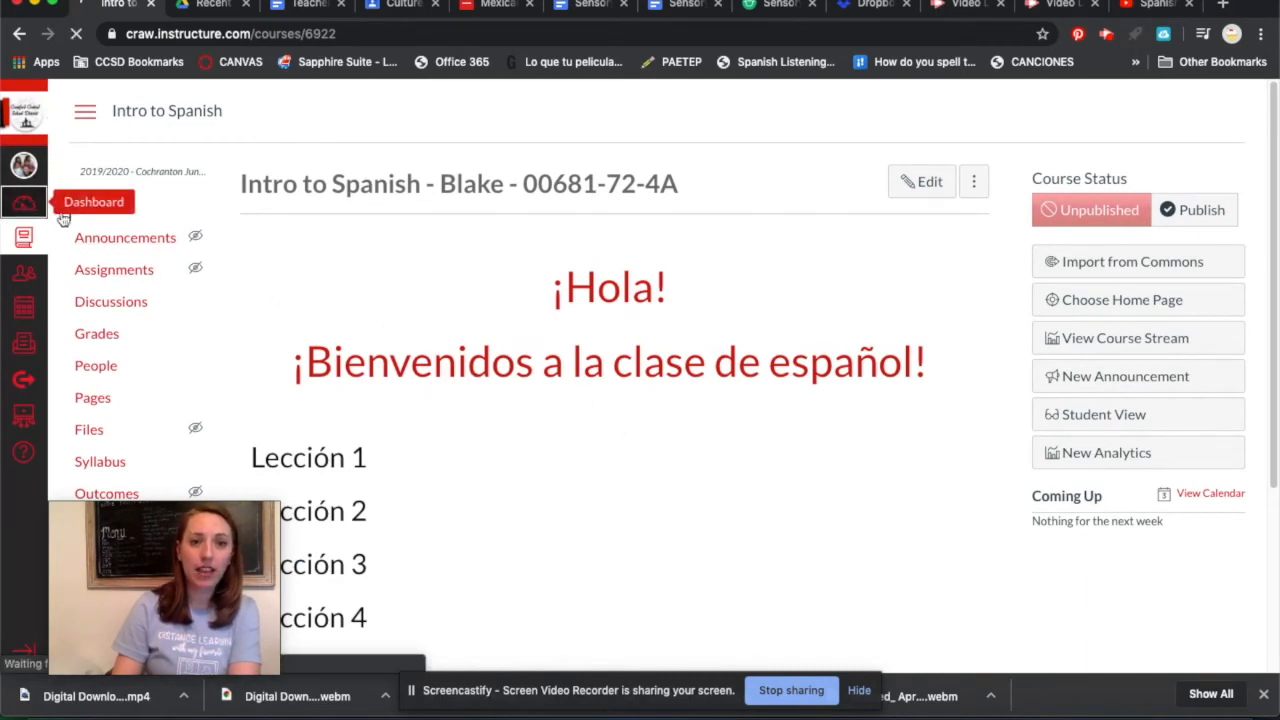
left_click(93, 201)
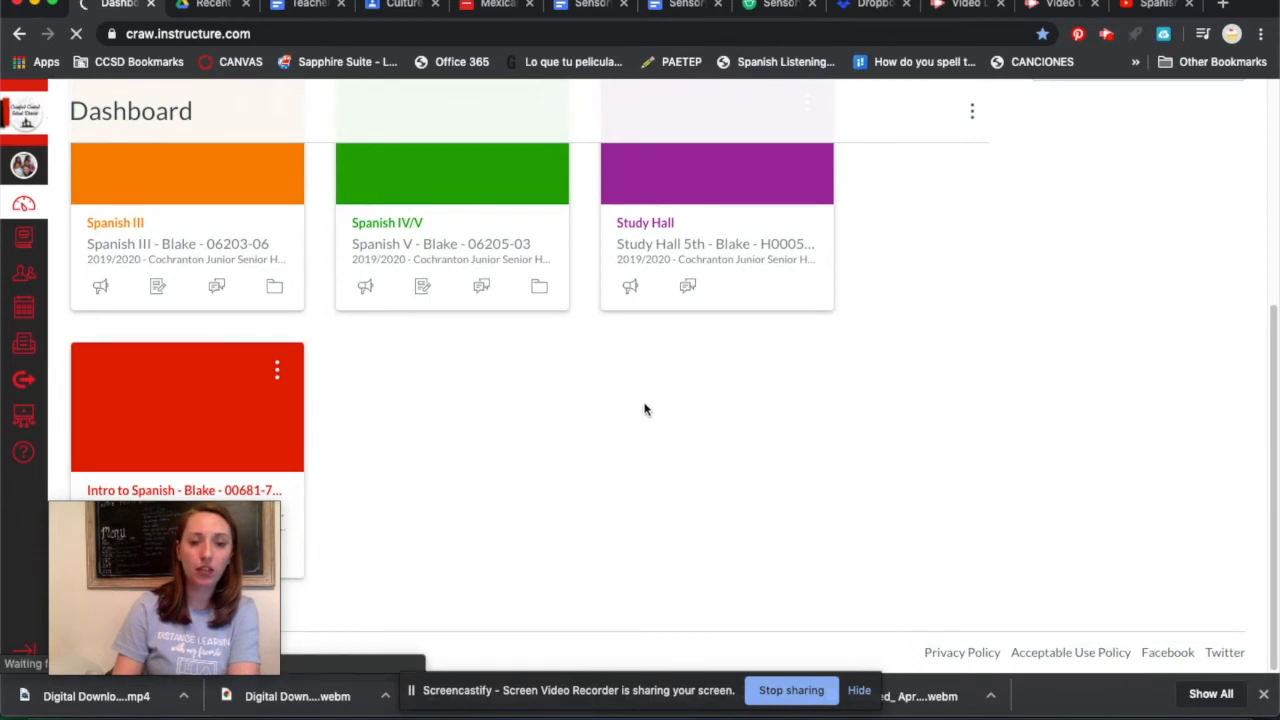
left_click(186, 490)
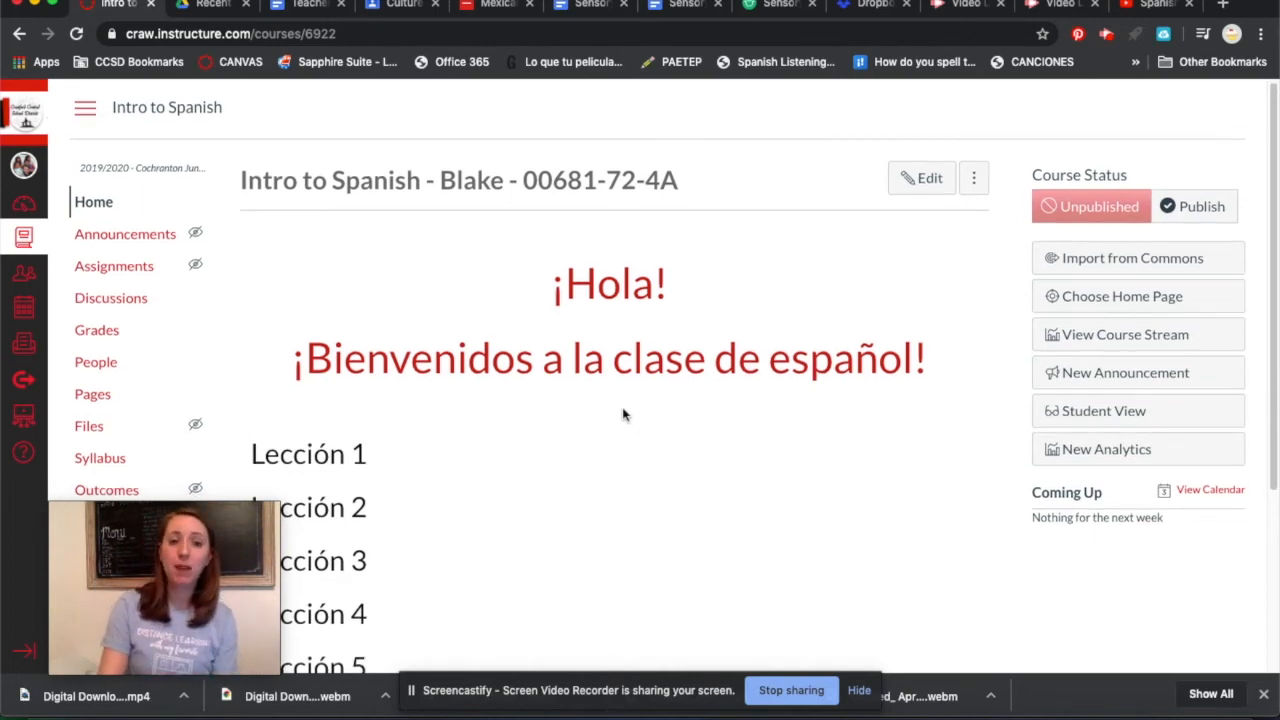
scroll("down", 3)
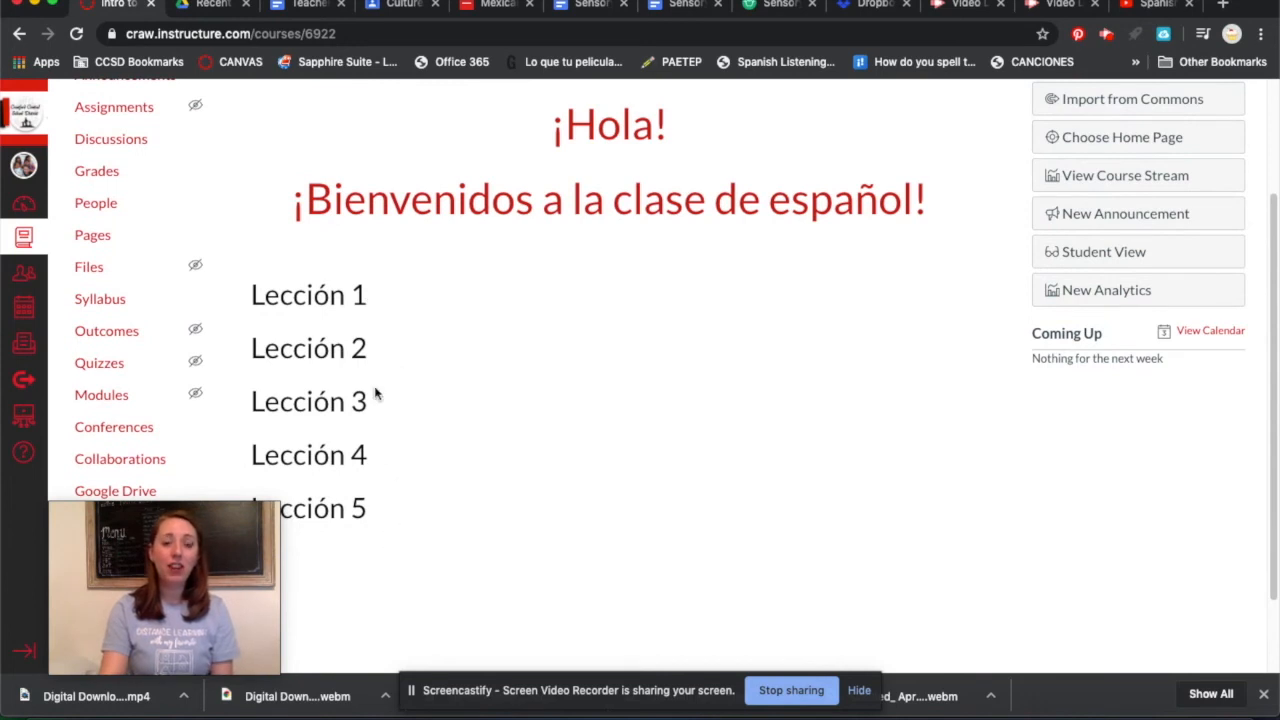
mouse_move(343, 264)
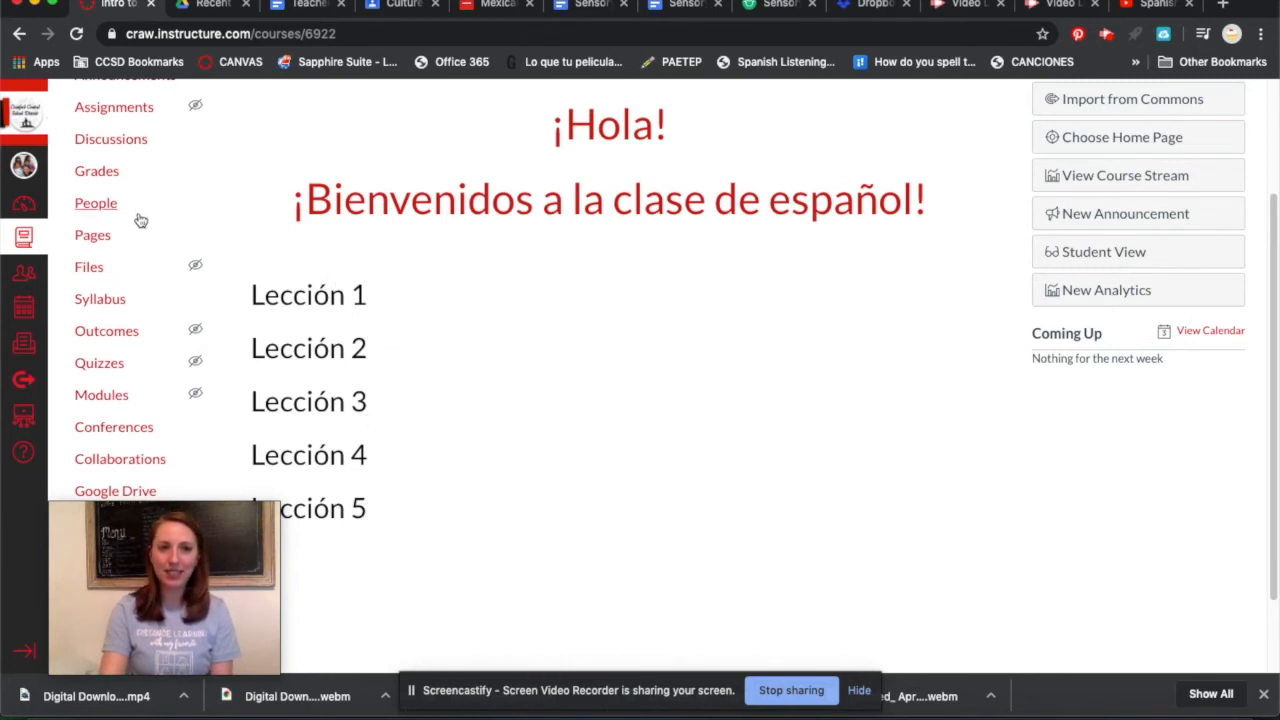
mouse_move(92, 240)
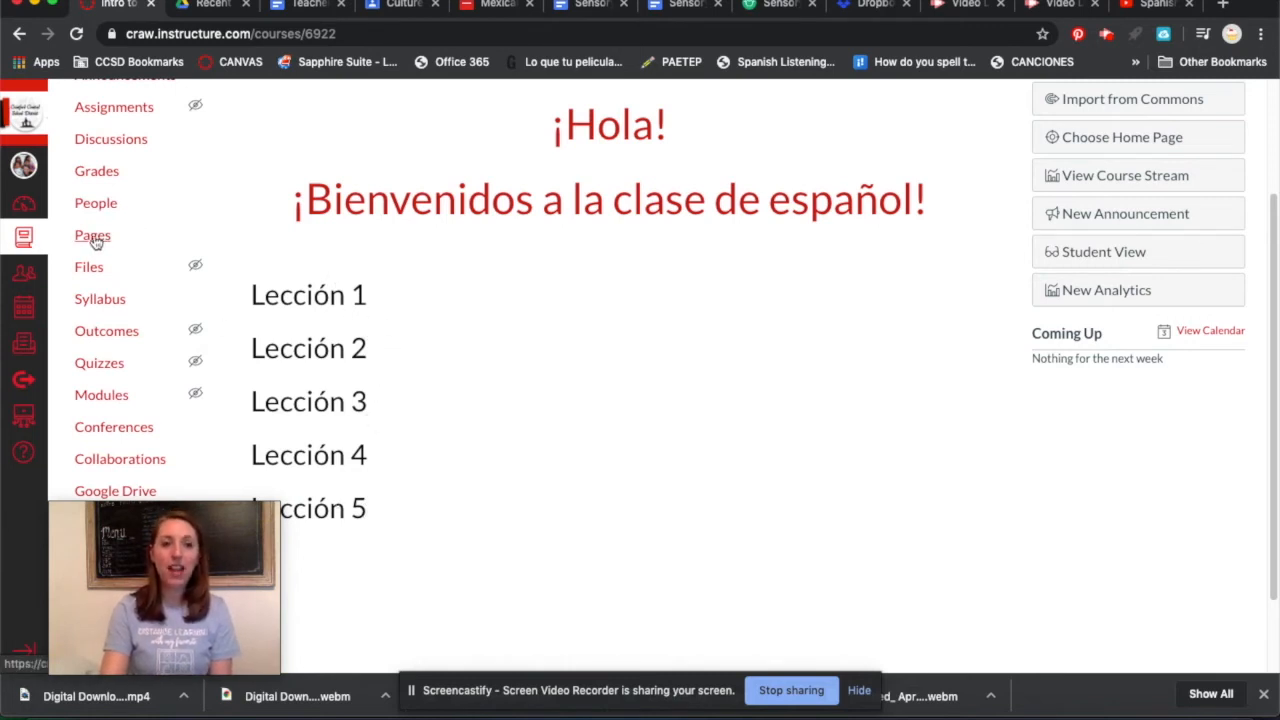
mouse_move(92, 235)
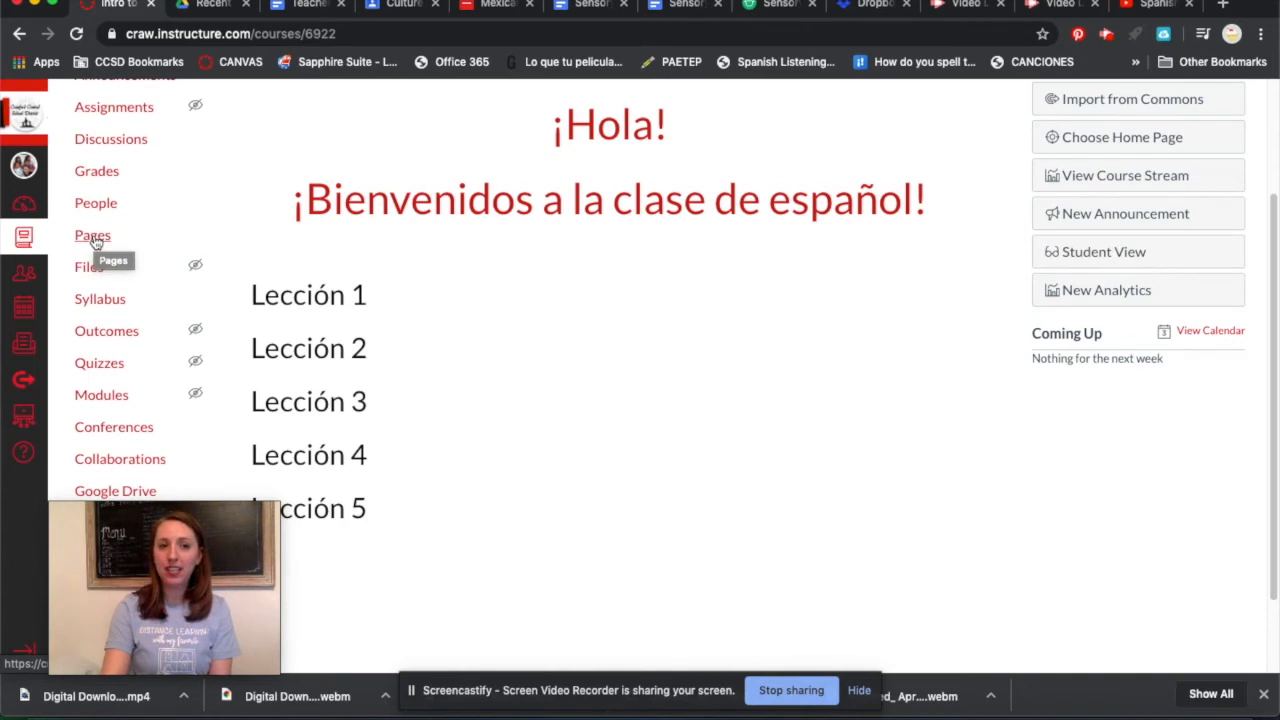
mouse_move(138, 145)
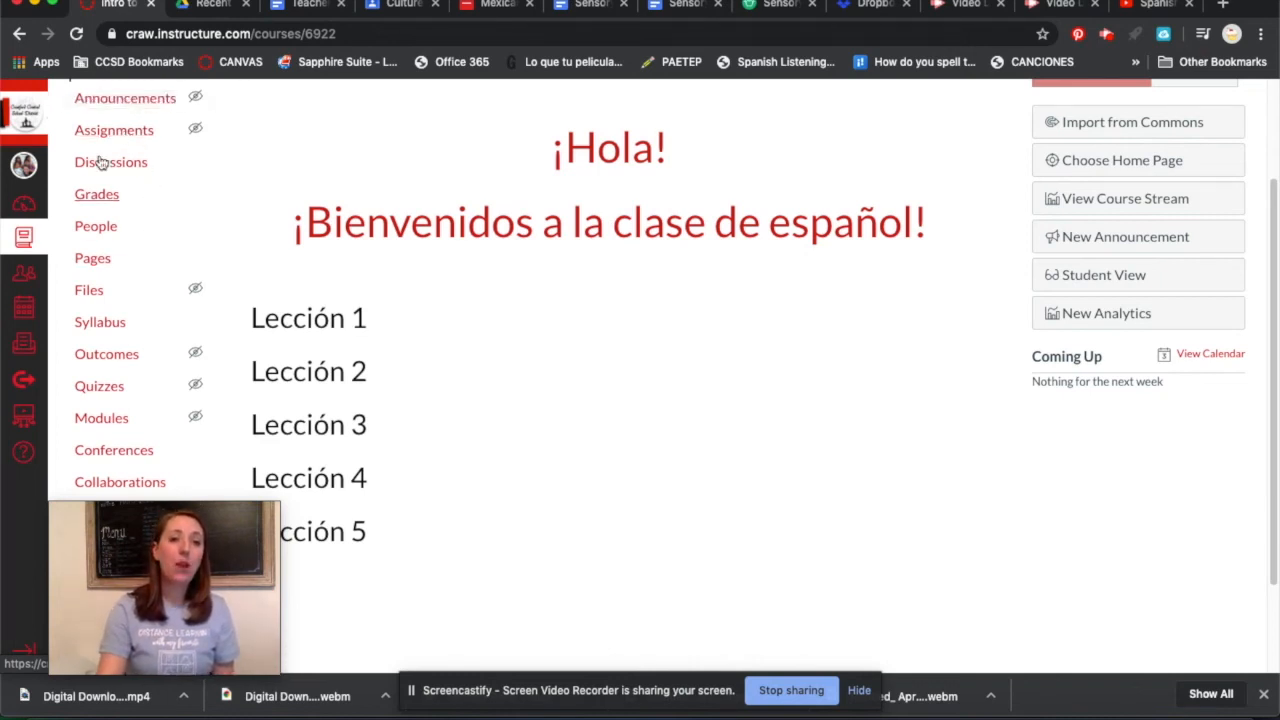
left_click(114, 129)
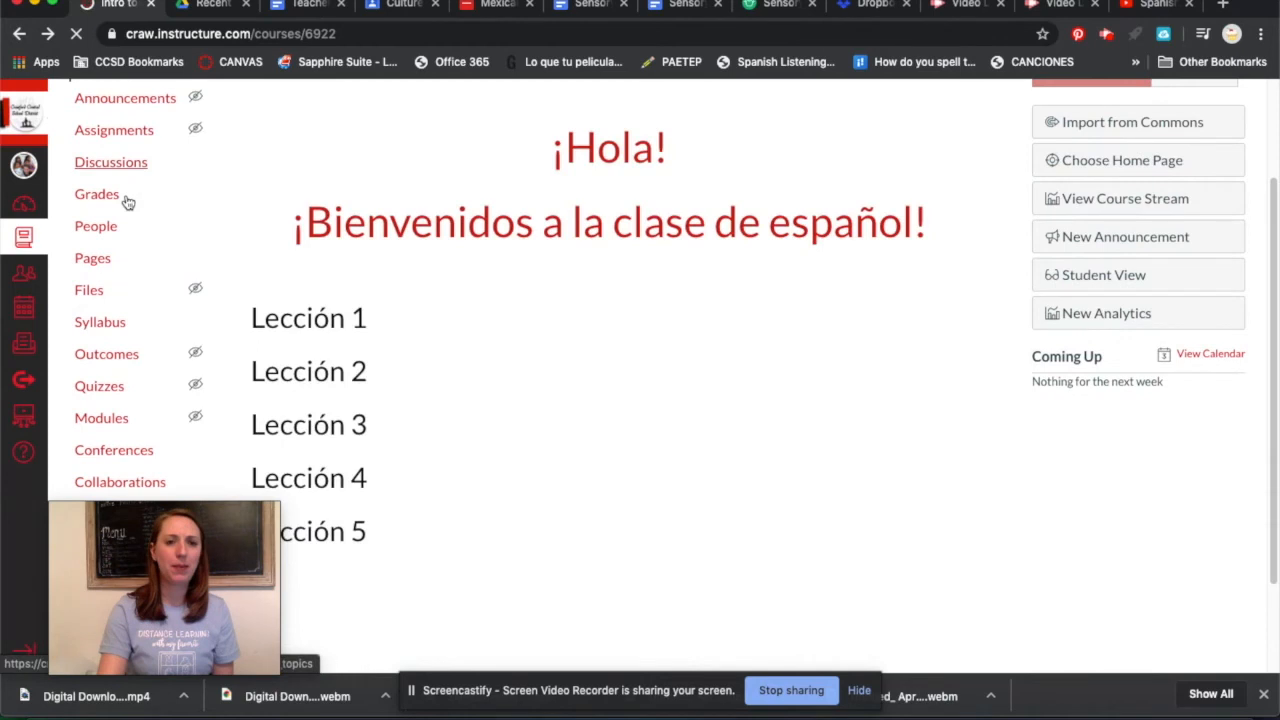
mouse_move(99, 386)
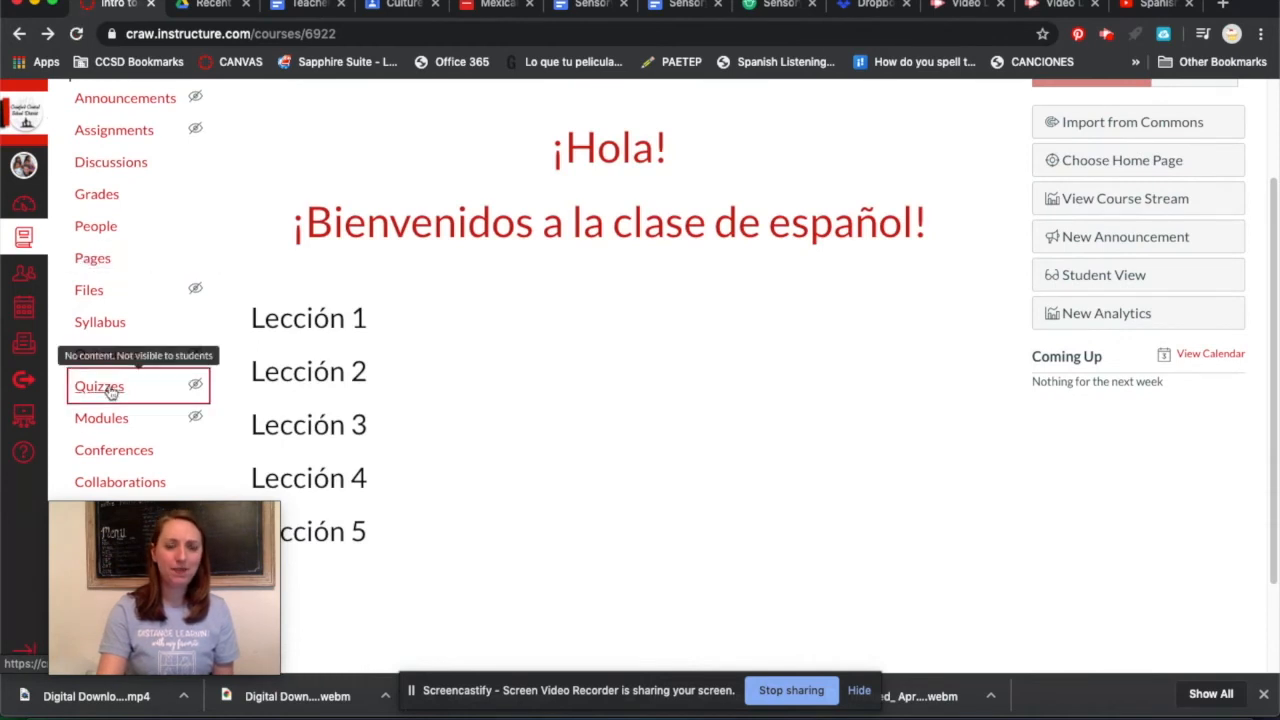
Start a new quiz from the Quizzes list using the Classic Quizzes engine.
left_click(99, 386)
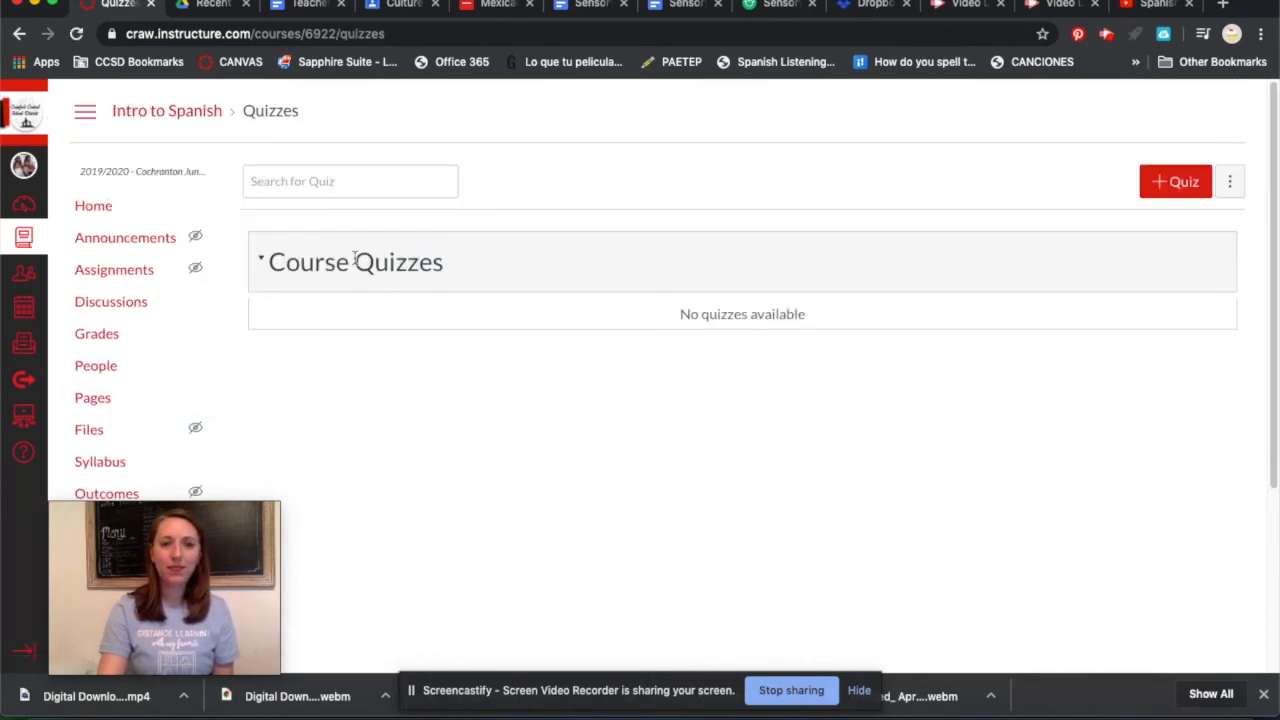
mouse_move(786, 410)
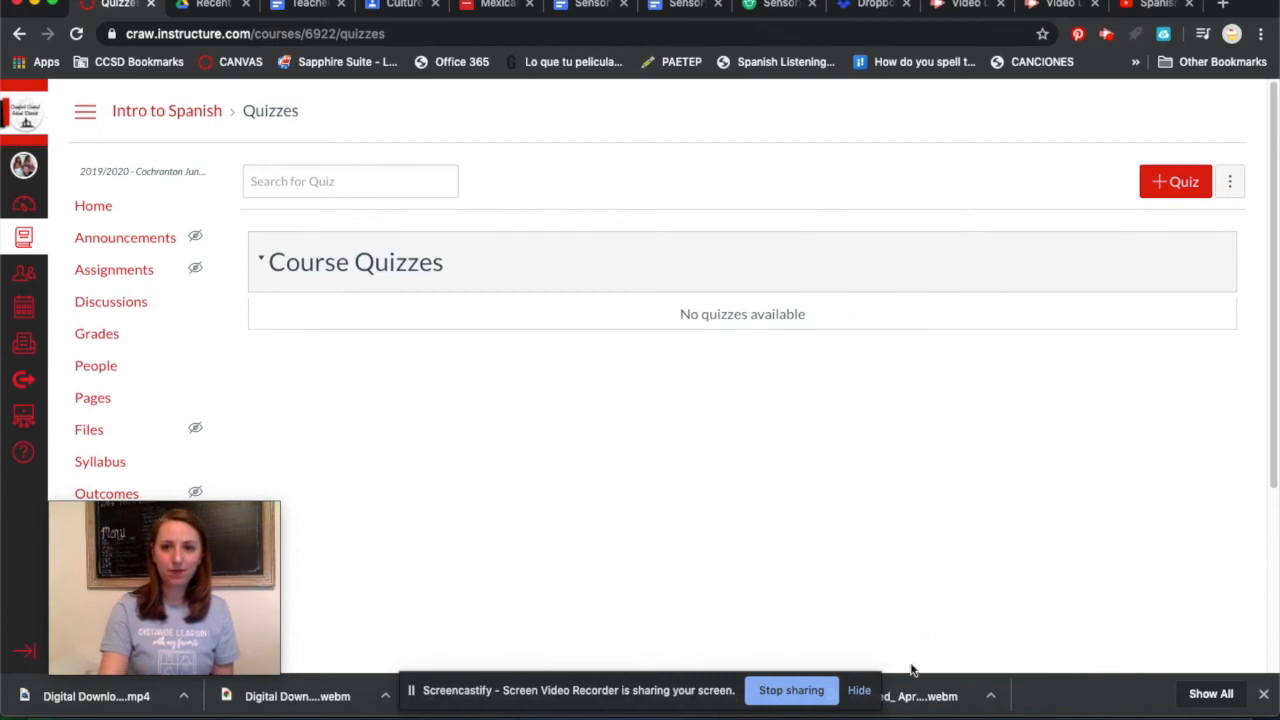
mouse_move(733, 674)
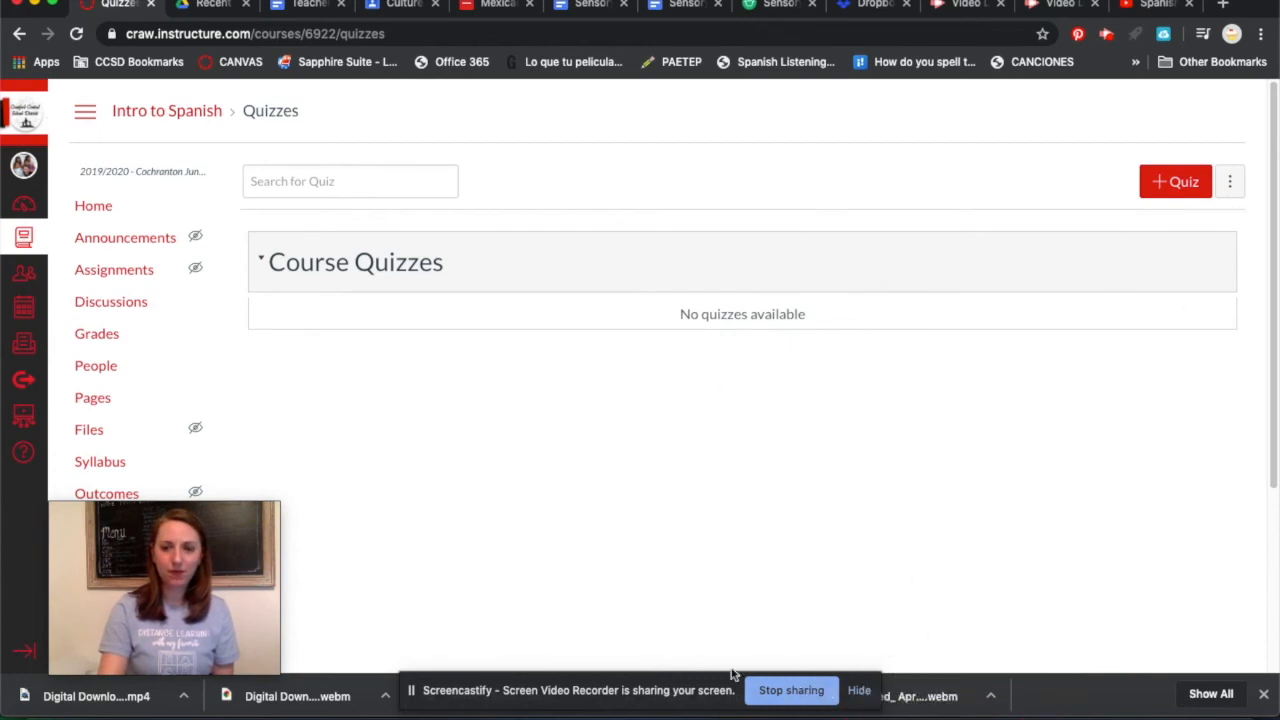
mouse_move(1175, 181)
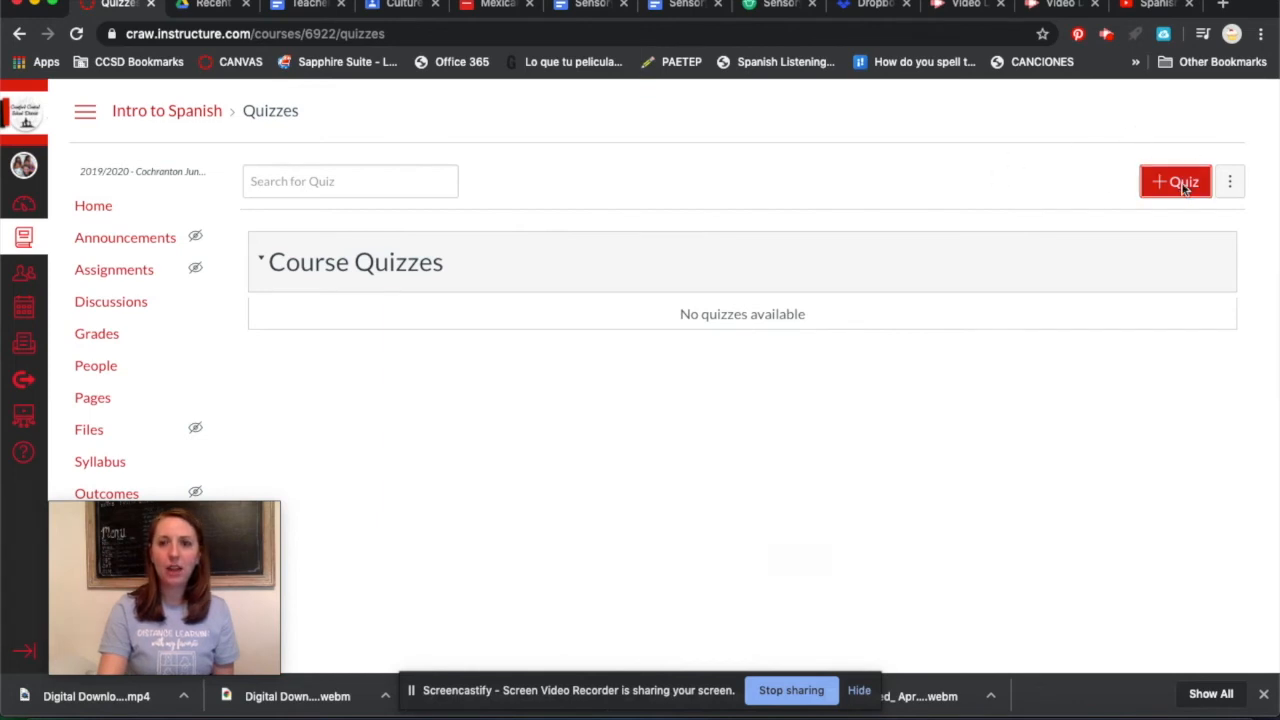
left_click(1175, 181)
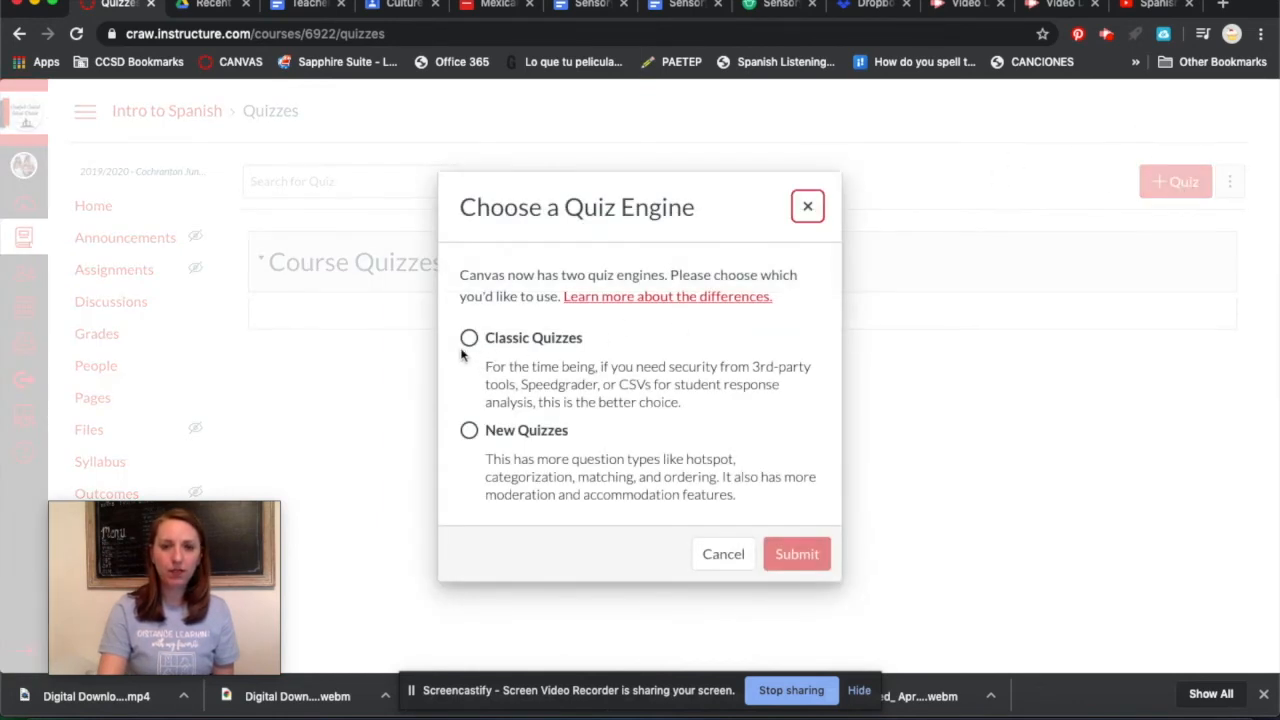
left_click(469, 337)
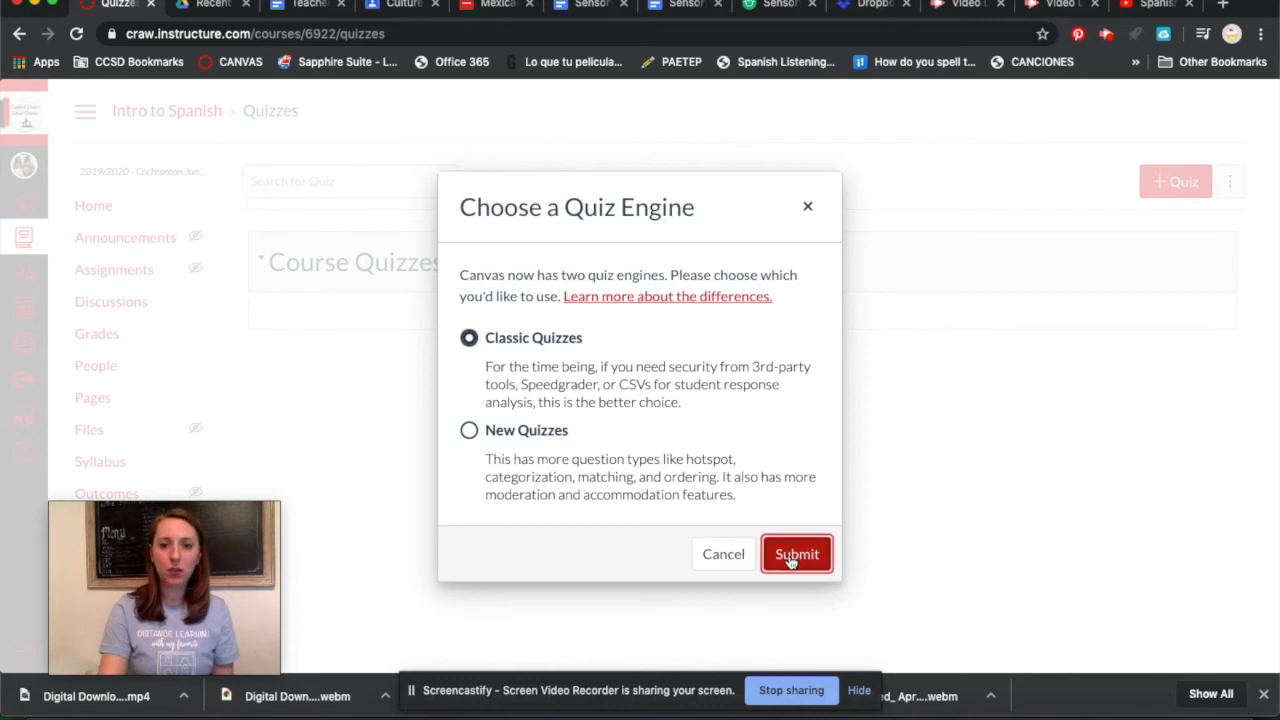
left_click(796, 554)
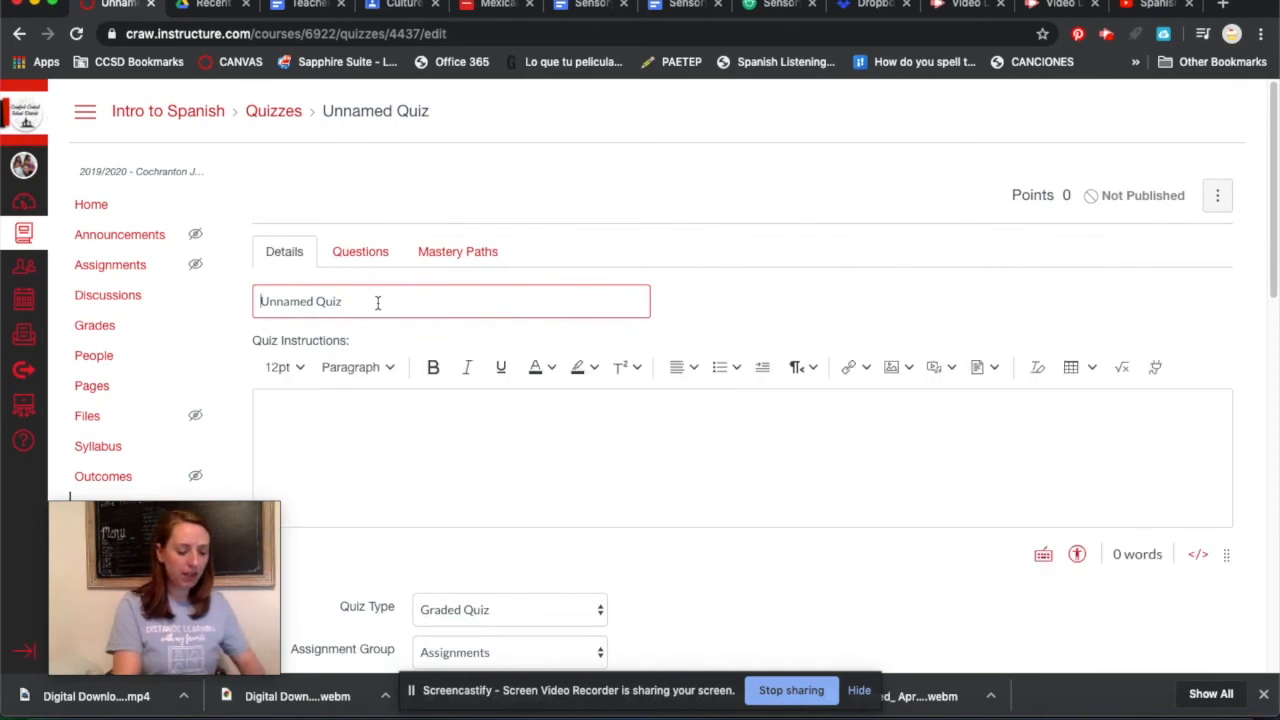
Title the quiz 'Classroom Commands'.
type("Cla")
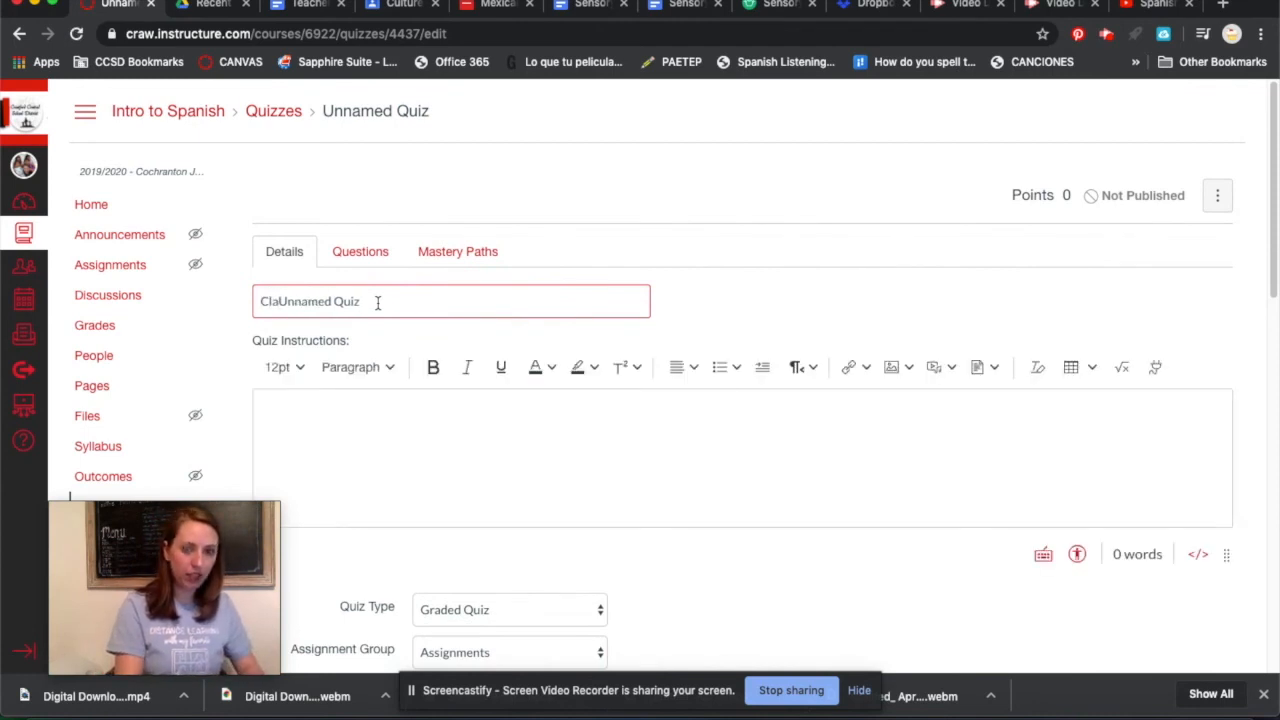
type("ss")
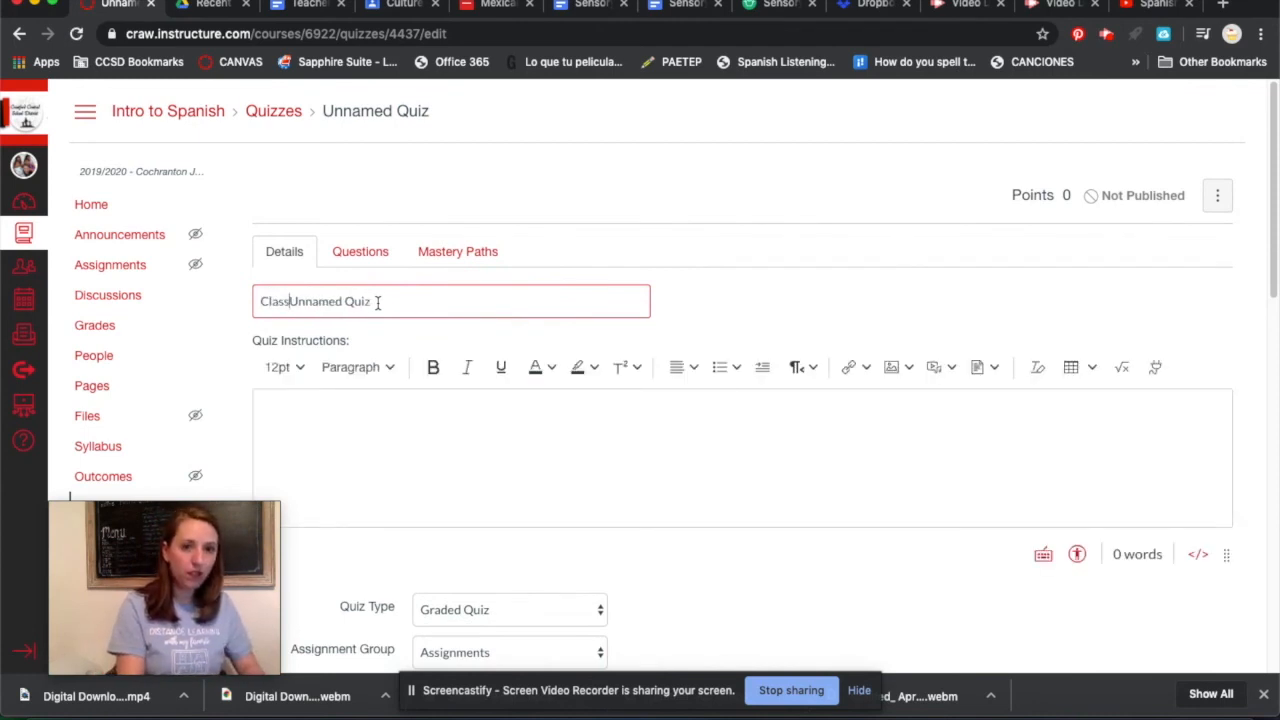
type("room Commands")
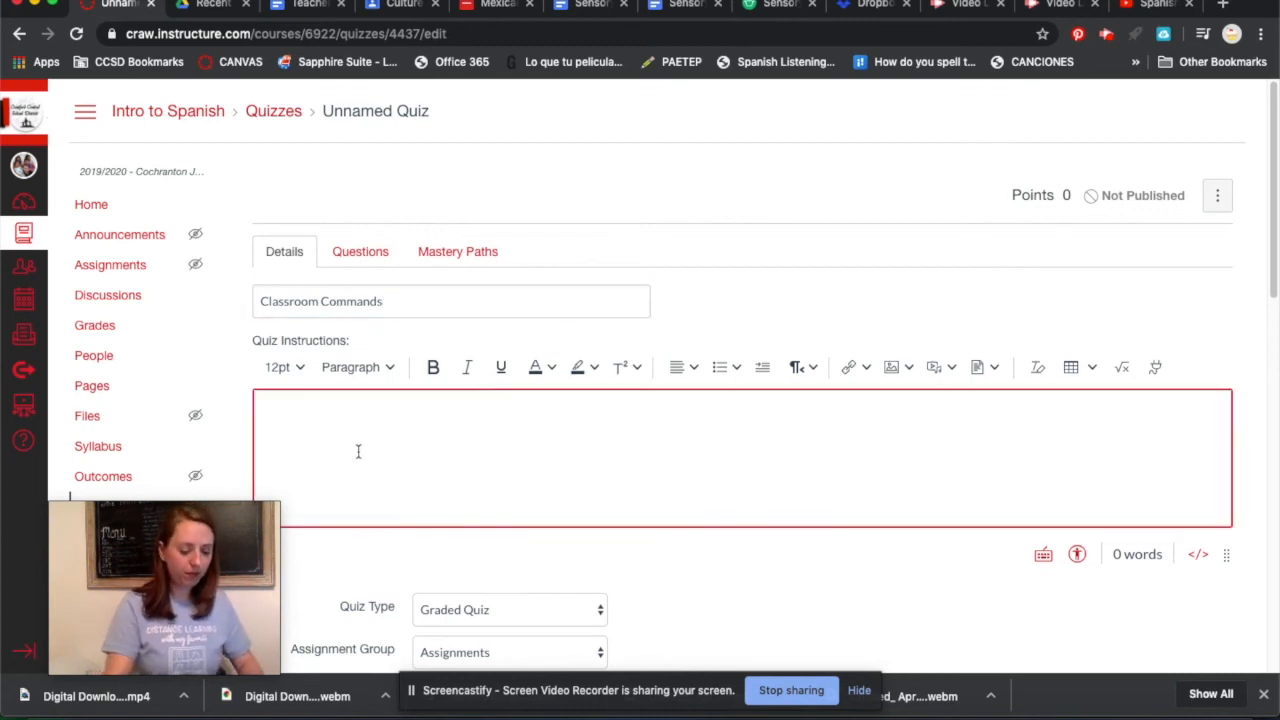
Enter the instructions 'Watch the video then take the quiz on classroom commands'.
type("Watch")
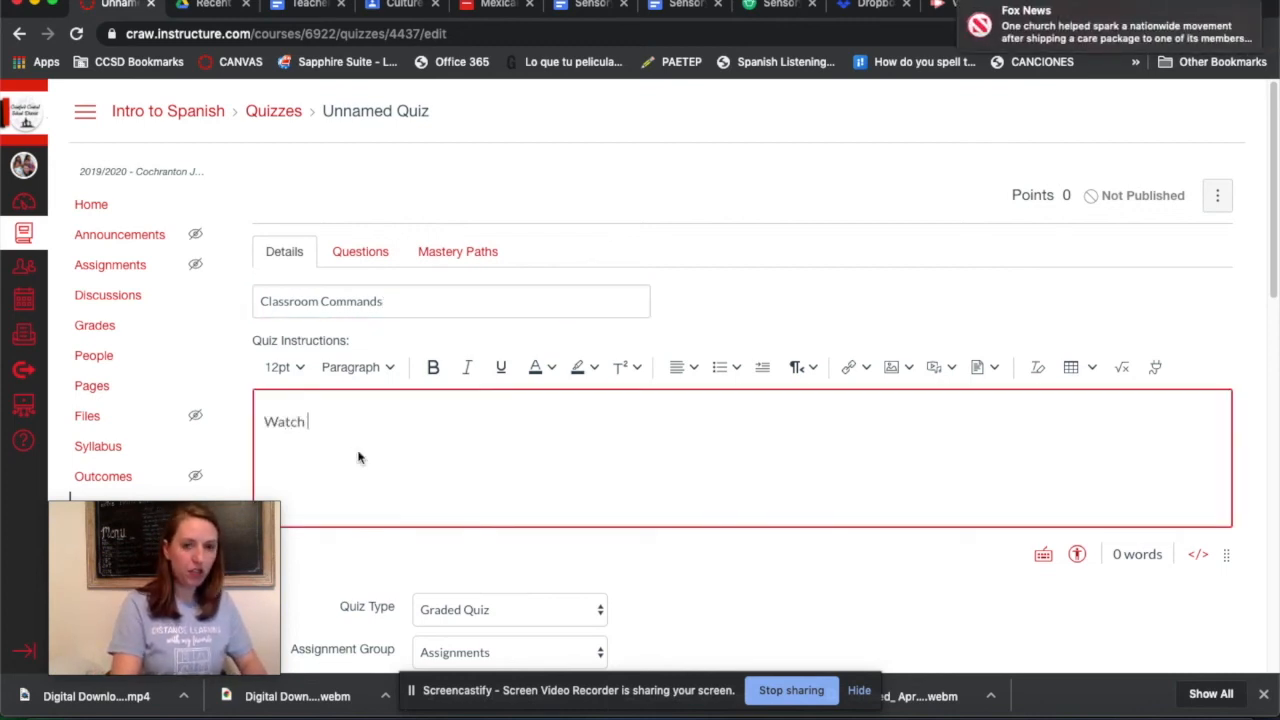
type("the video th")
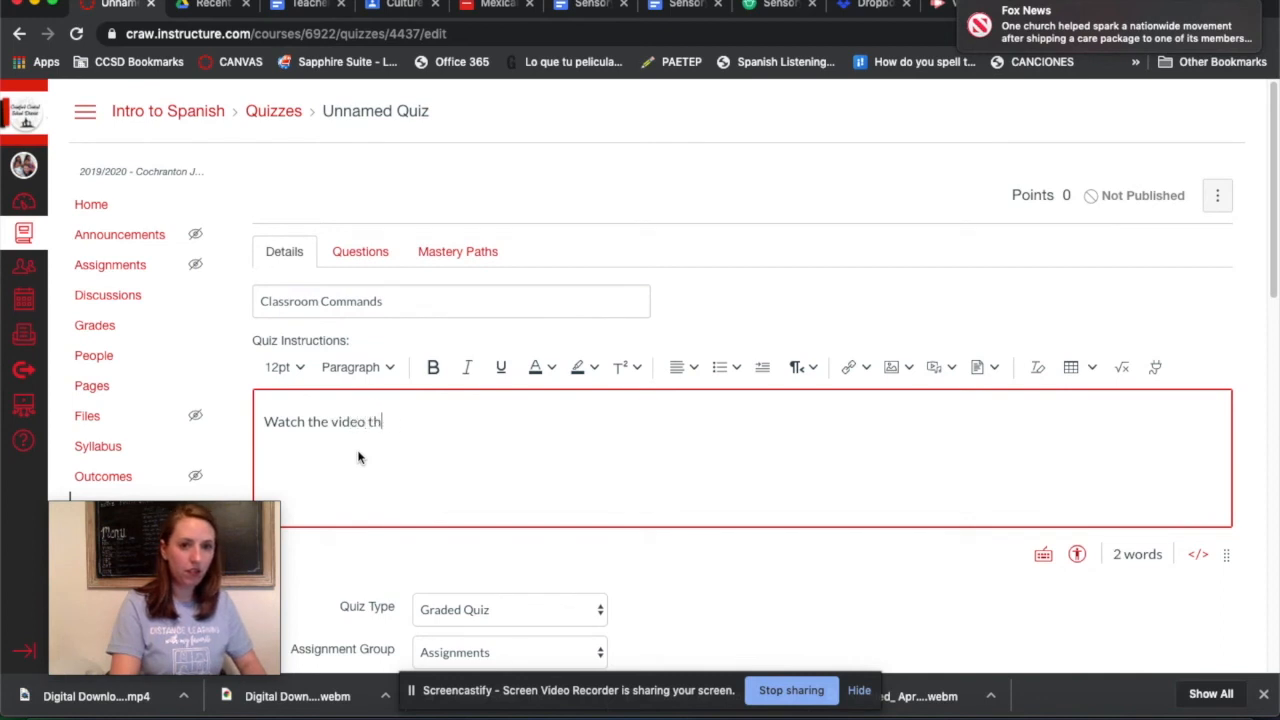
type("en")
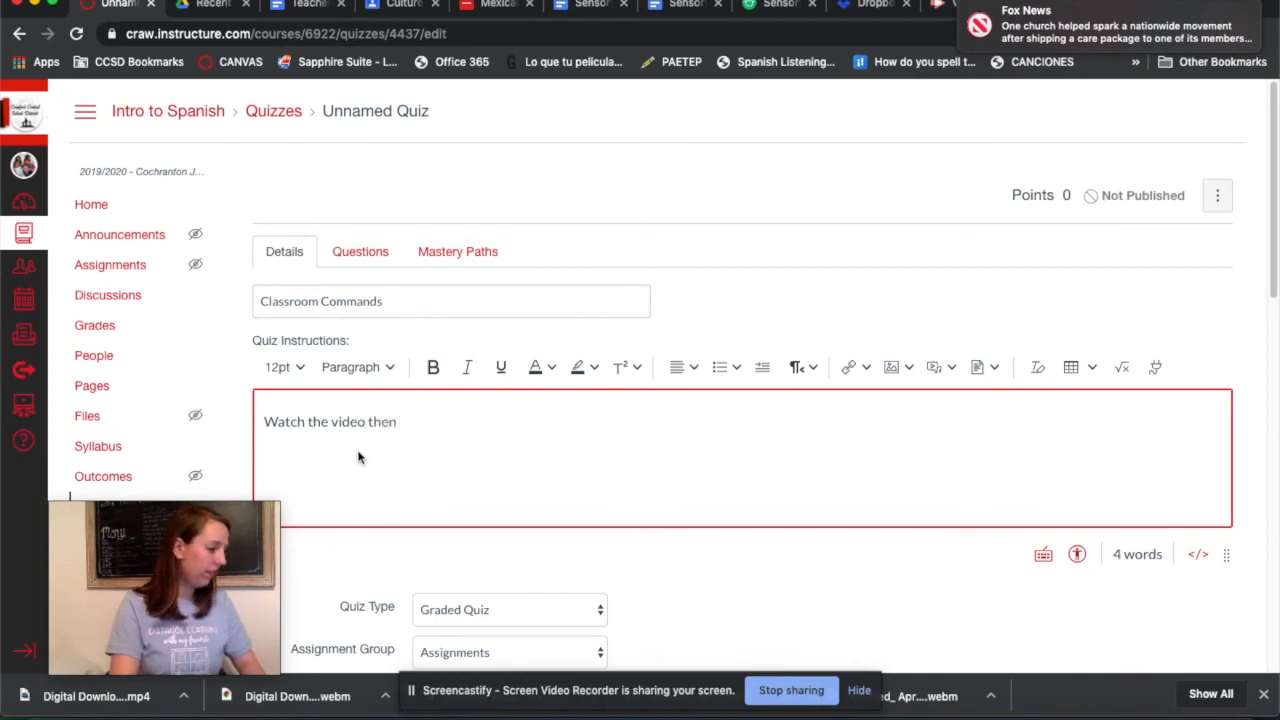
type("t")
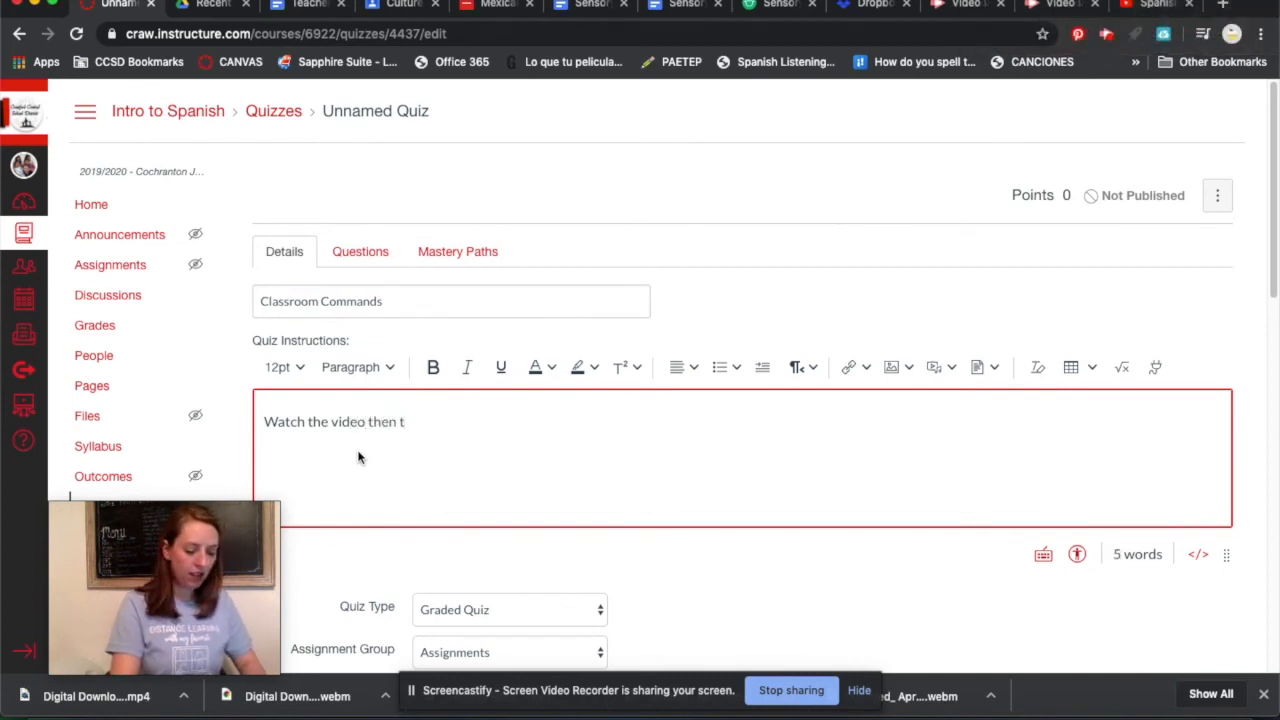
type("ake the")
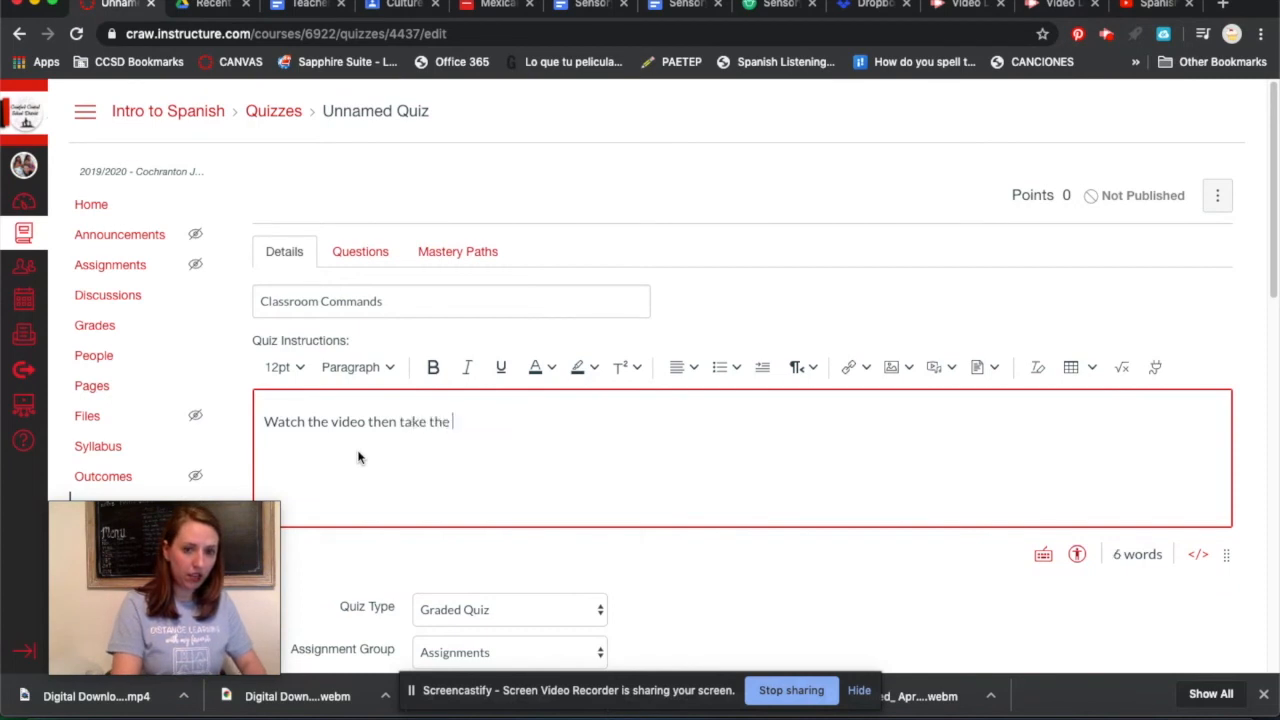
type("quiz o")
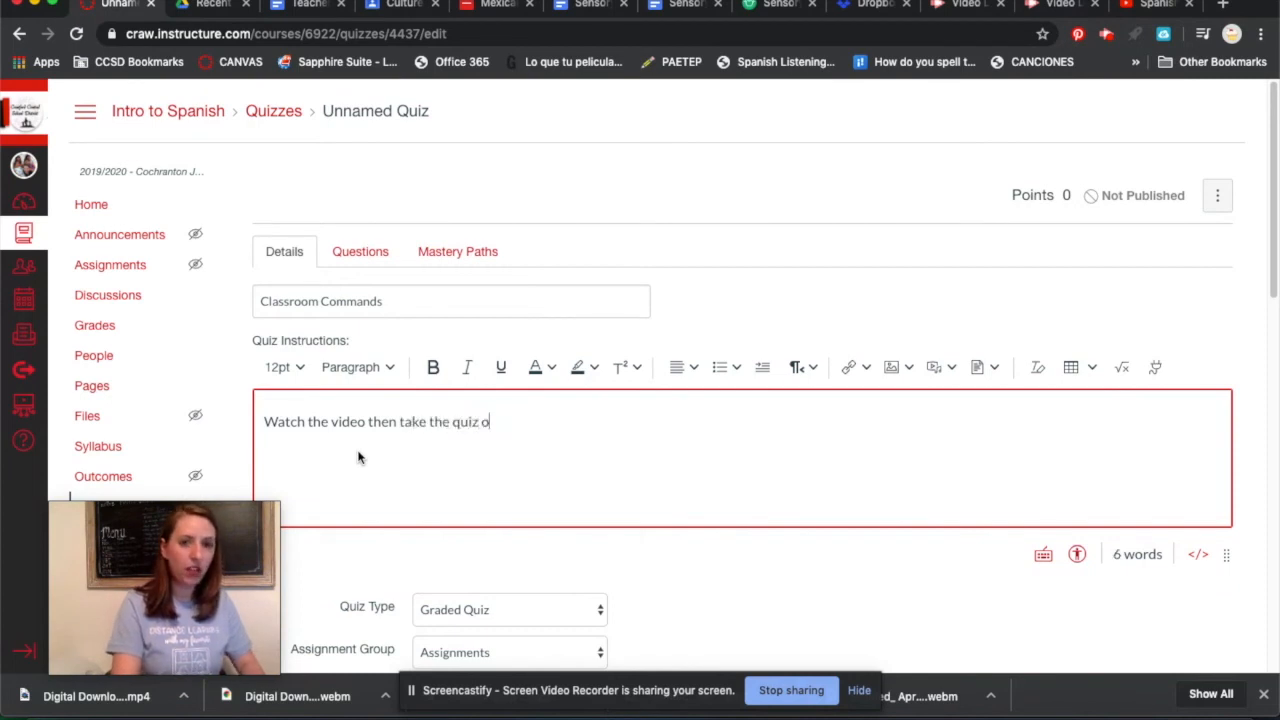
type("n classroo")
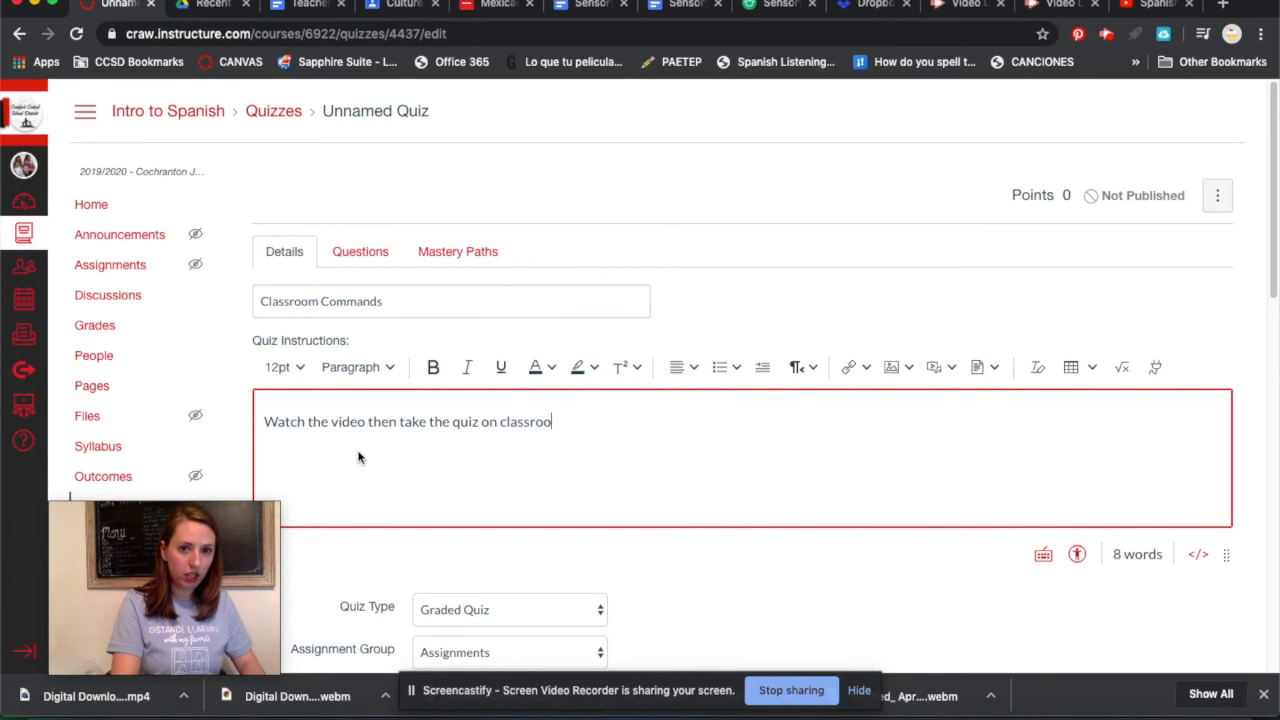
type("m commands")
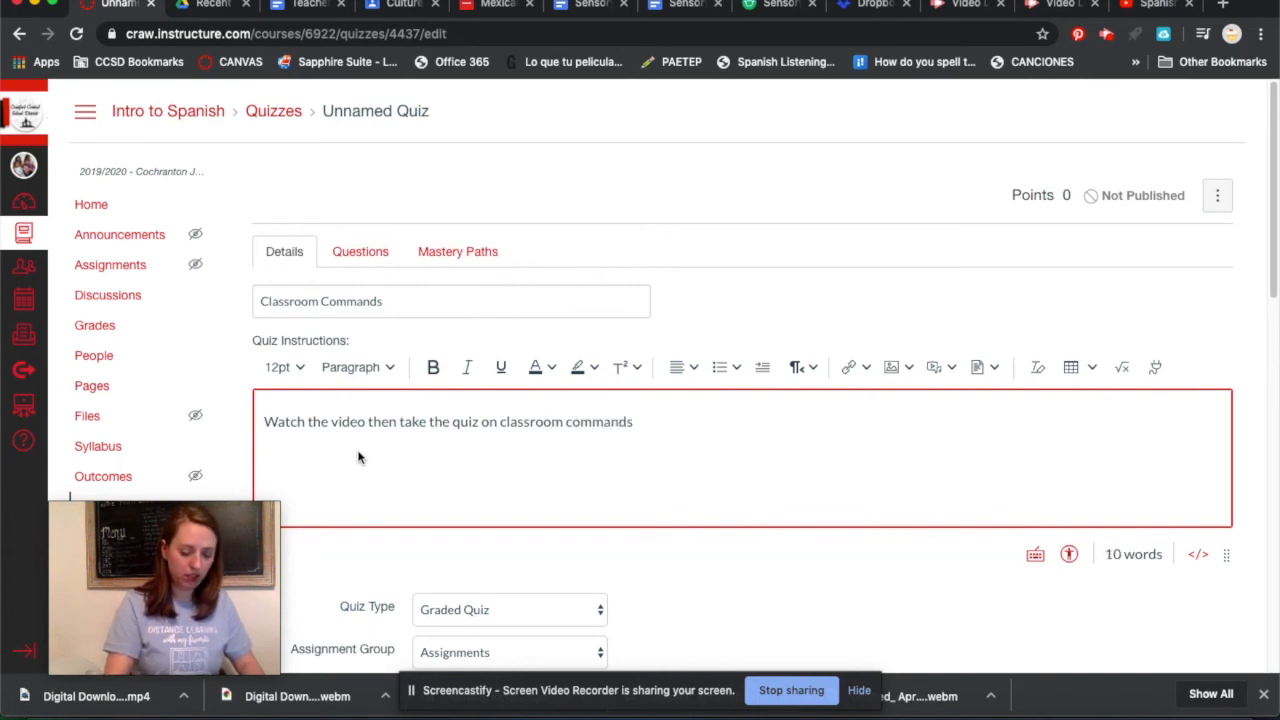
Change the quiz type to Ungraded Survey and allow multiple attempts.
scroll("down", 3)
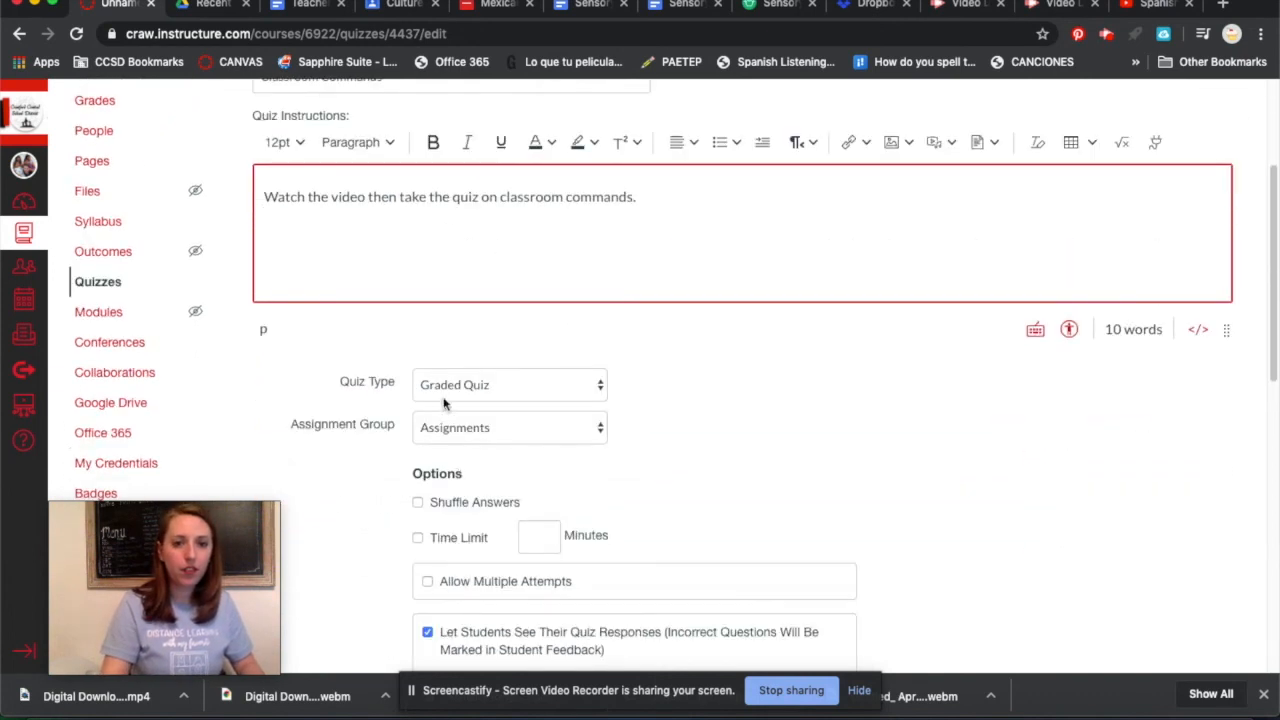
left_click(509, 384)
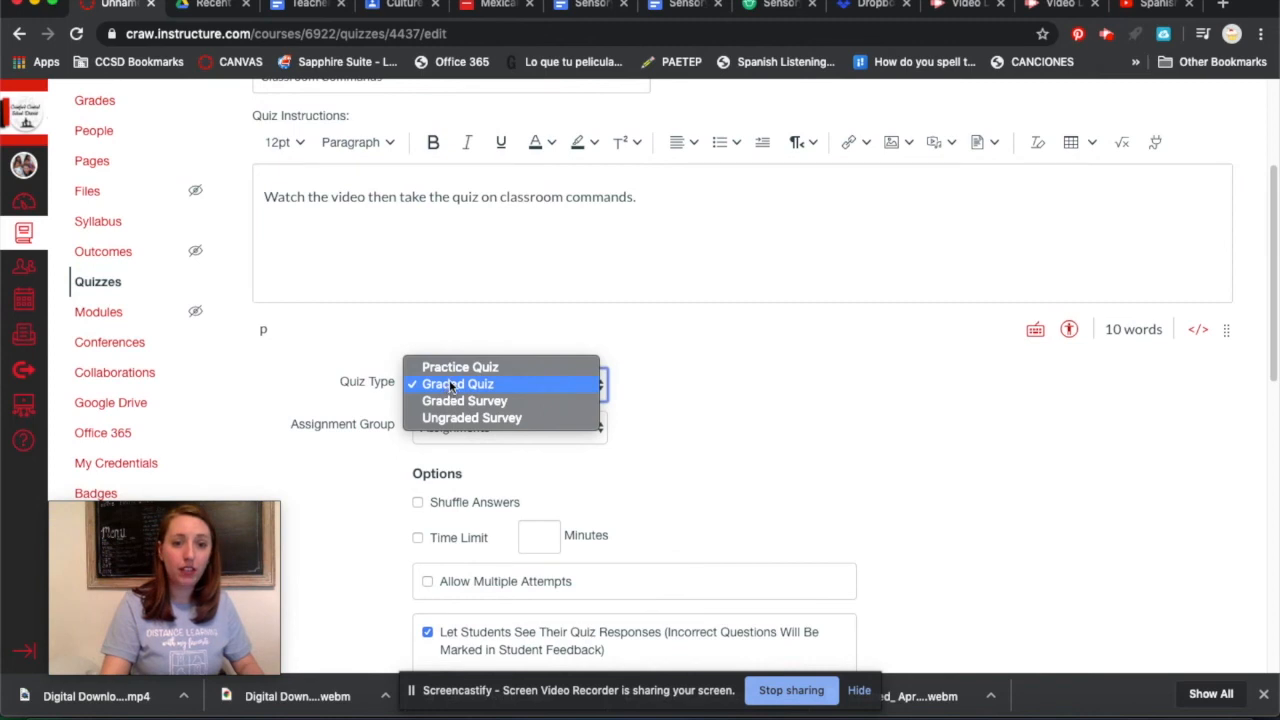
mouse_move(472, 417)
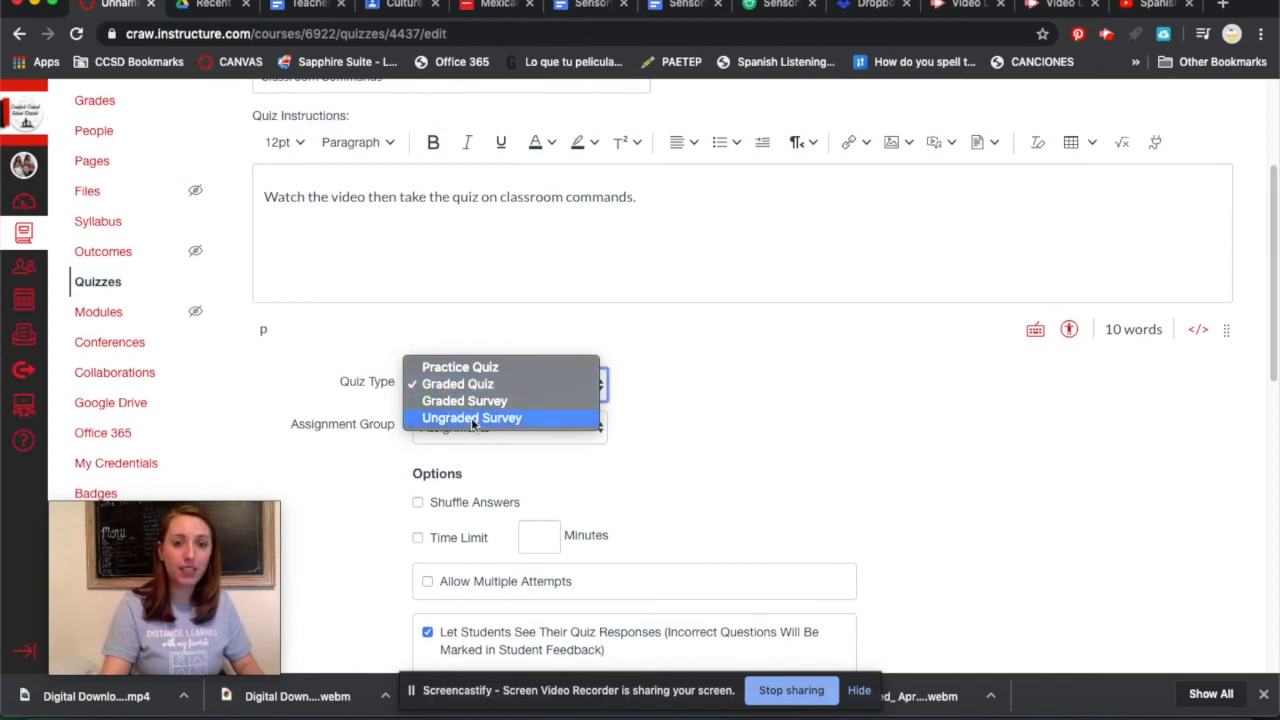
left_click(472, 418)
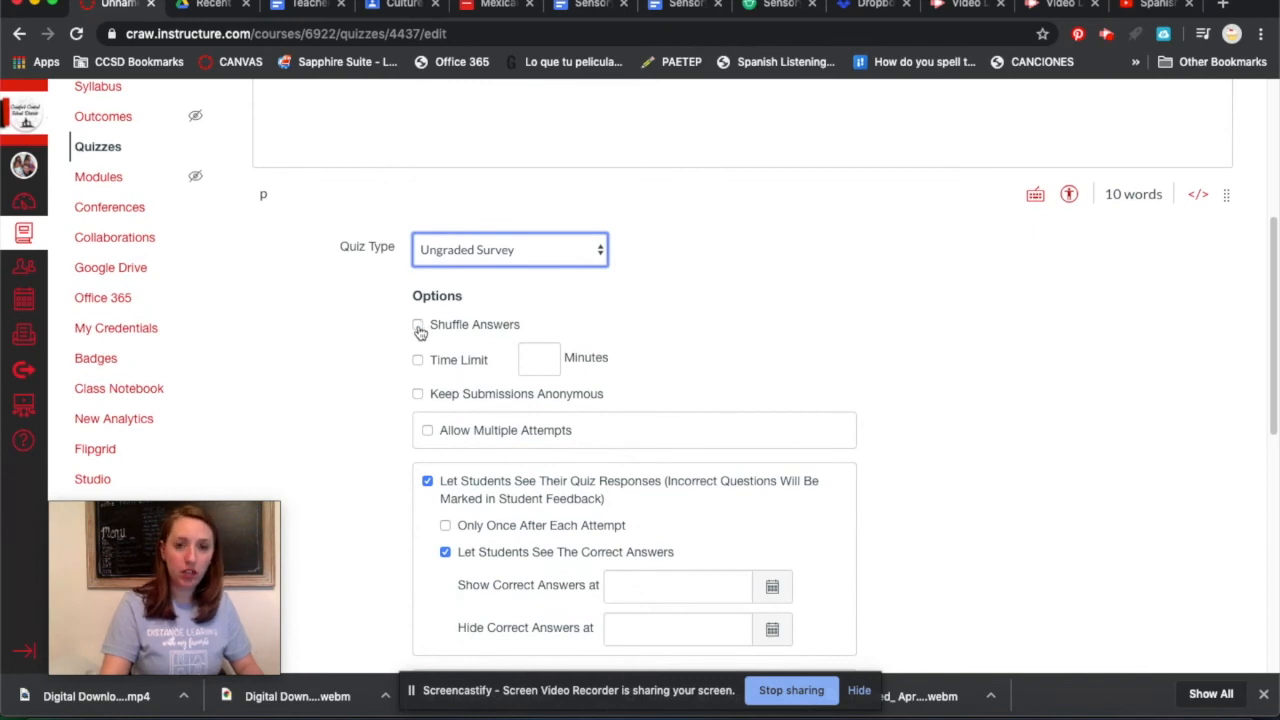
mouse_move(425, 400)
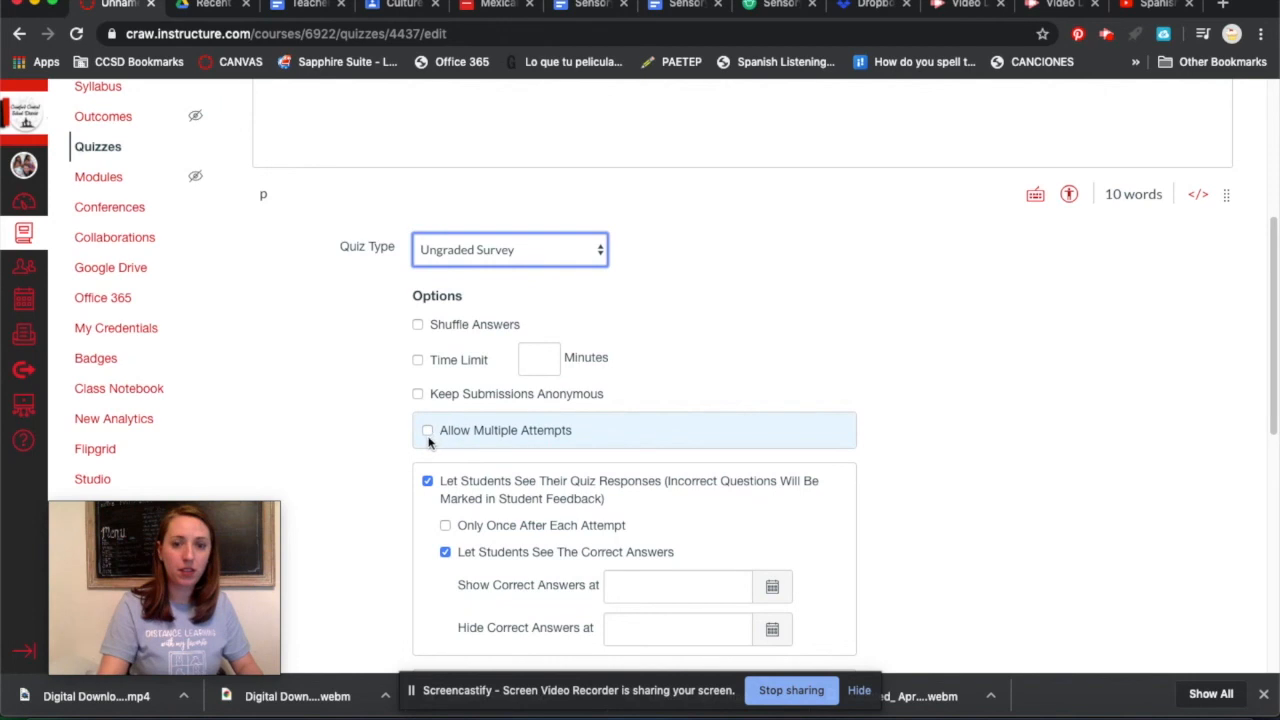
left_click(427, 430)
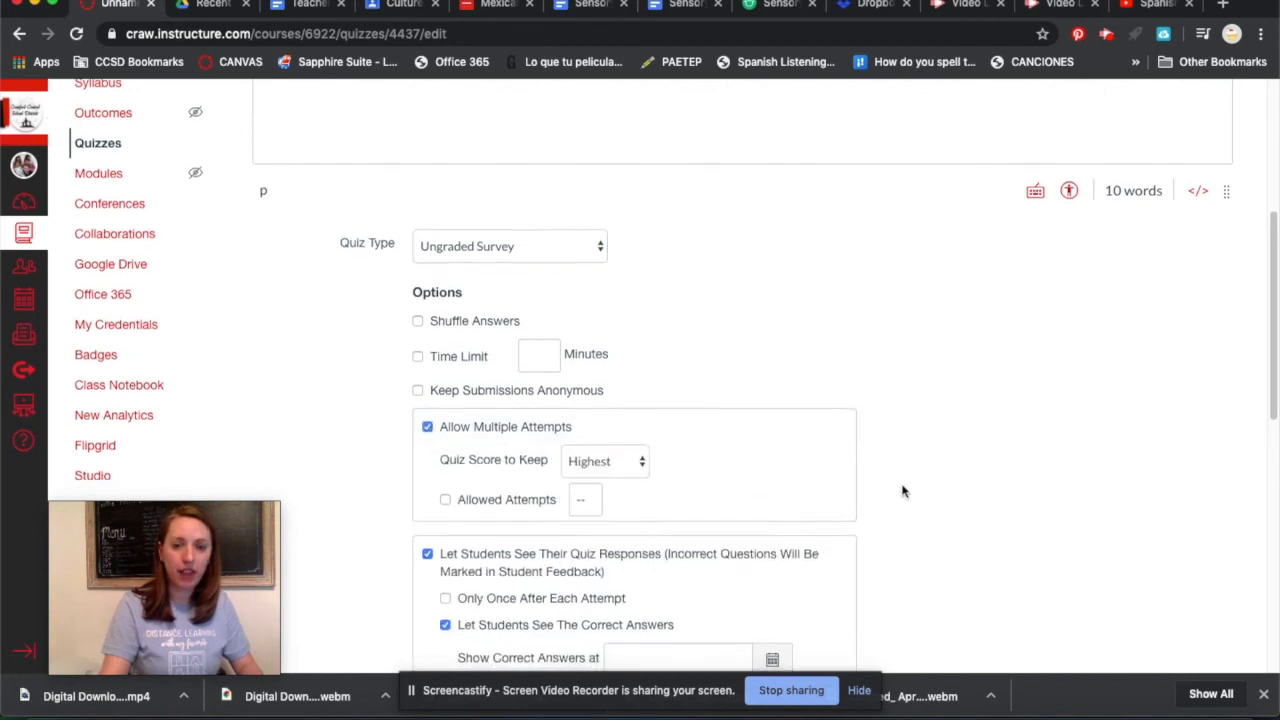
scroll("down", 3)
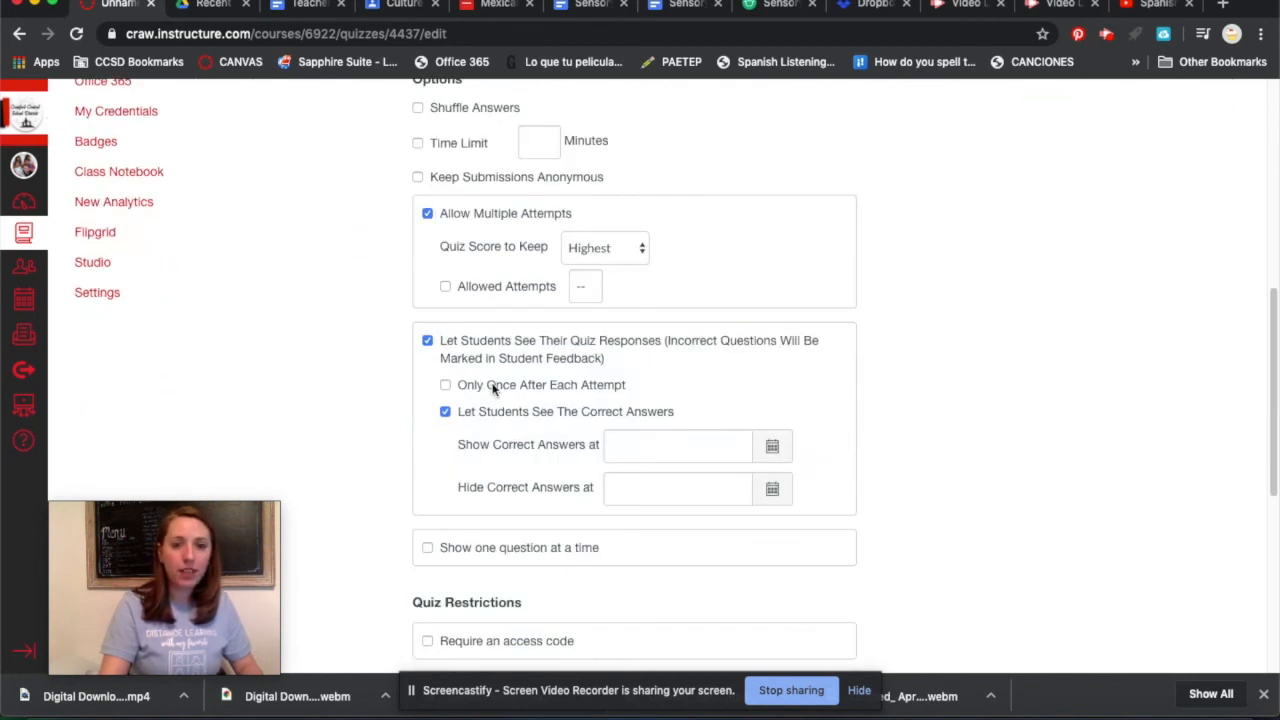
mouse_move(515, 428)
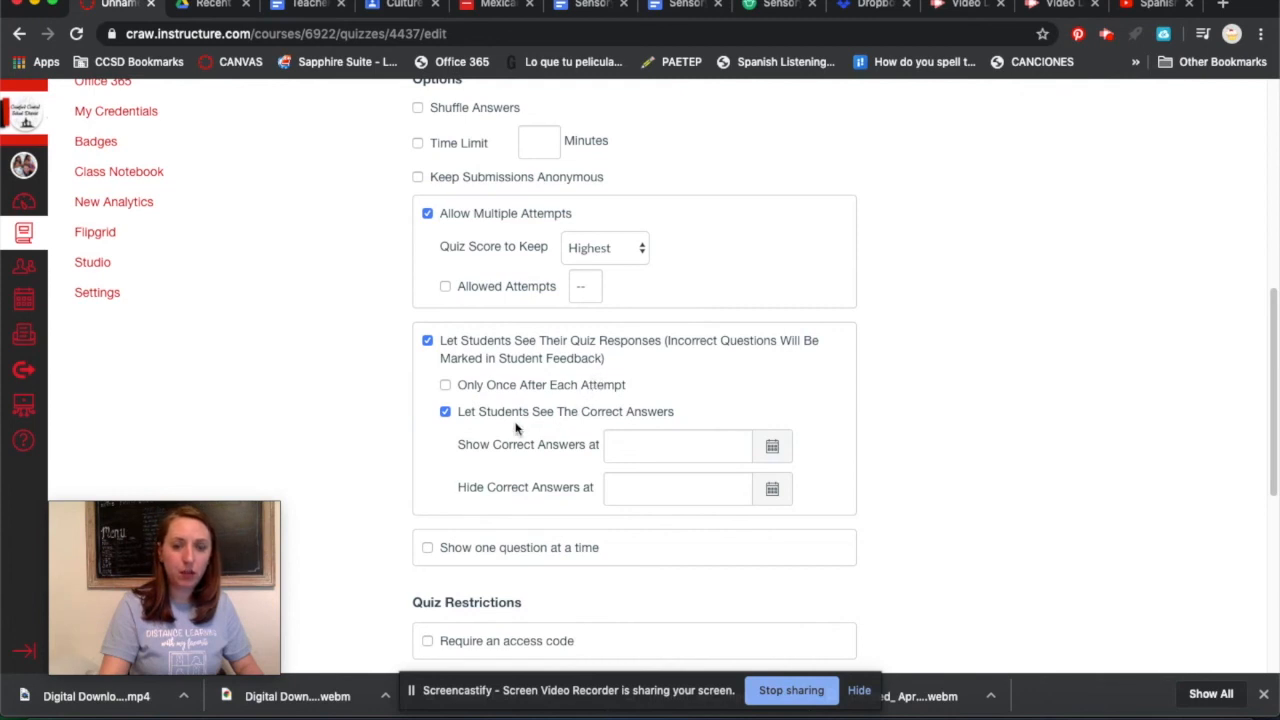
scroll("down", 3)
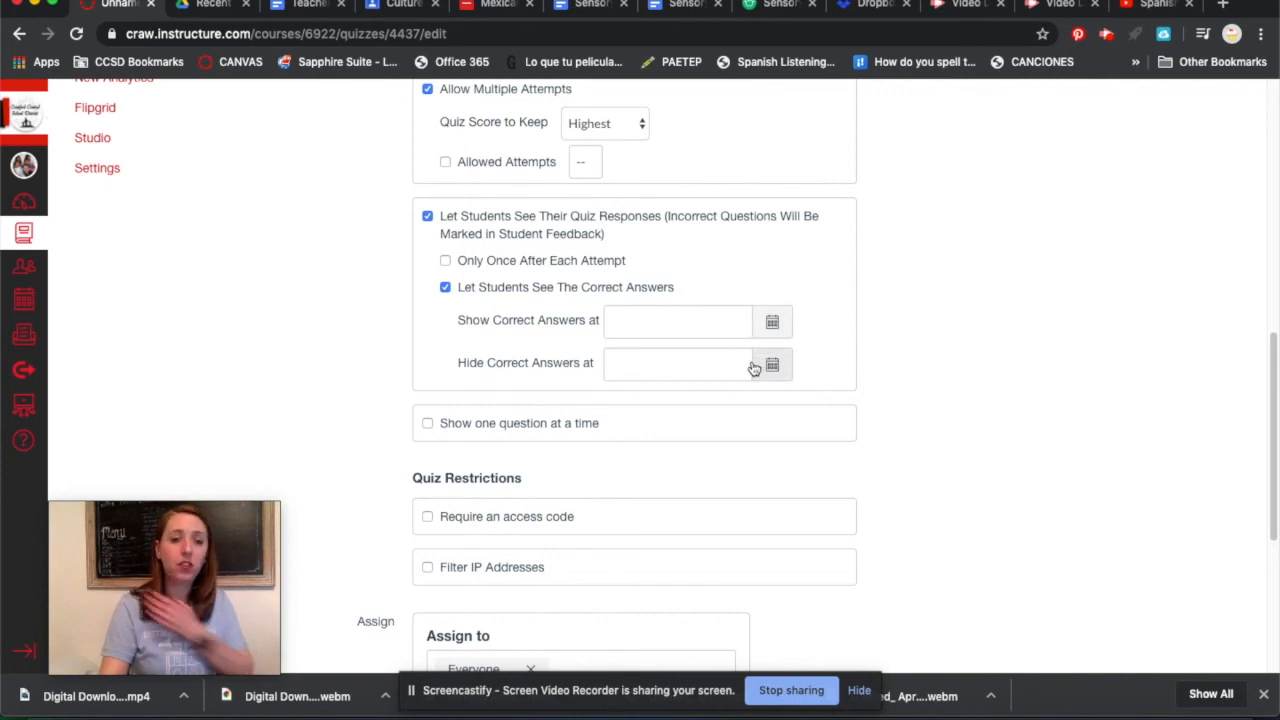
mouse_move(655, 445)
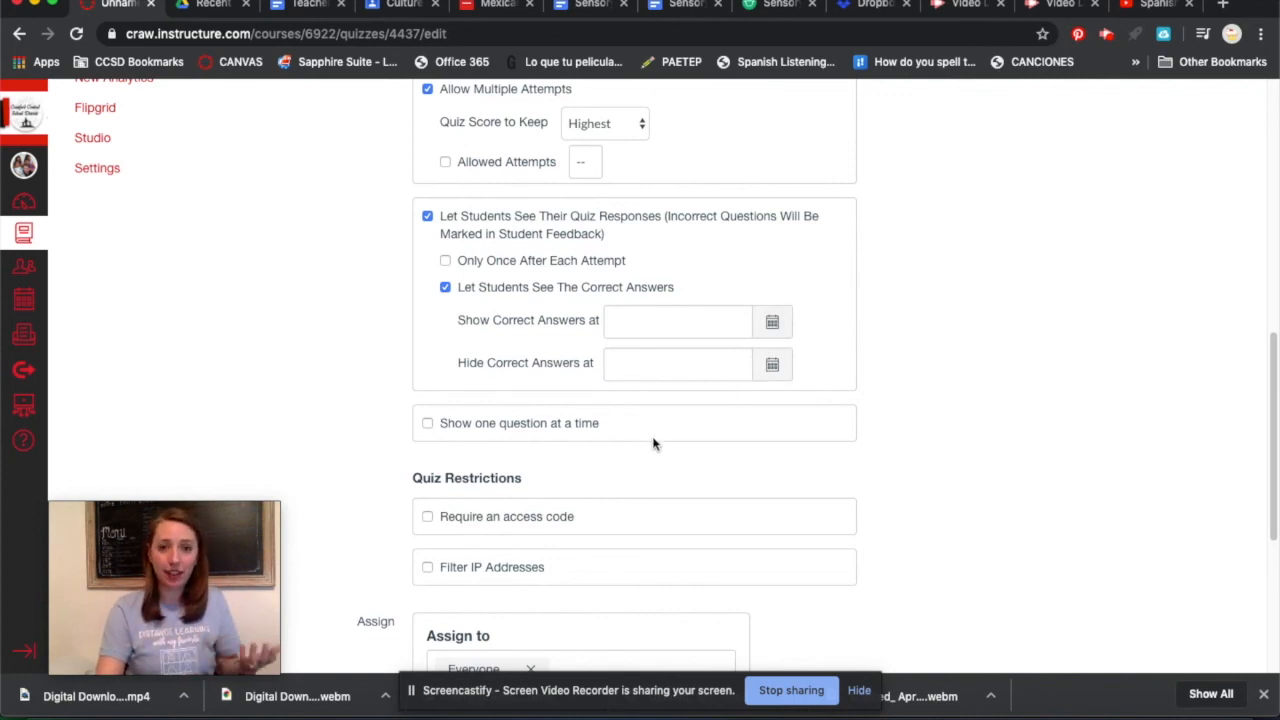
mouse_move(605, 352)
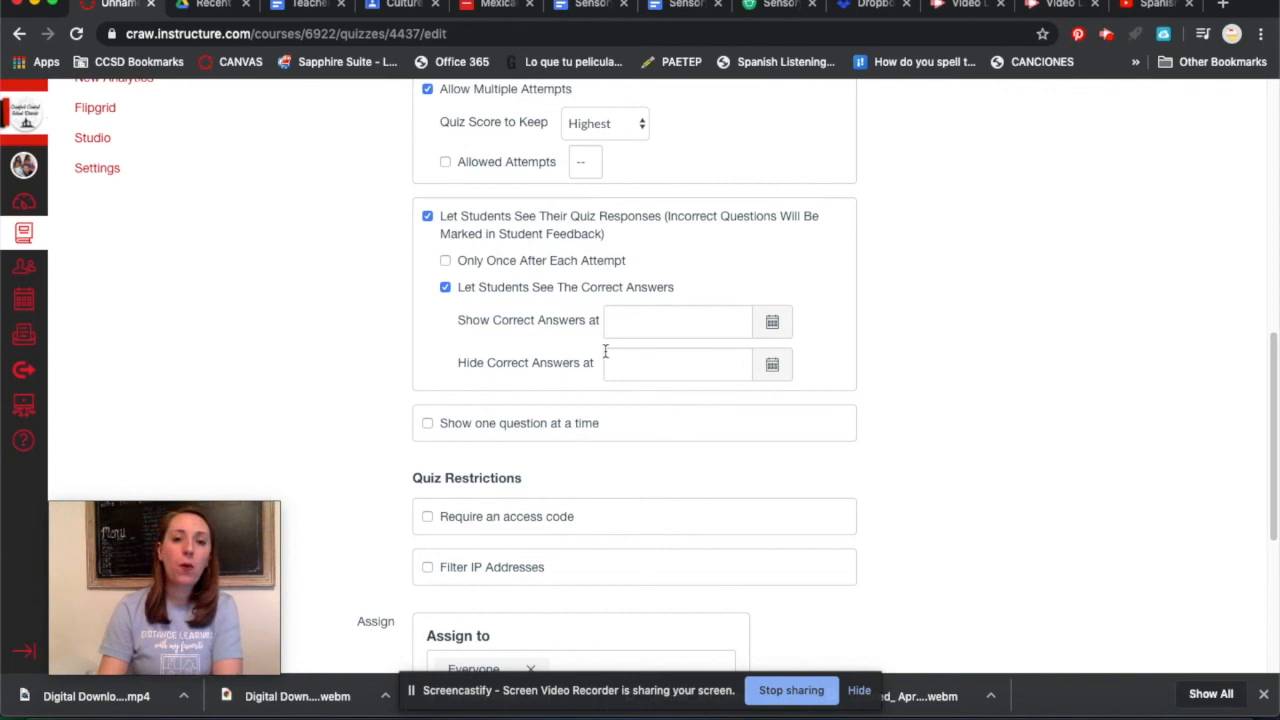
mouse_move(562, 476)
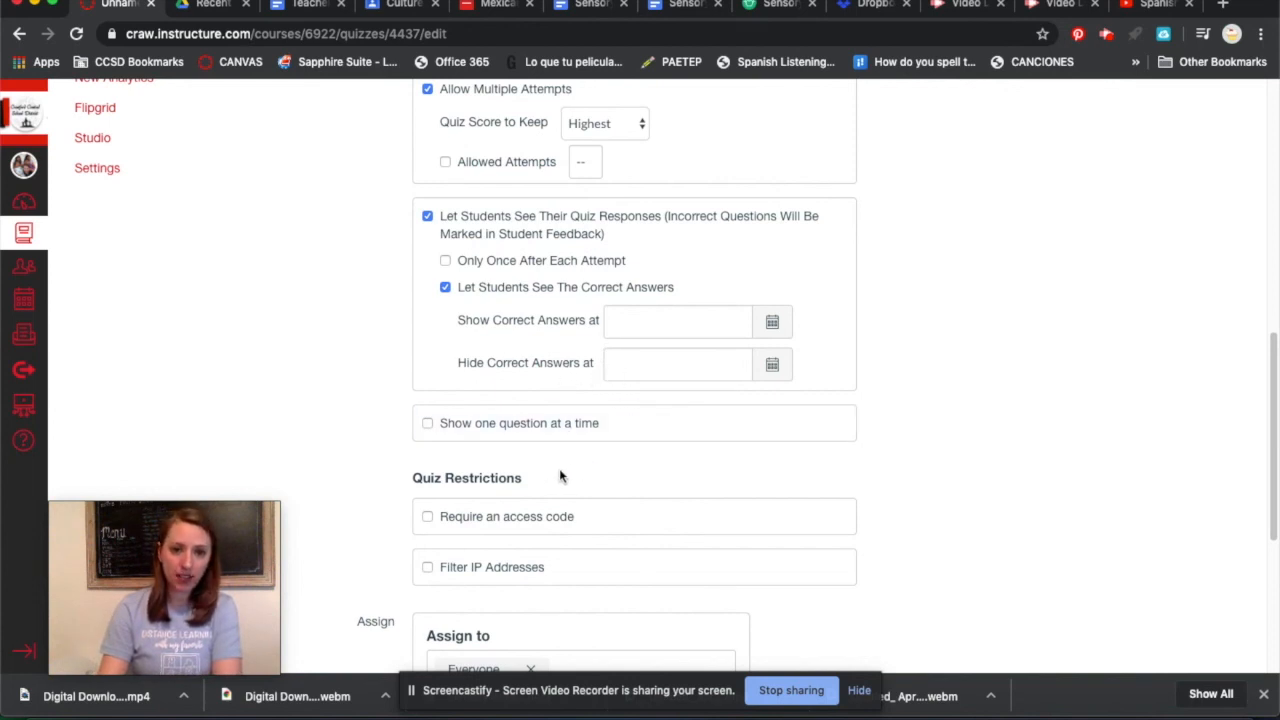
scroll("down", 3)
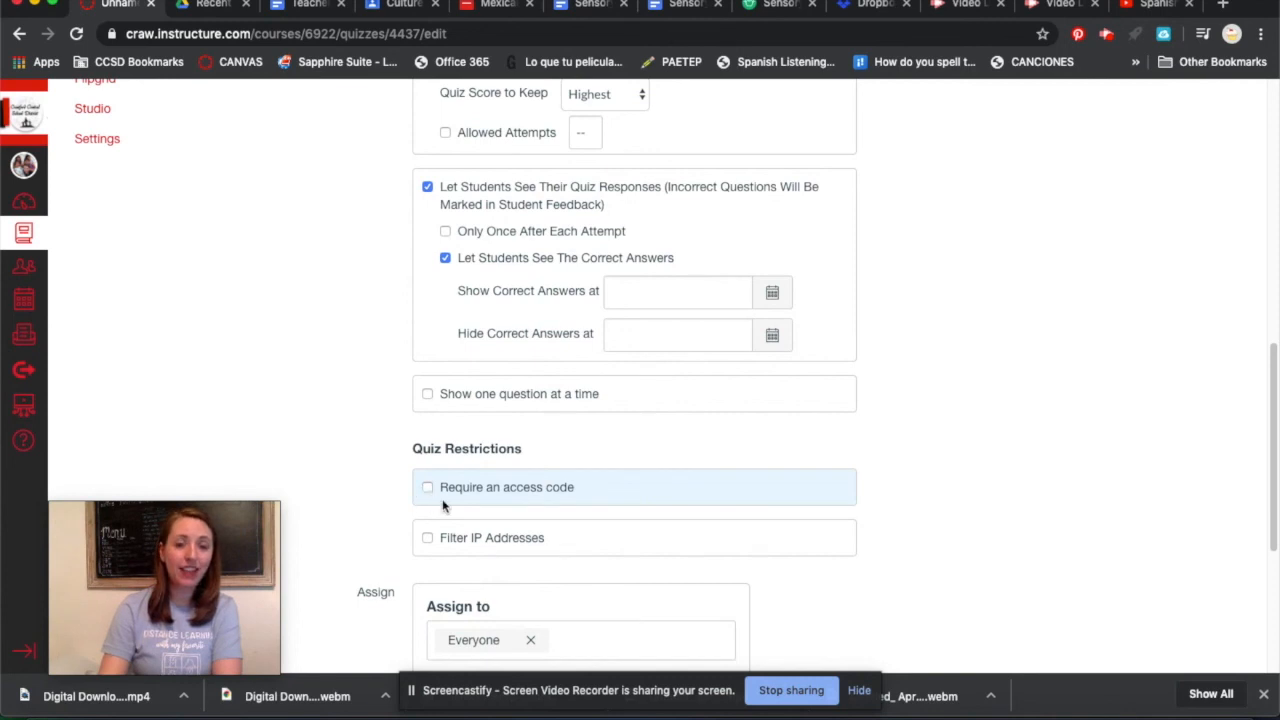
scroll("down", 3)
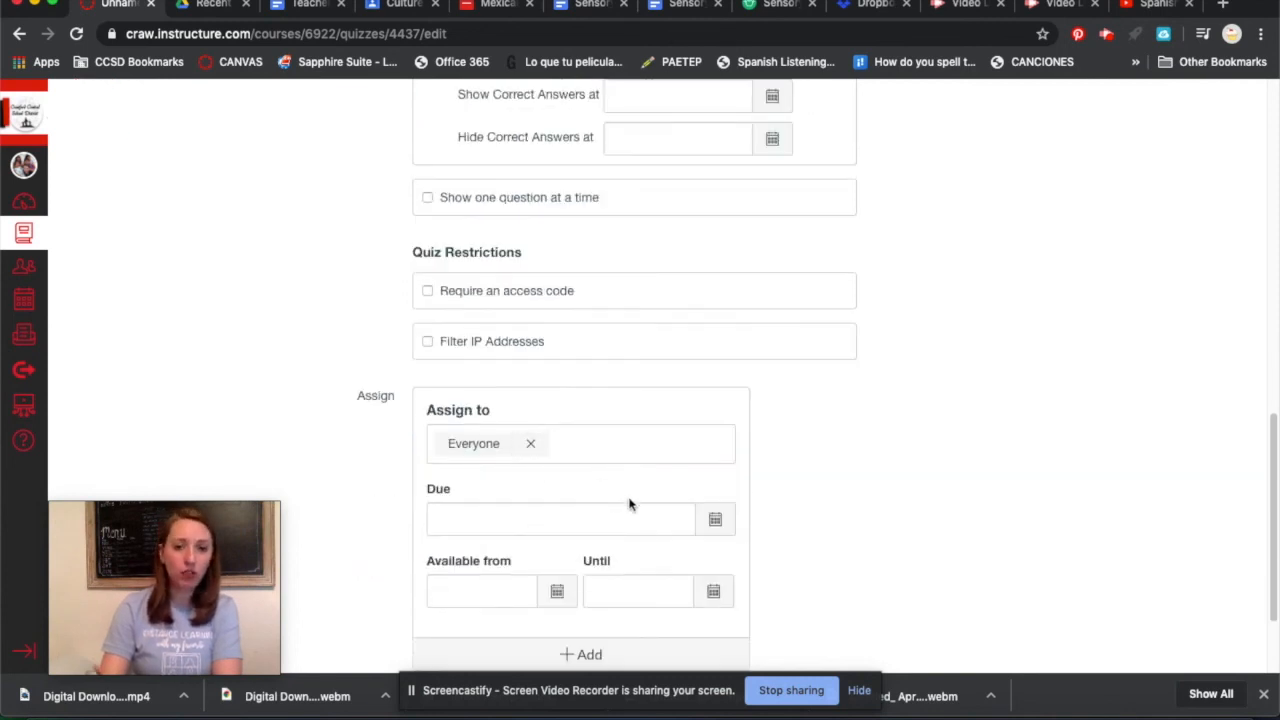
Select the Due date field in the Assign section.
left_click(715, 518)
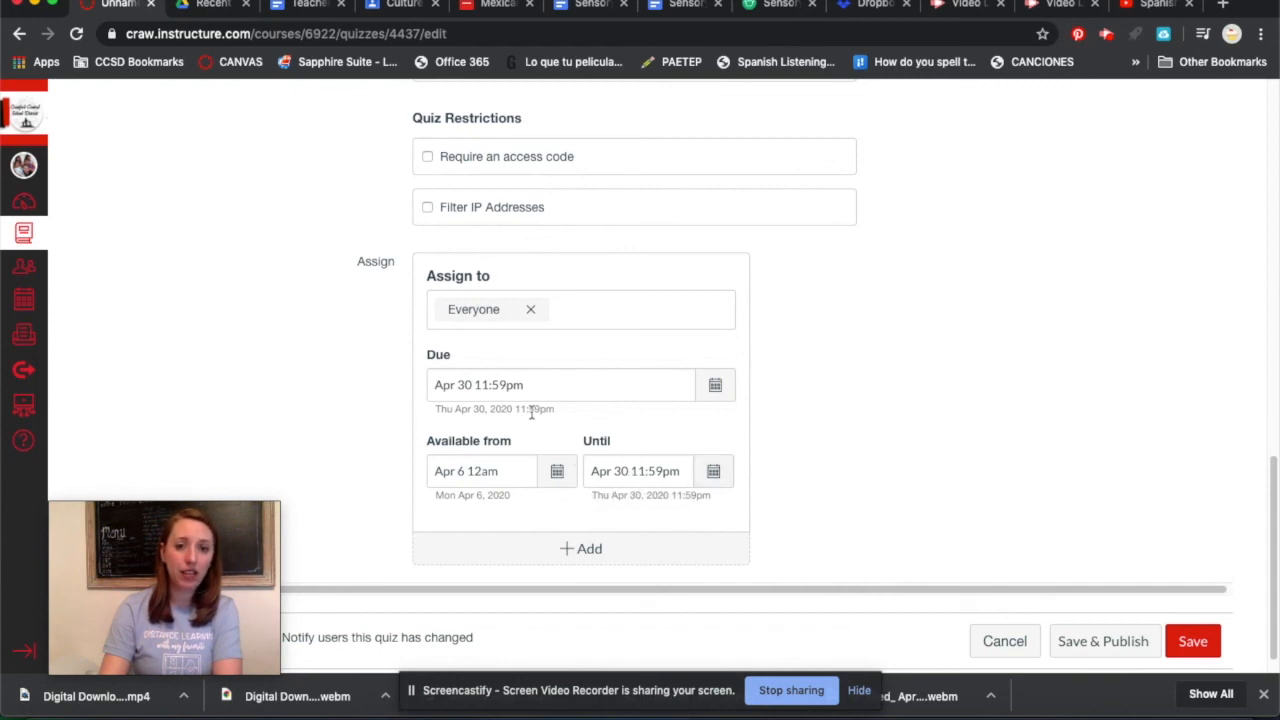
mouse_move(500, 432)
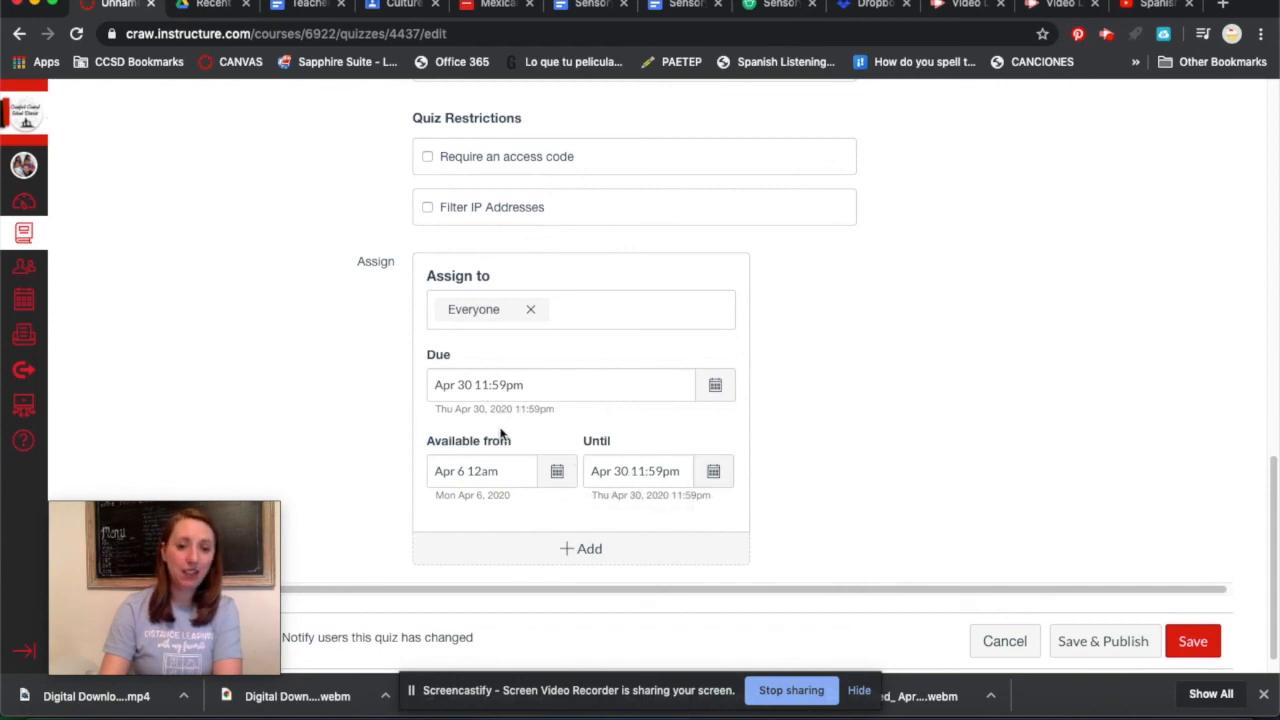